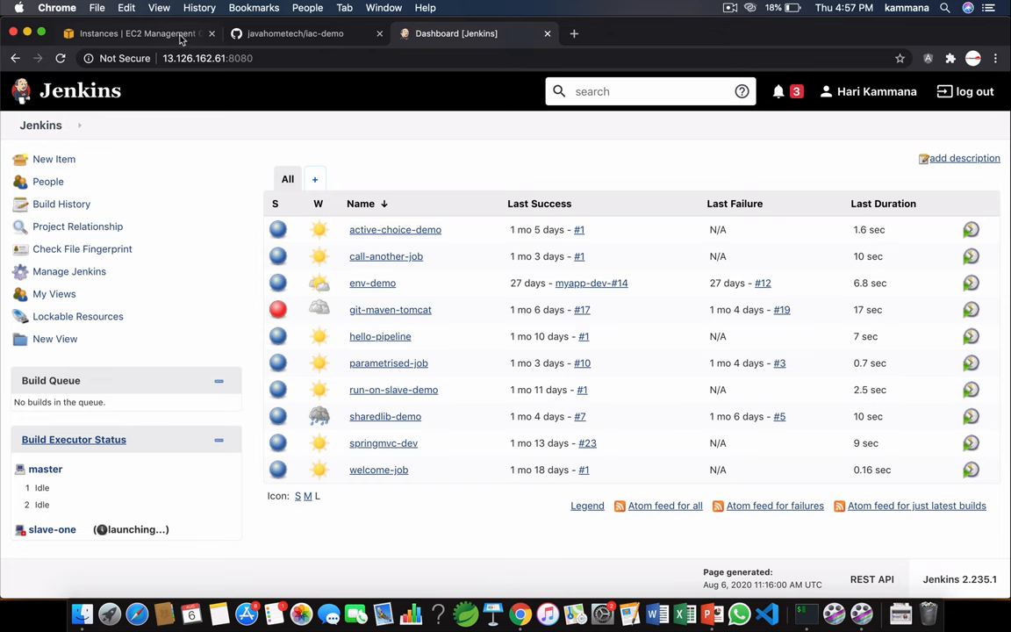
Check the EC2 instance and the iac-demo repository, then return to Jenkins.
{"action": "left_click", "coordinate": [132, 33]}
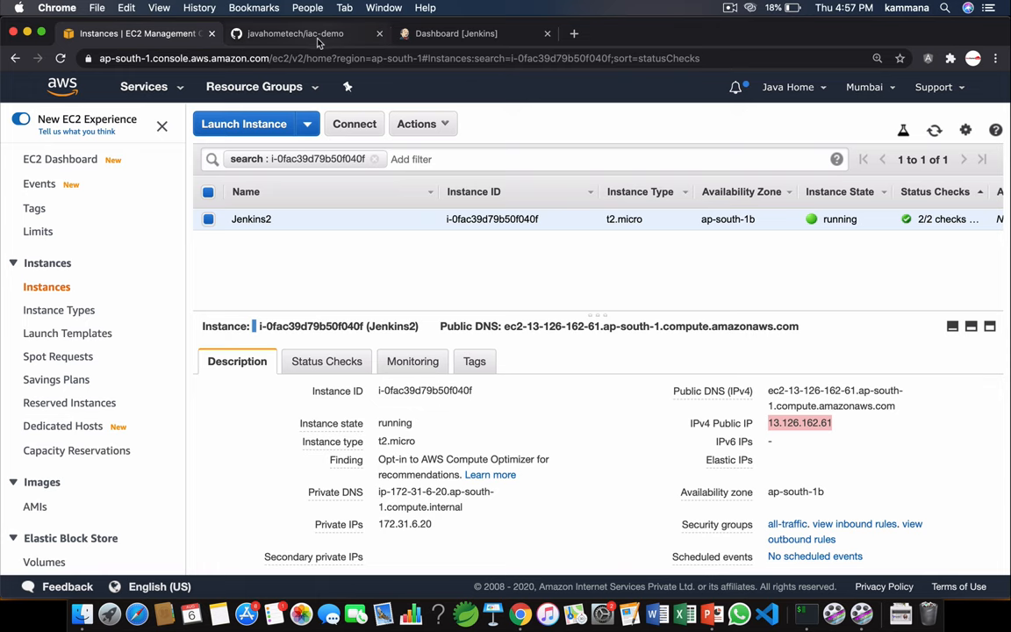
{"action": "left_click", "coordinate": [295, 34]}
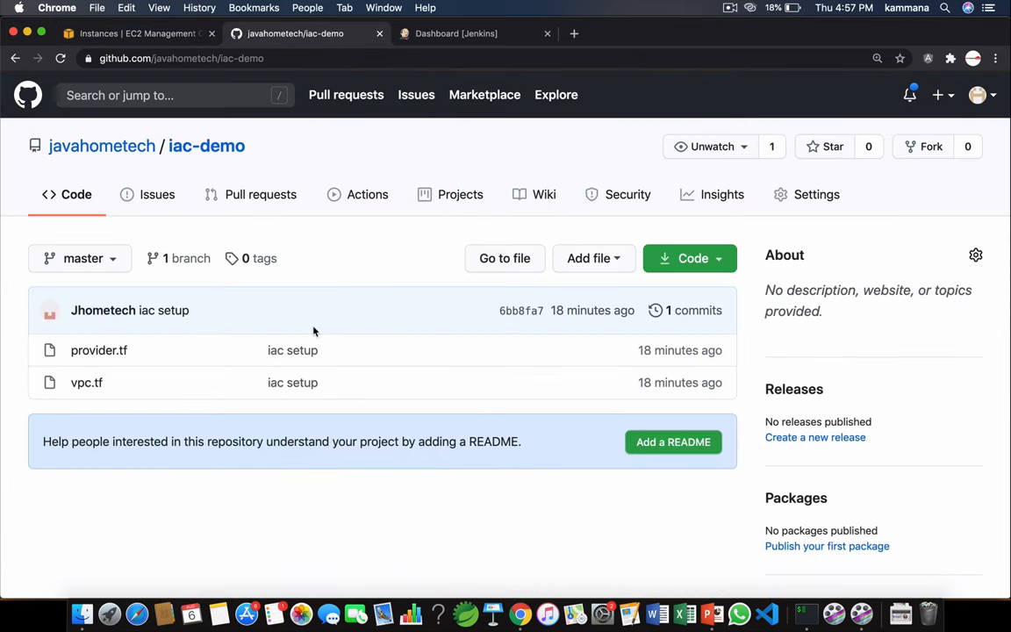
{"action": "mouse_move", "coordinate": [185, 353]}
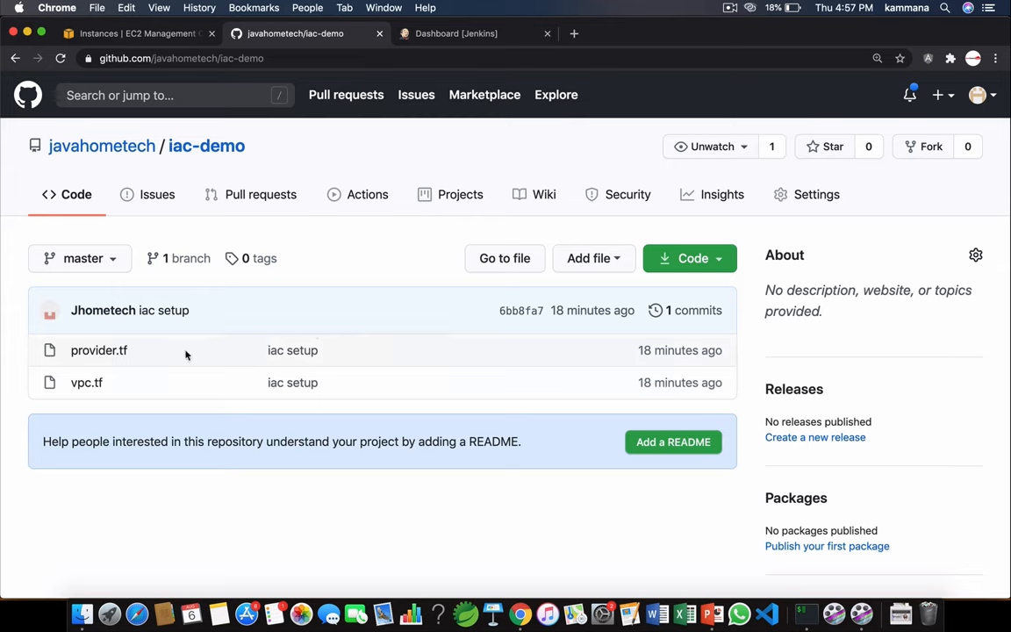
{"action": "mouse_move", "coordinate": [105, 382]}
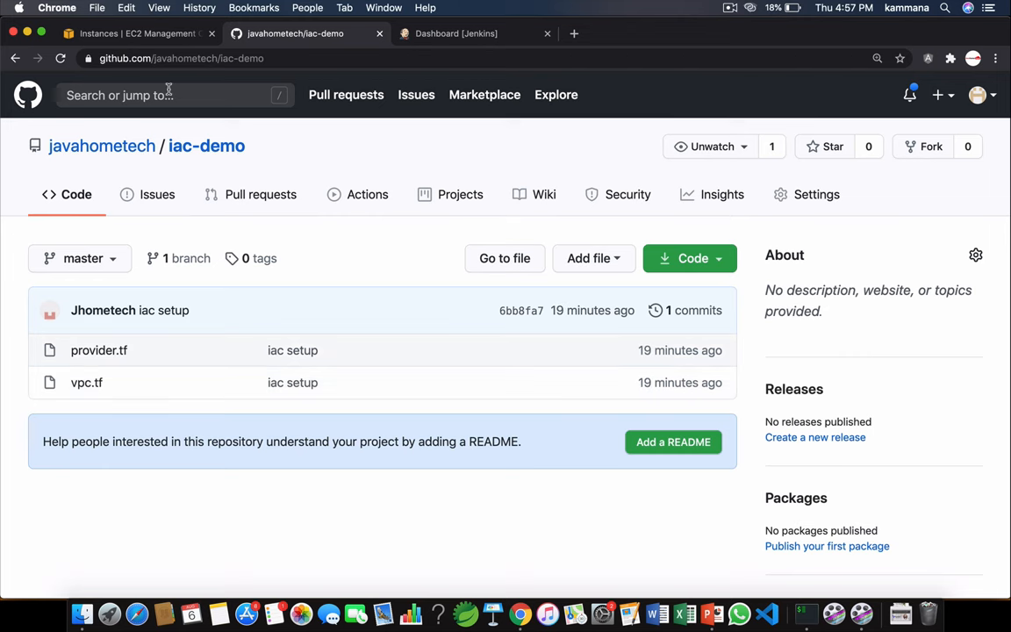
{"action": "left_click", "coordinate": [456, 34]}
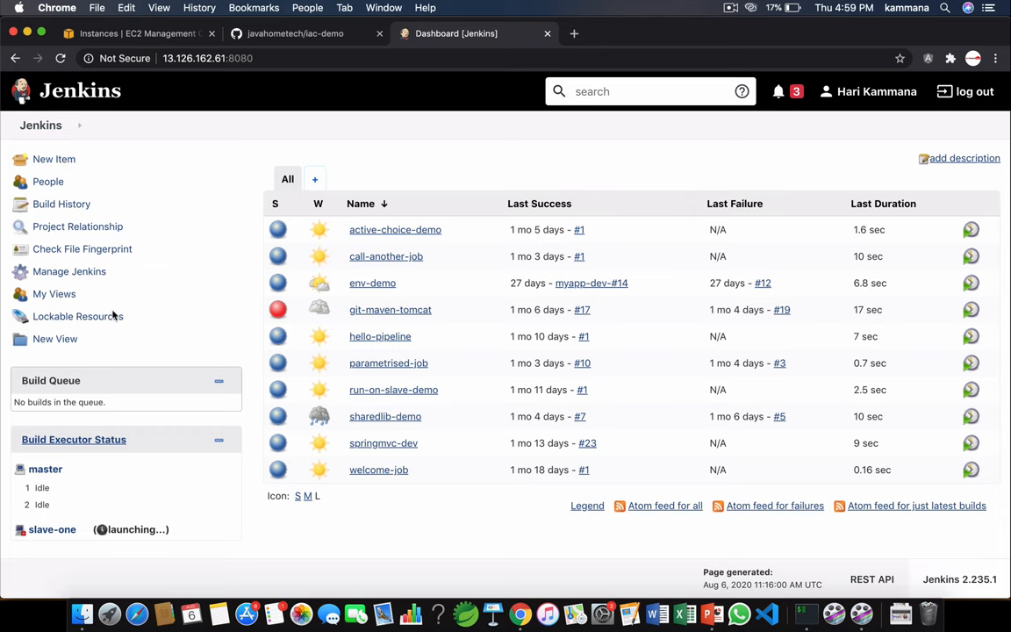
{"action": "mouse_move", "coordinate": [81, 249]}
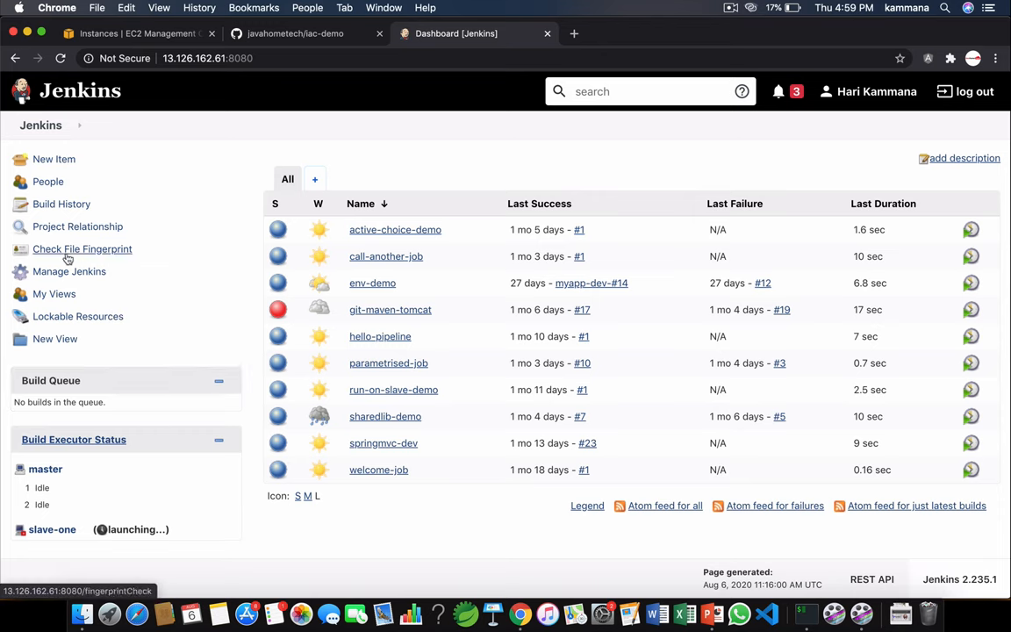
Find the Terraform plugin by searching 'terra' and install it without restart.
{"action": "left_click", "coordinate": [69, 271]}
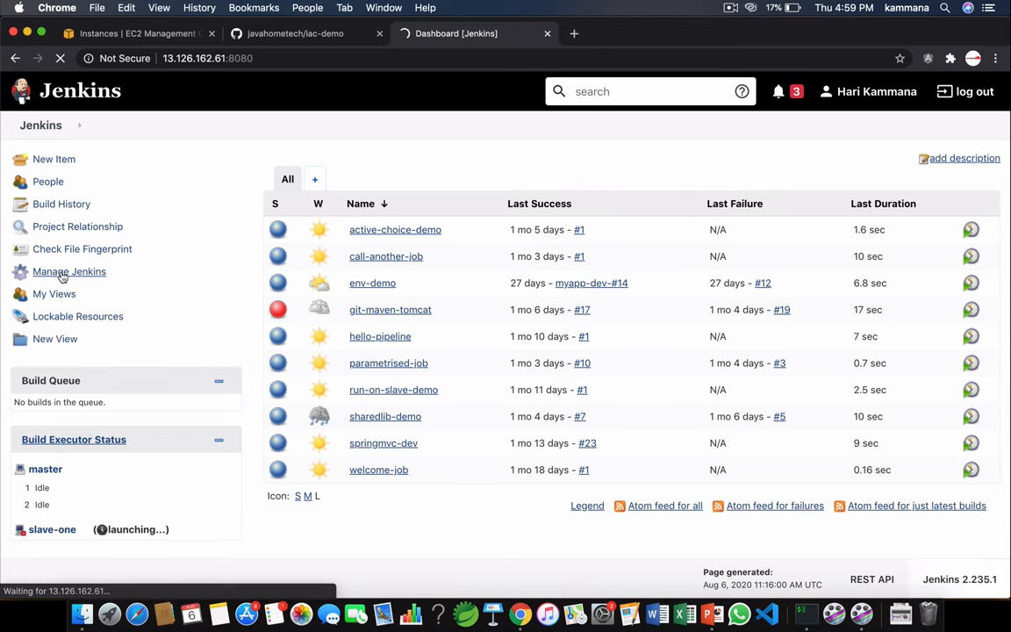
{"action": "left_click", "coordinate": [69, 271]}
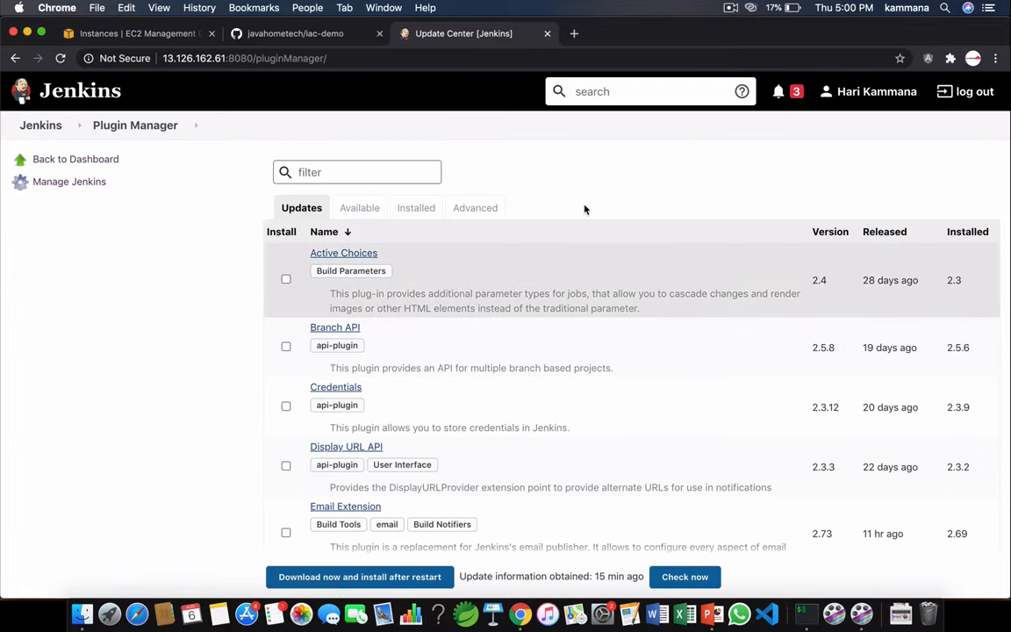
{"action": "left_click", "coordinate": [359, 208]}
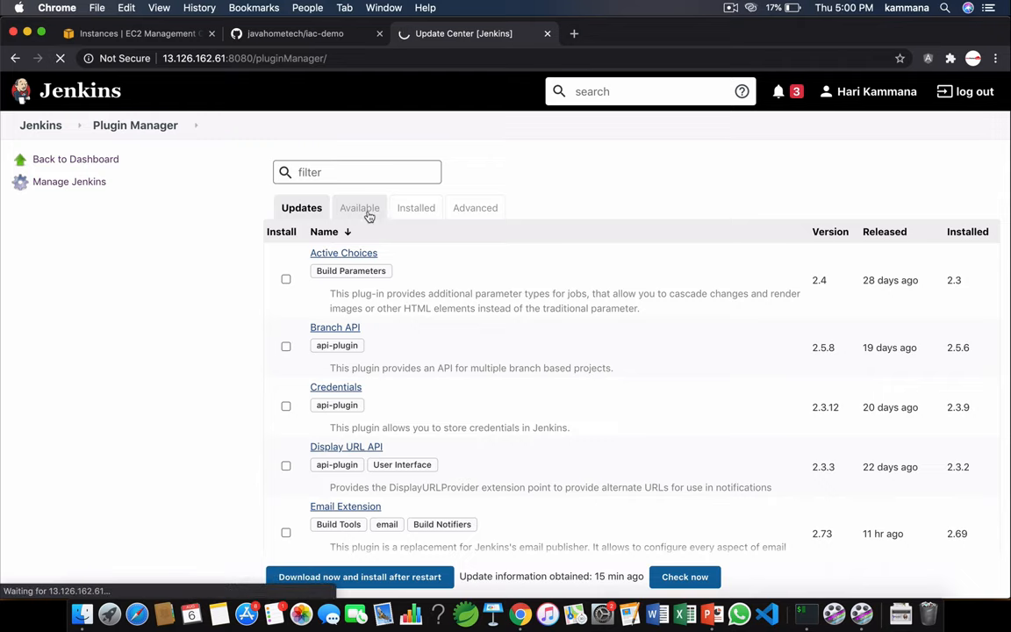
{"action": "left_click", "coordinate": [359, 208]}
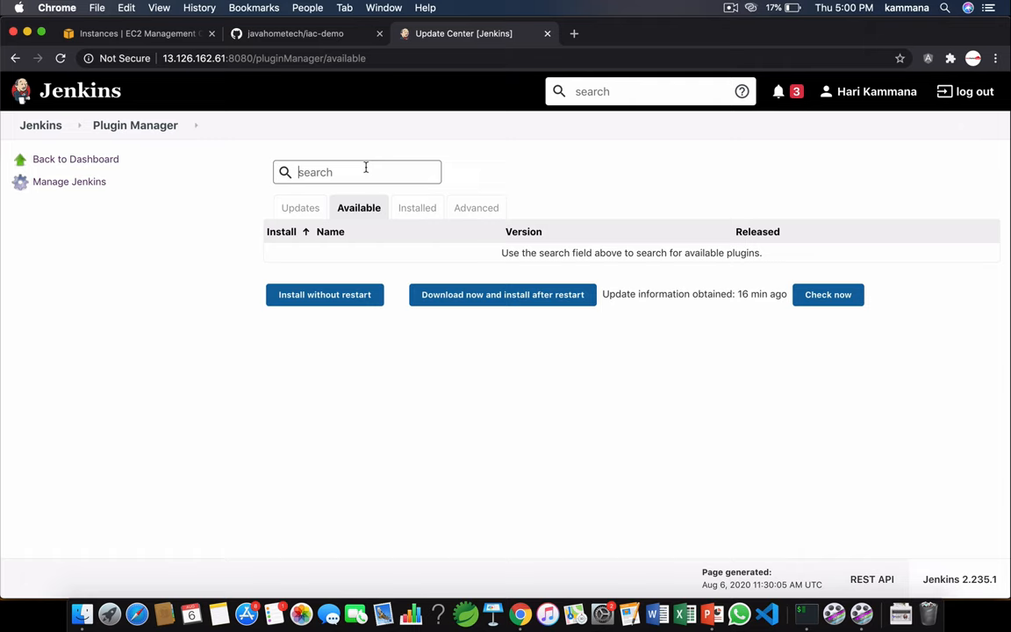
{"action": "type", "text": "terra"}
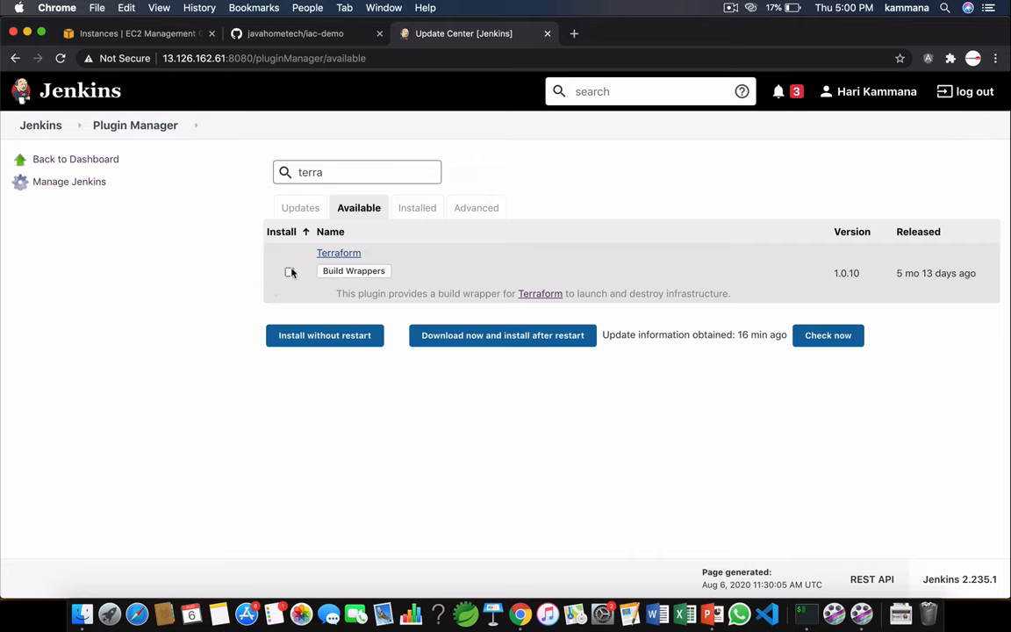
{"action": "left_click", "coordinate": [324, 334]}
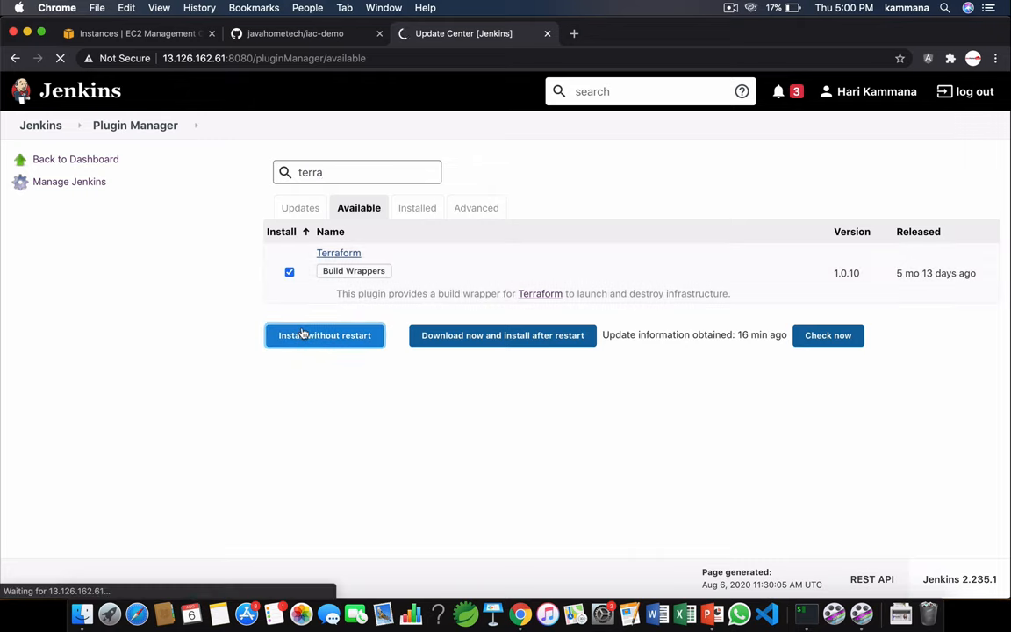
{"action": "left_click", "coordinate": [325, 334]}
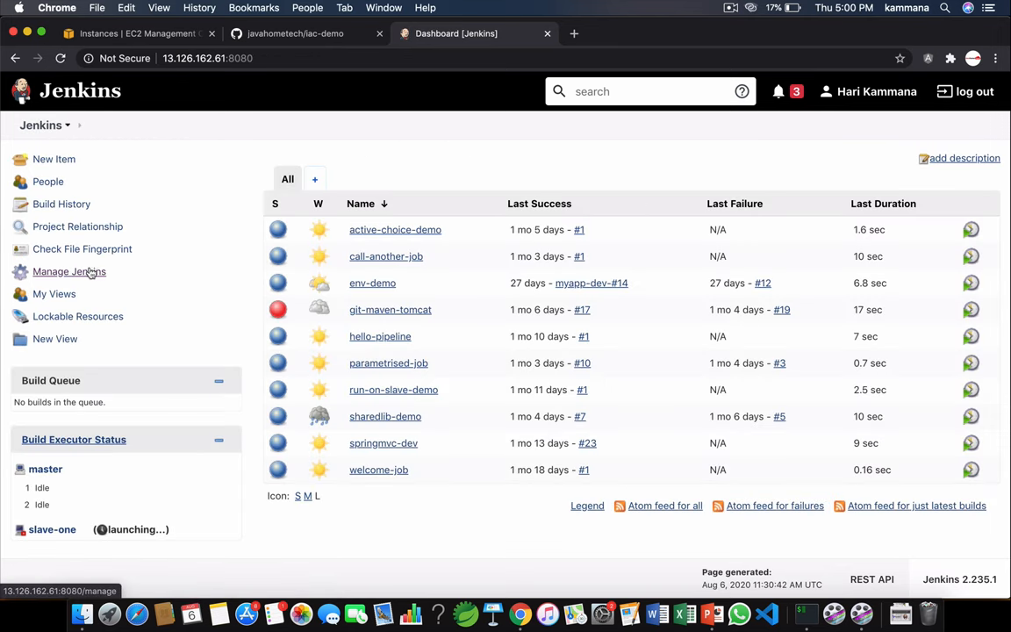
In Global Tool Configuration, add Terraform installation 'terraform-11' with Install automatically unticked.
{"action": "left_click", "coordinate": [70, 271]}
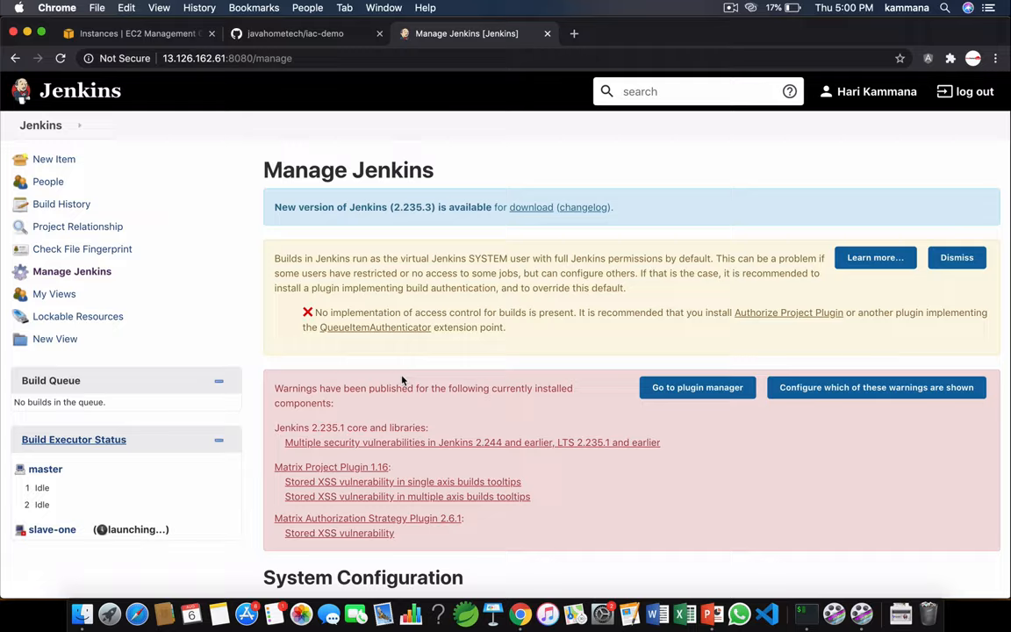
{"action": "scroll", "scroll_direction": "down", "scroll_amount": 3}
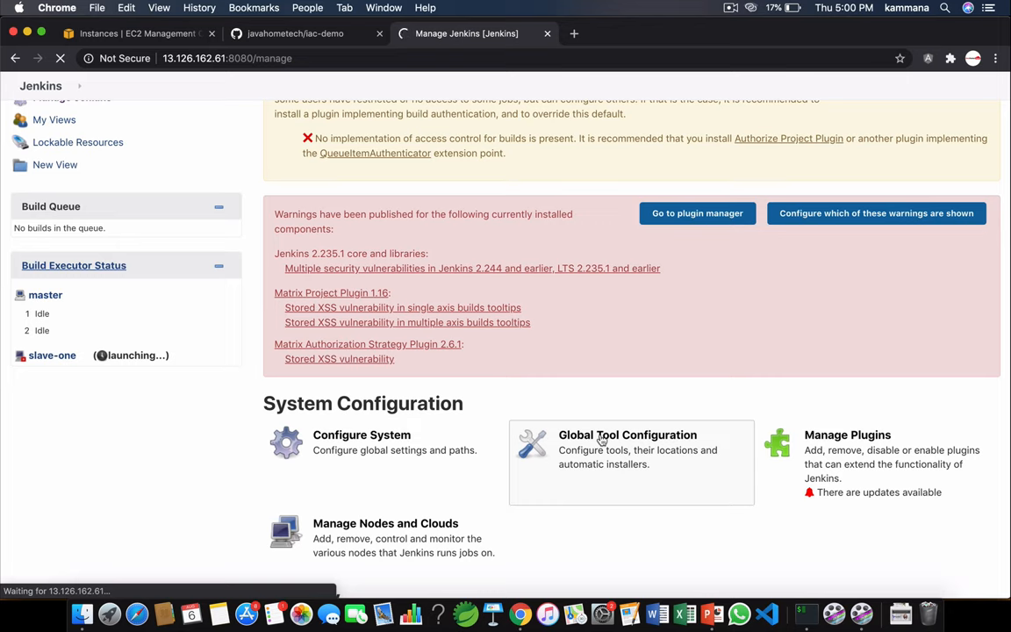
{"action": "left_click", "coordinate": [627, 443]}
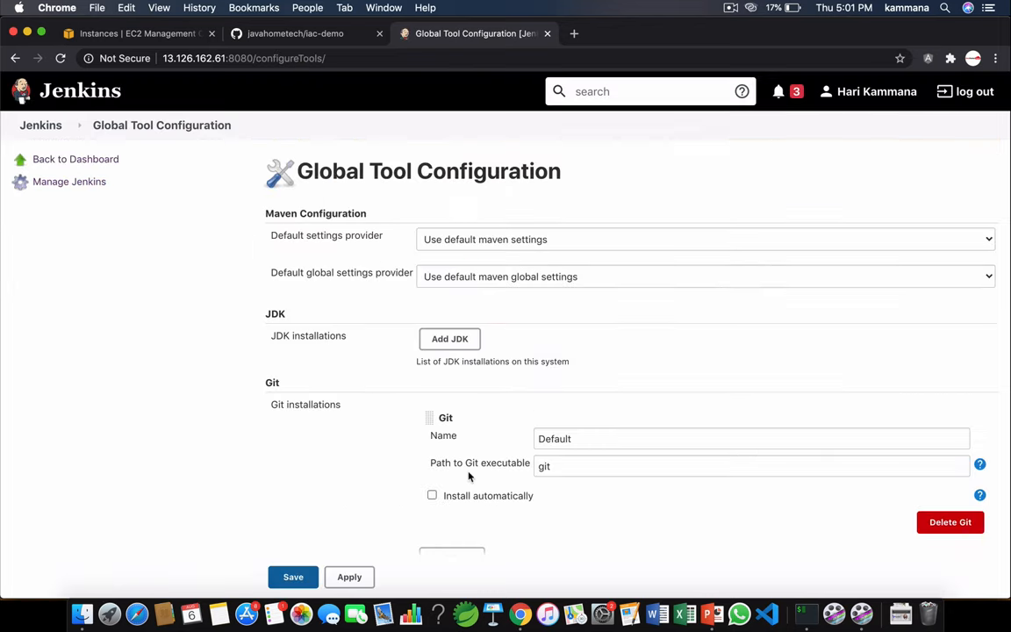
{"action": "scroll", "scroll_direction": "down", "scroll_amount": 3}
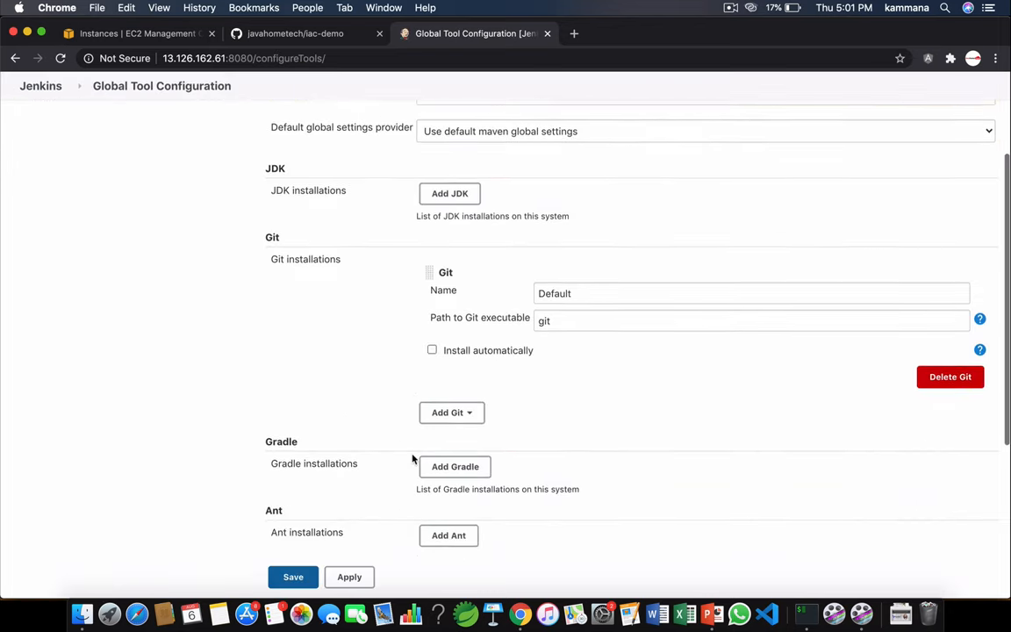
{"action": "scroll", "scroll_direction": "down", "scroll_amount": 3}
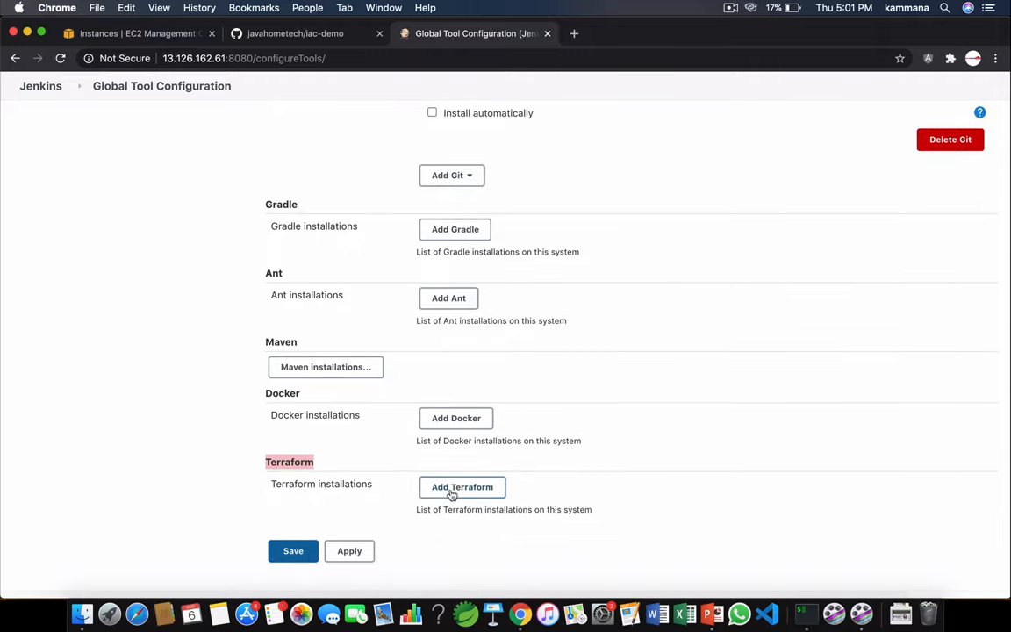
{"action": "left_click", "coordinate": [462, 487]}
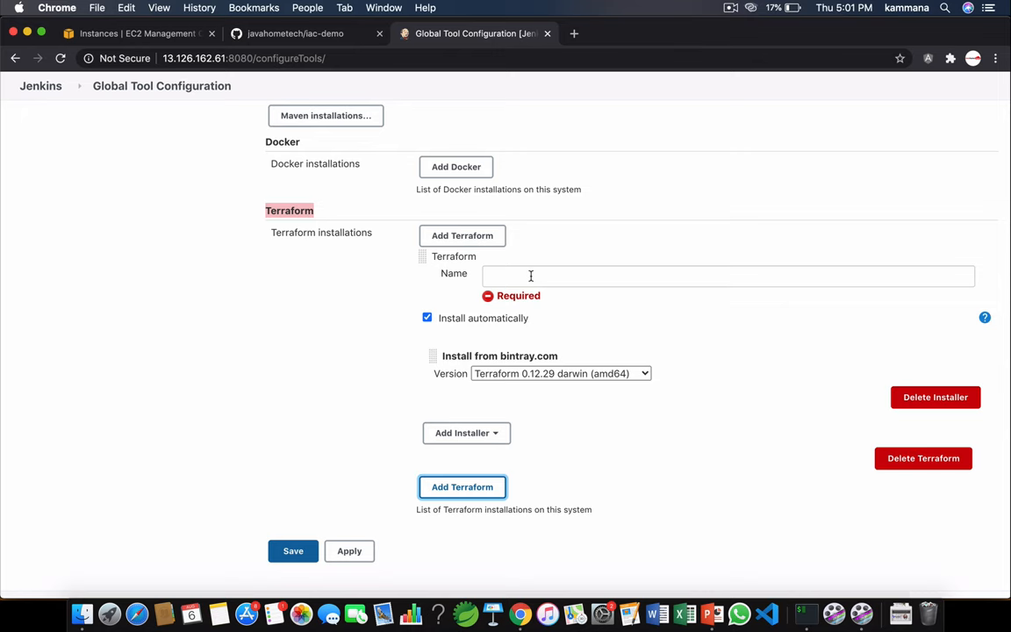
{"action": "type", "text": "terr"}
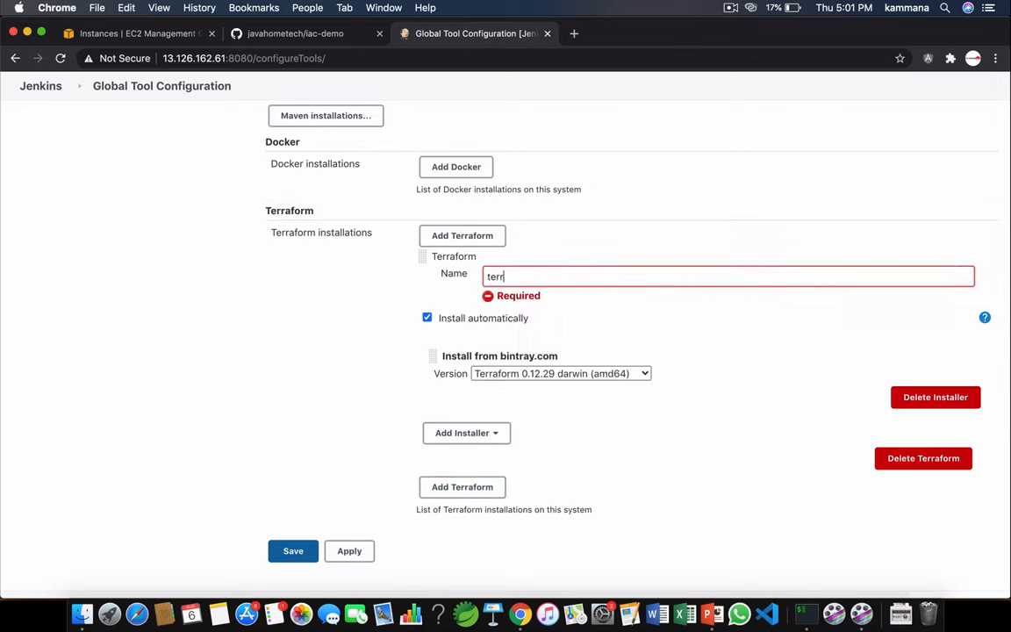
{"action": "type", "text": "aform"}
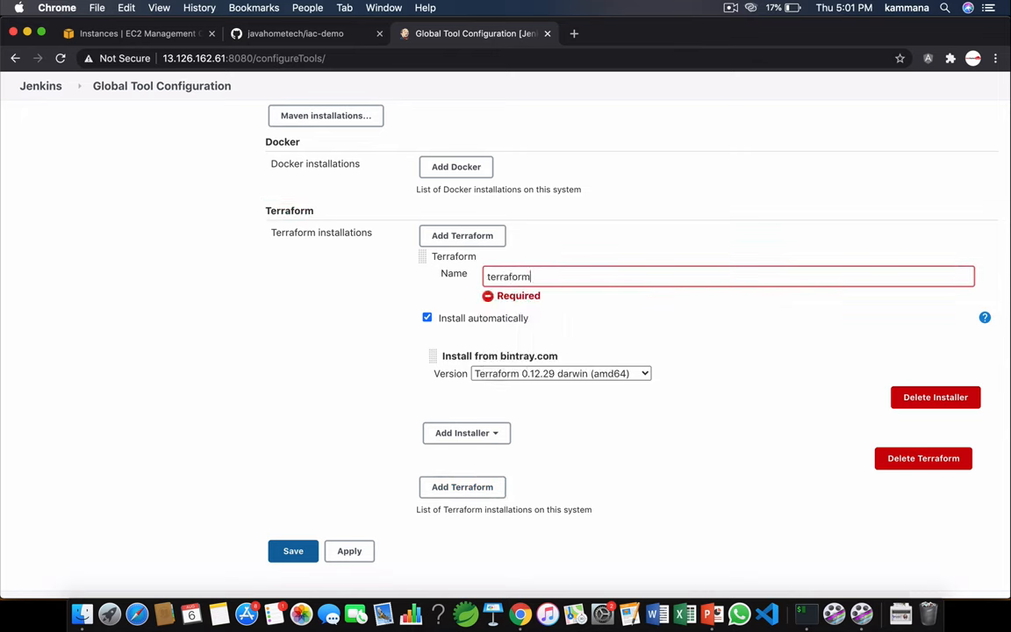
{"action": "type", "text": "-"}
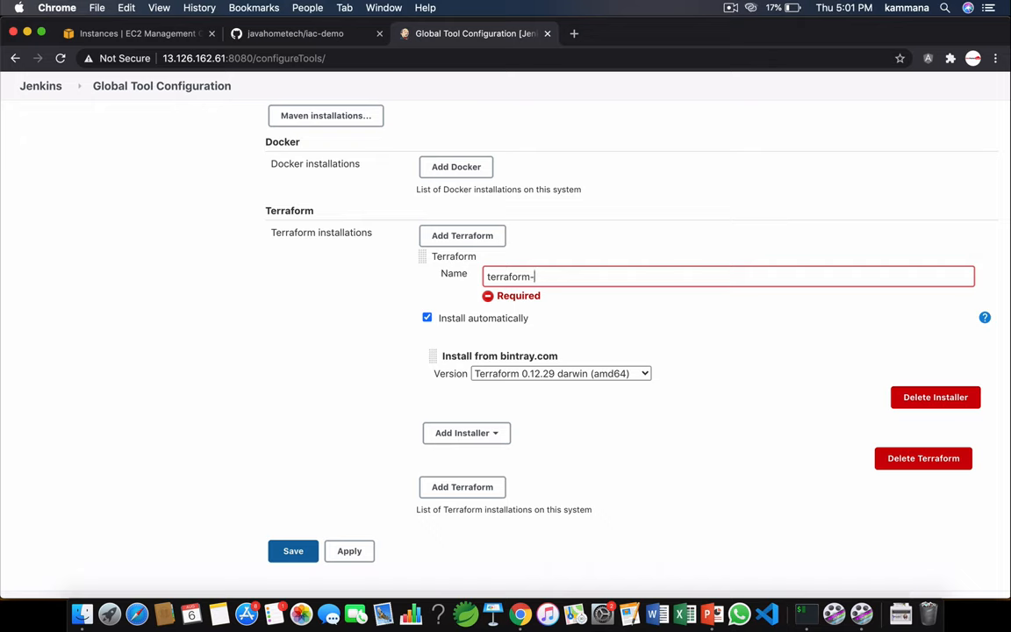
{"action": "type", "text": "11"}
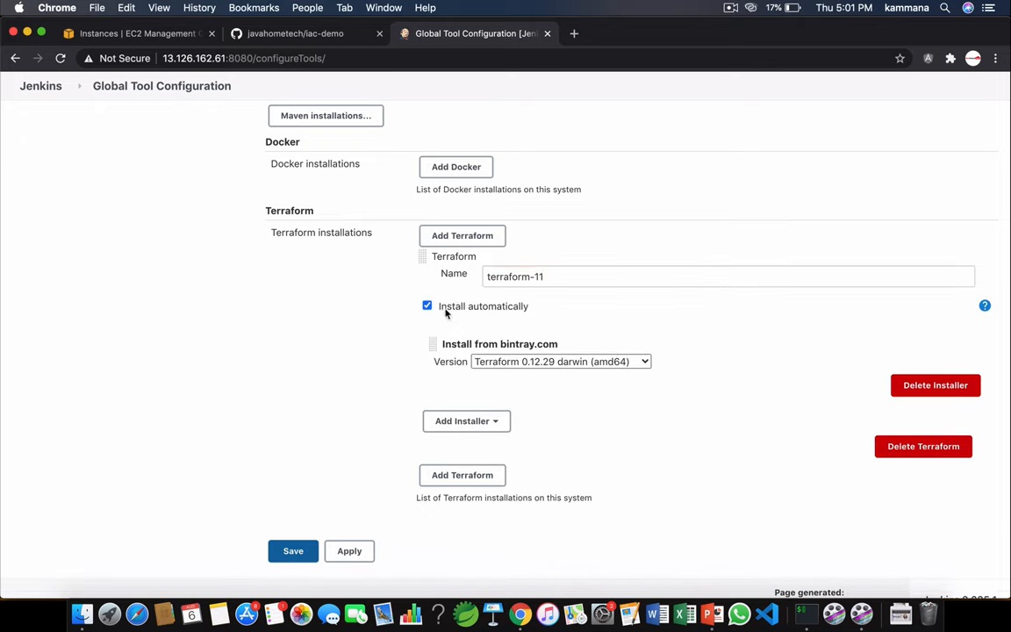
{"action": "mouse_move", "coordinate": [404, 348]}
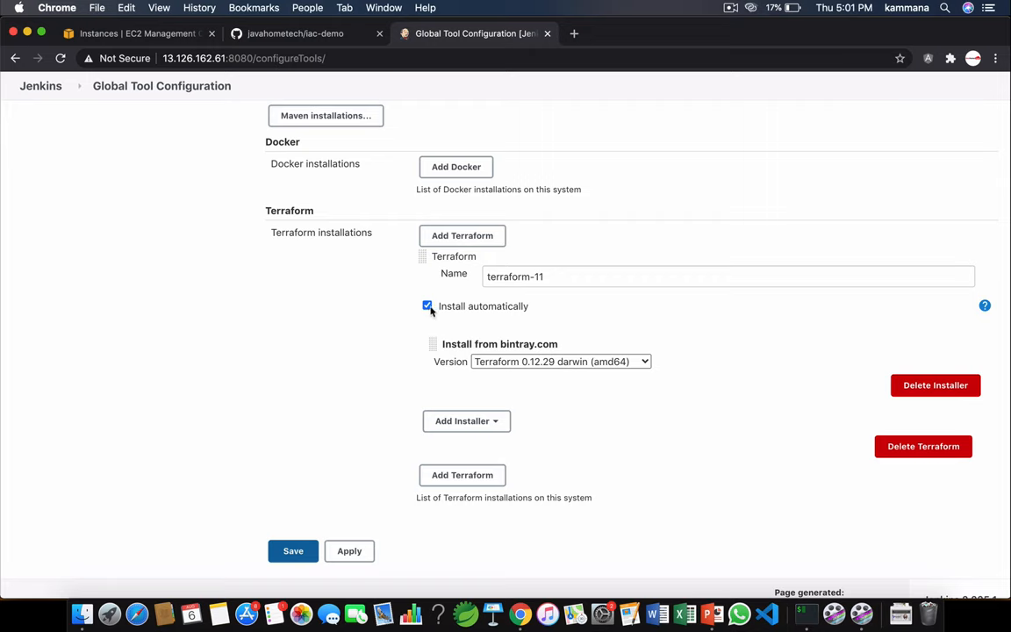
{"action": "left_click", "coordinate": [428, 305]}
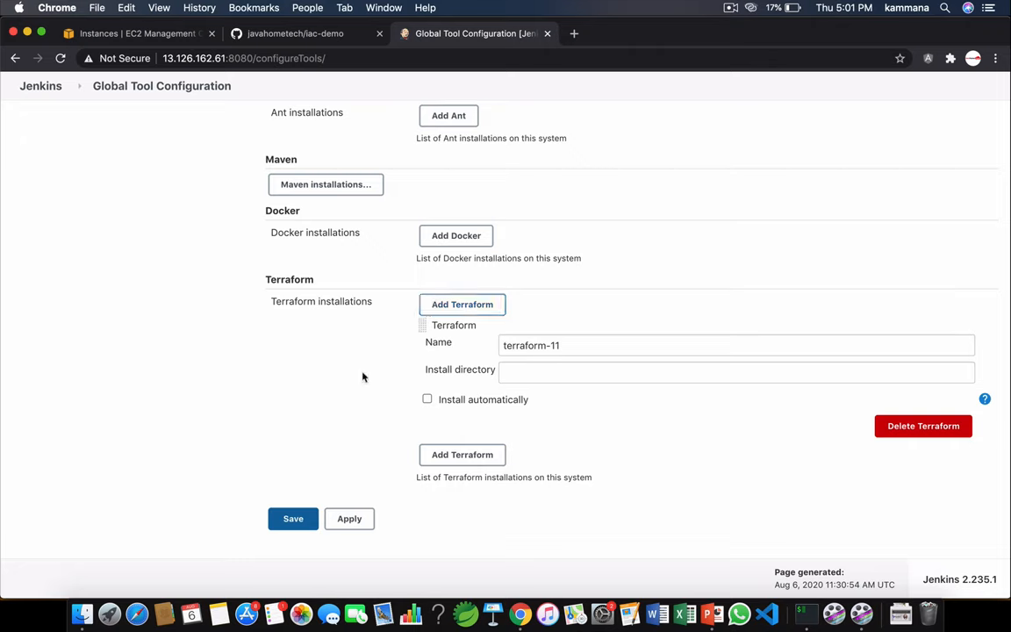
{"action": "left_click", "coordinate": [735, 371]}
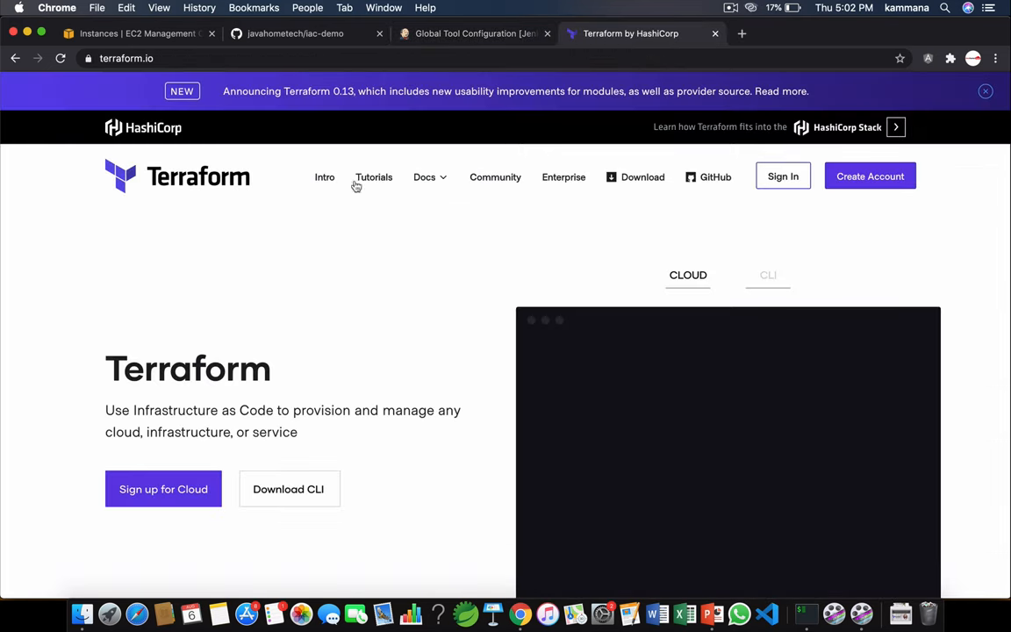
Copy the Linux 64-bit link address from the Terraform downloads page.
{"action": "left_click", "coordinate": [288, 489]}
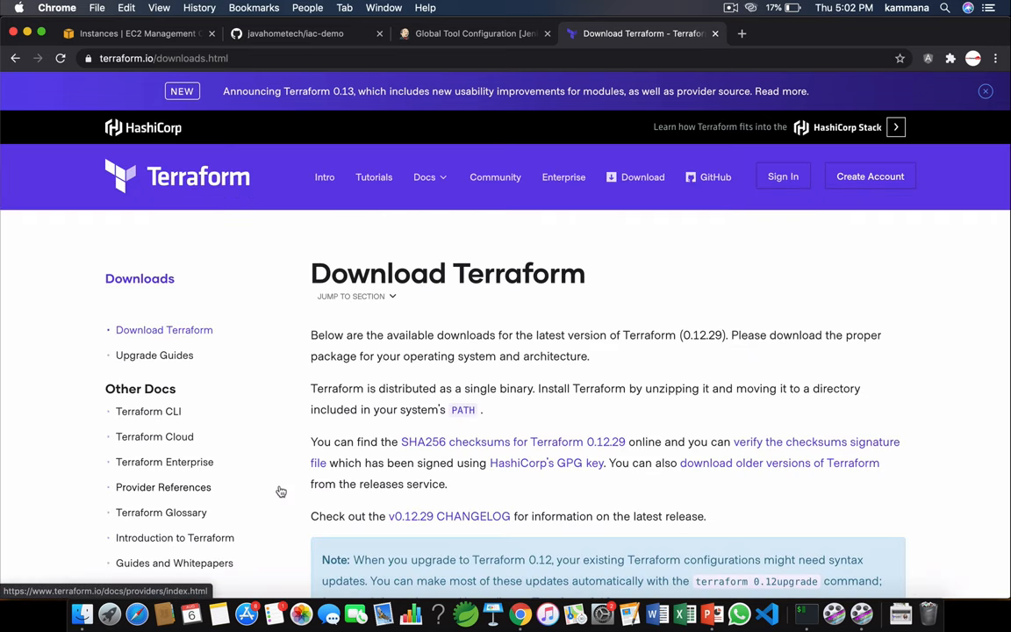
{"action": "scroll", "scroll_direction": "down", "scroll_amount": 3}
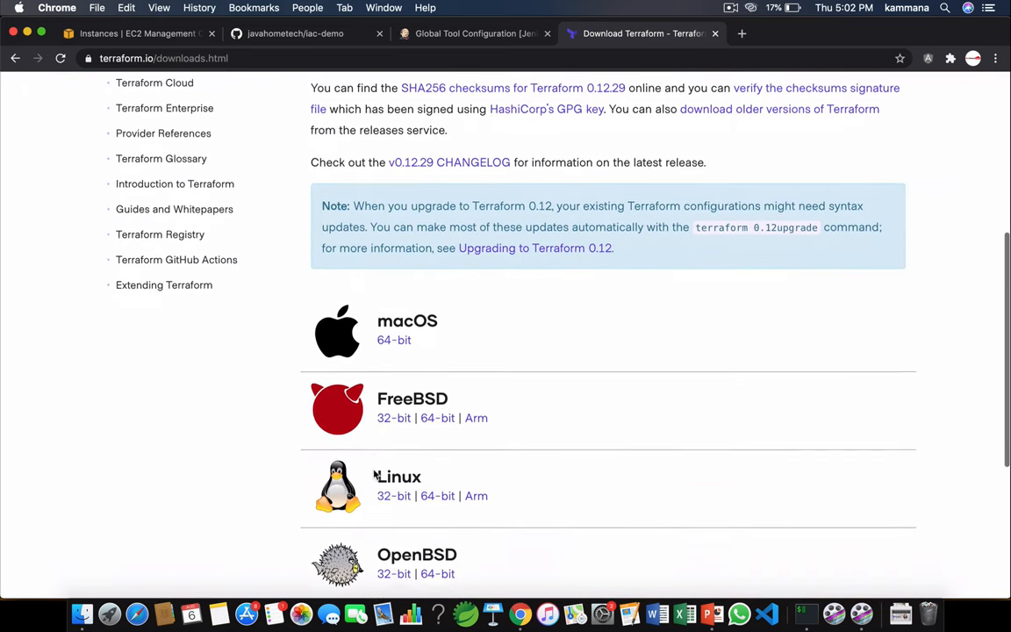
{"action": "scroll", "scroll_direction": "down", "scroll_amount": 3}
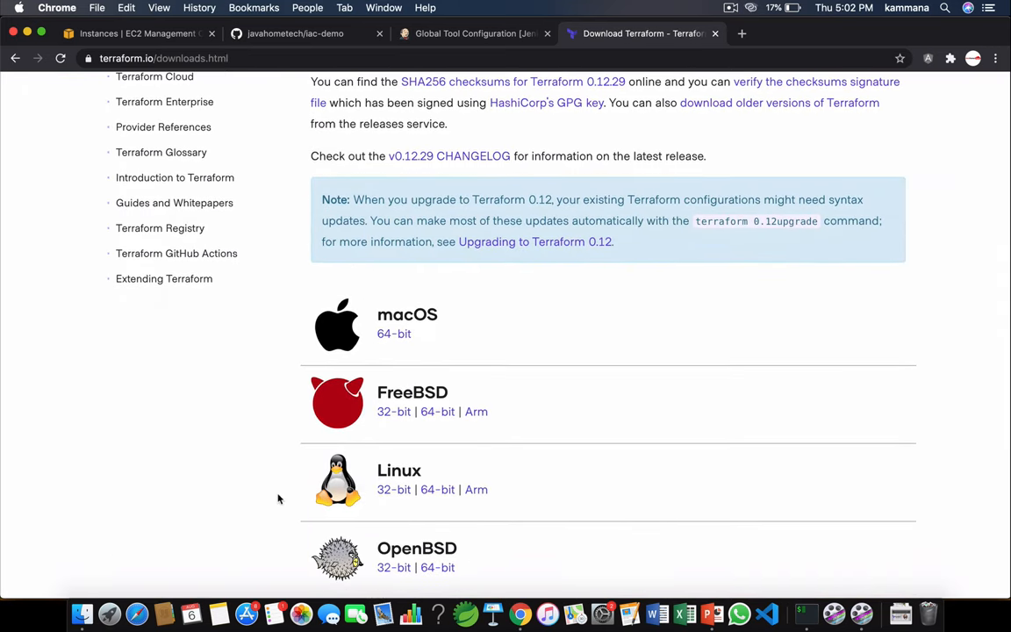
{"action": "scroll", "scroll_direction": "down", "scroll_amount": 3}
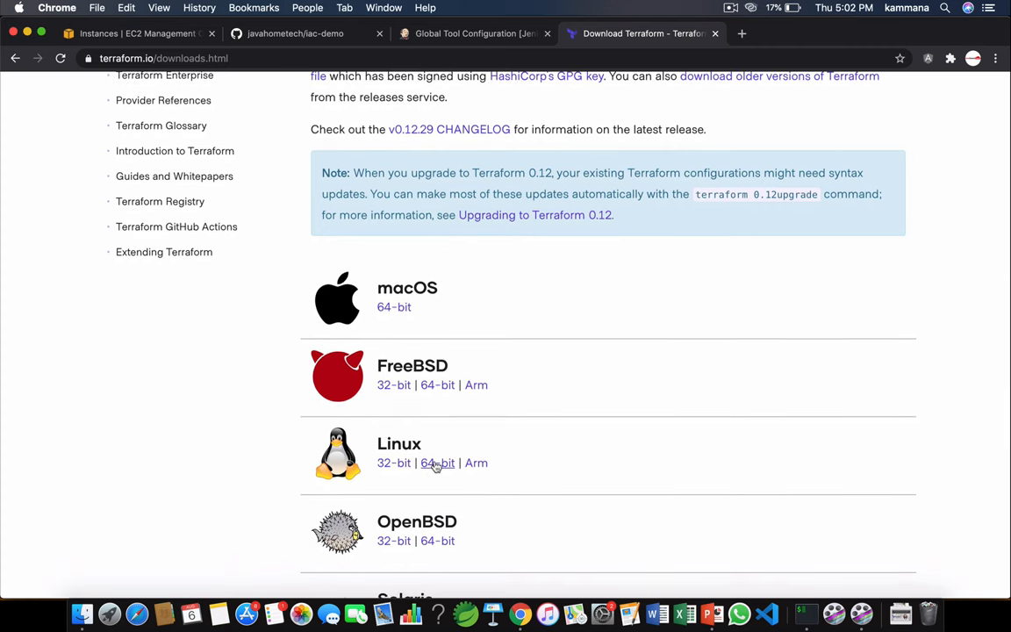
{"action": "mouse_move", "coordinate": [438, 463]}
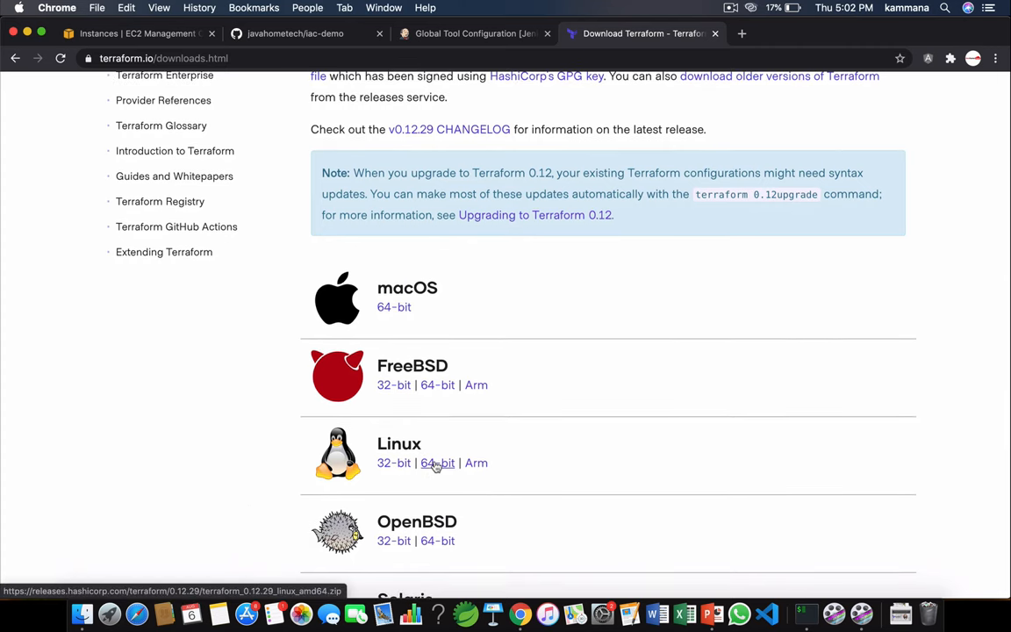
{"action": "right_click", "coordinate": [437, 462]}
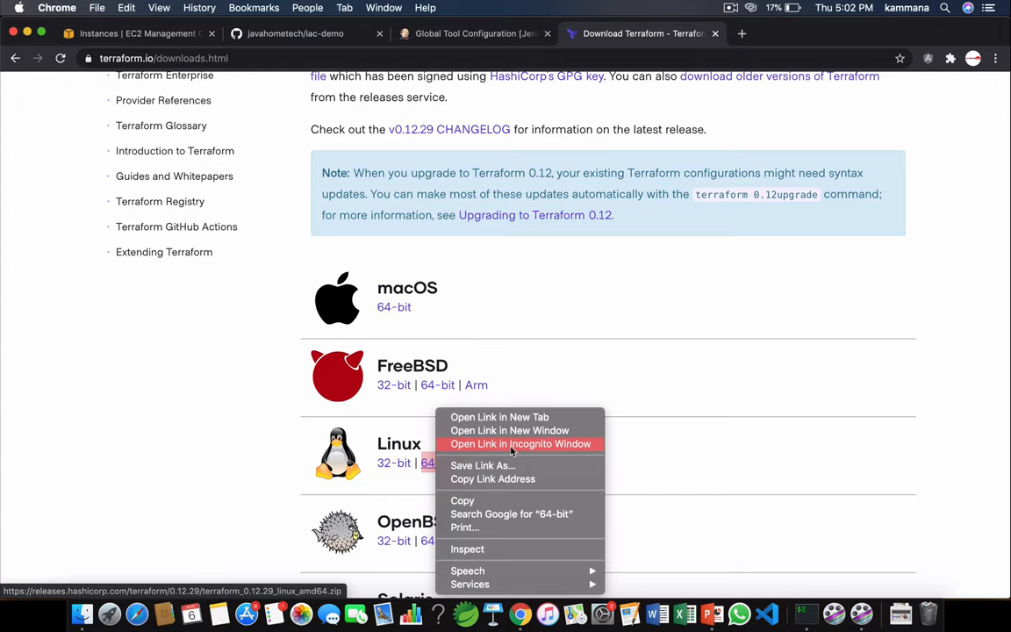
{"action": "left_click", "coordinate": [502, 485]}
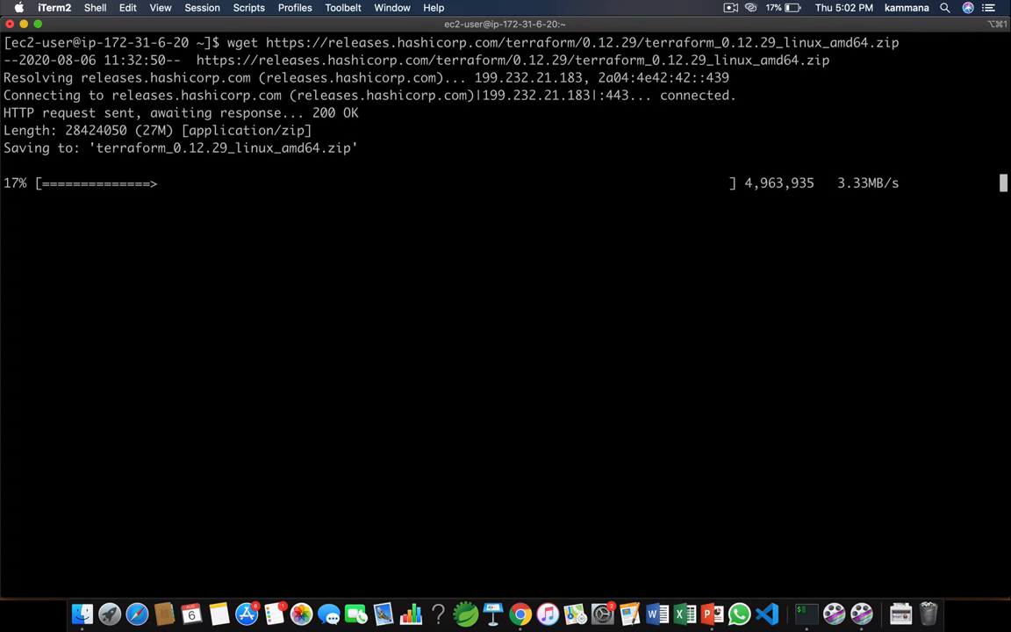
Unzip the downloaded Terraform archive, move the binary into /usr/bin/, and copy its path.
{"action": "type", "text": "ls"}
{"action": "type", "text": "u"}
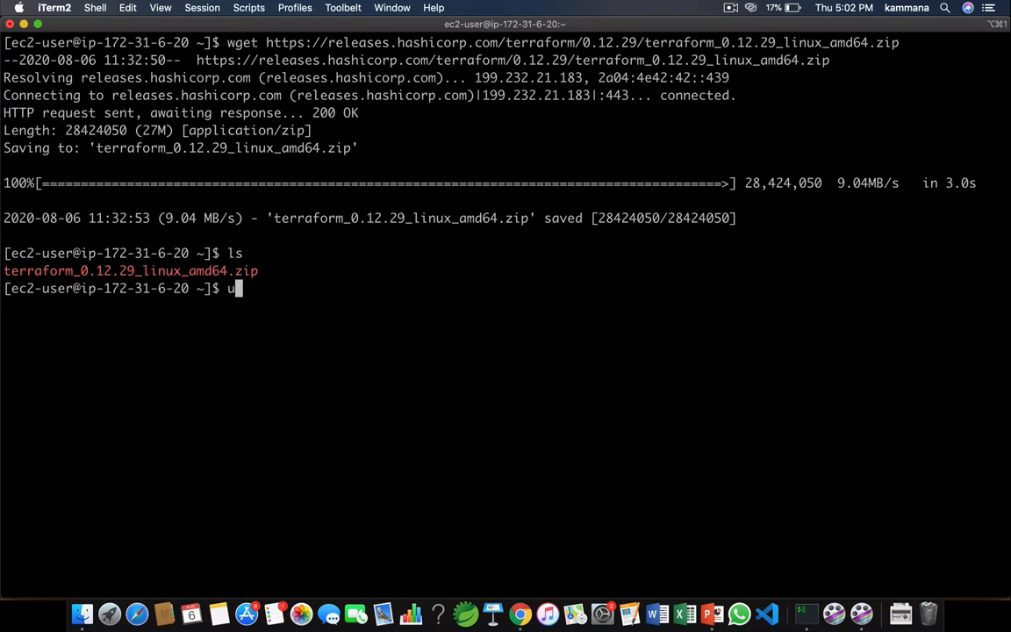
{"action": "type", "text": "nzip"}
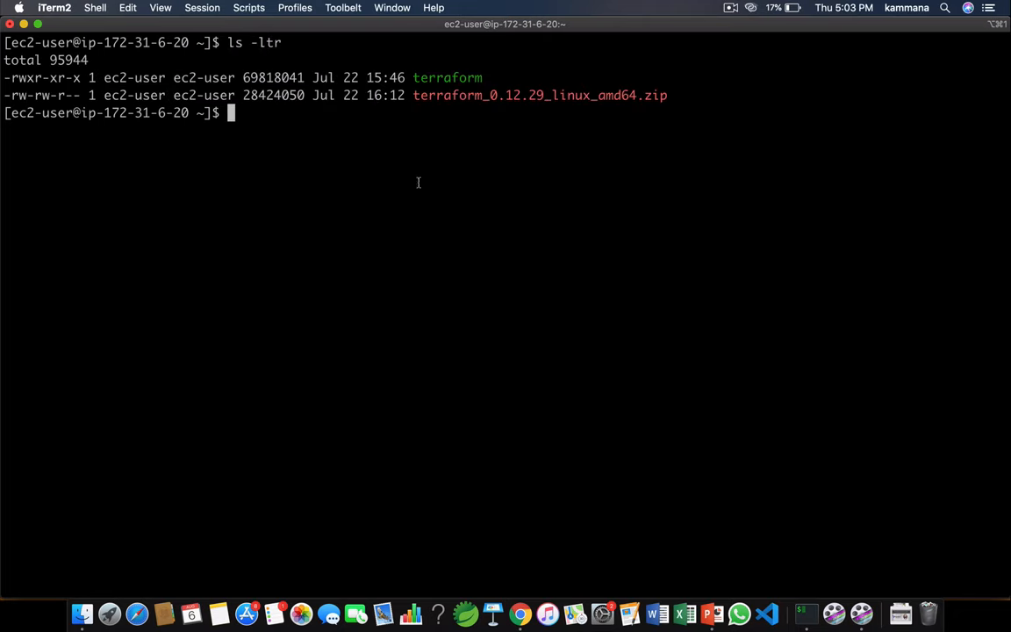
{"action": "mouse_move", "coordinate": [455, 77]}
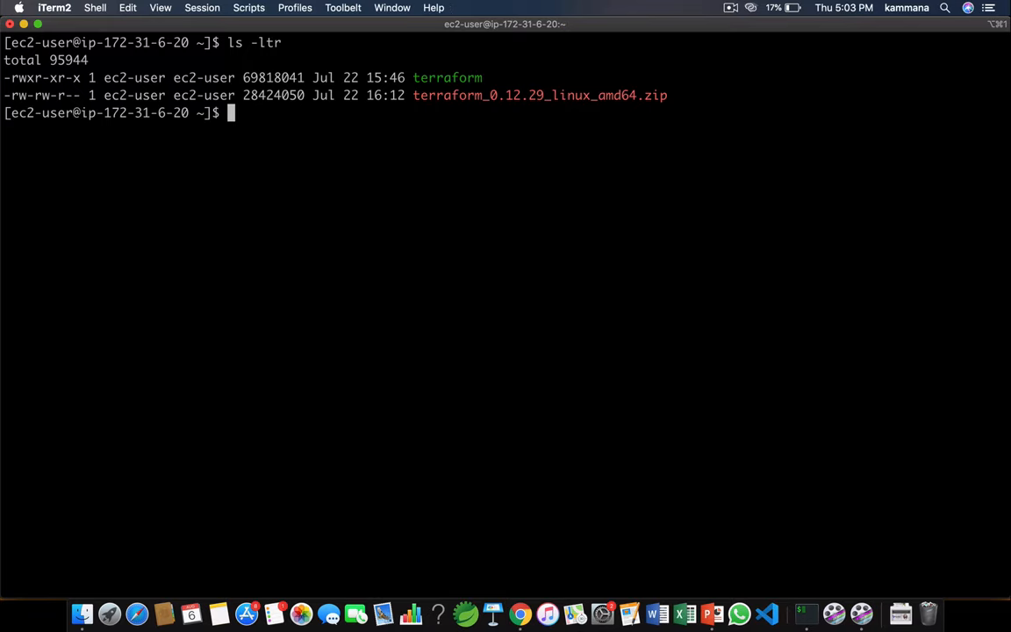
{"action": "type", "text": "mv terraform /usr/"}
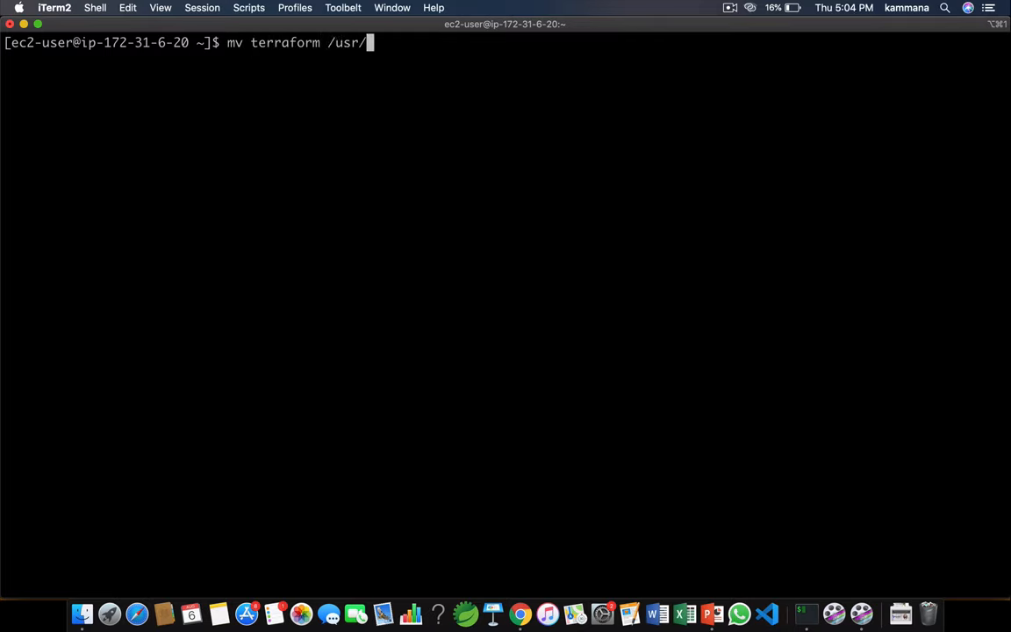
{"action": "type", "text": "bin/"}
{"action": "type", "text": "which terraform"}
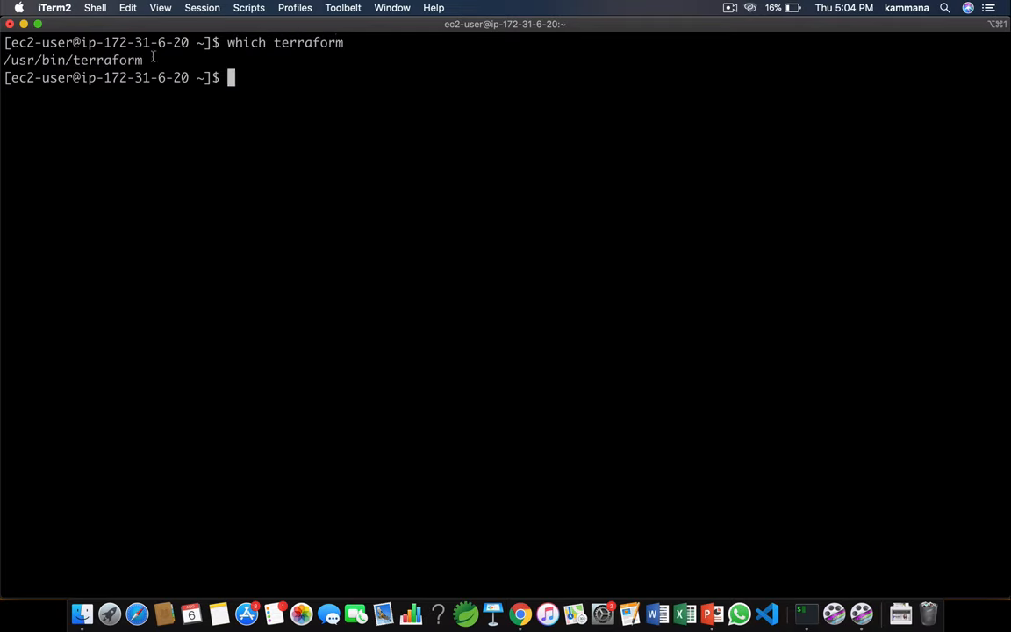
{"action": "double_click", "coordinate": [73, 59]}
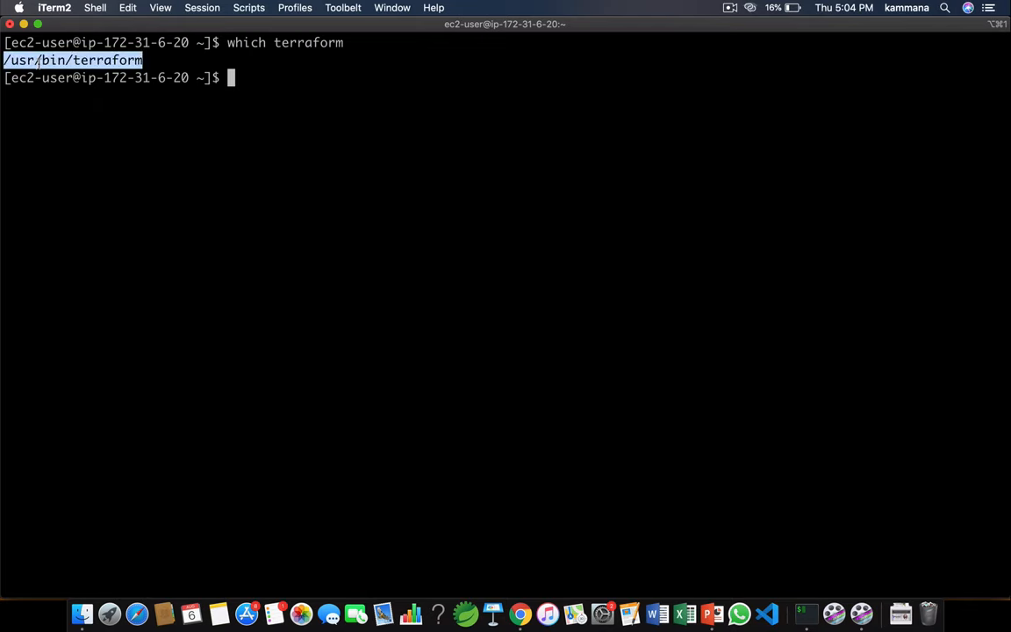
{"action": "type", "text": "terraform-11"}
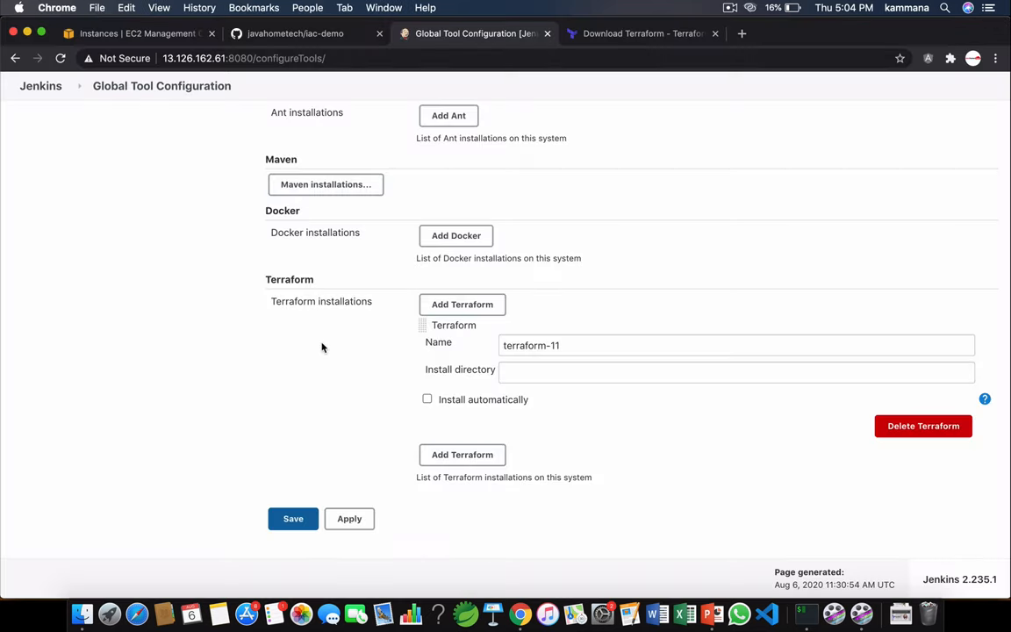
Enter /usr/bin/ as terraform-11's install directory and save the configuration.
{"action": "type", "text": "/usr/bin/"}
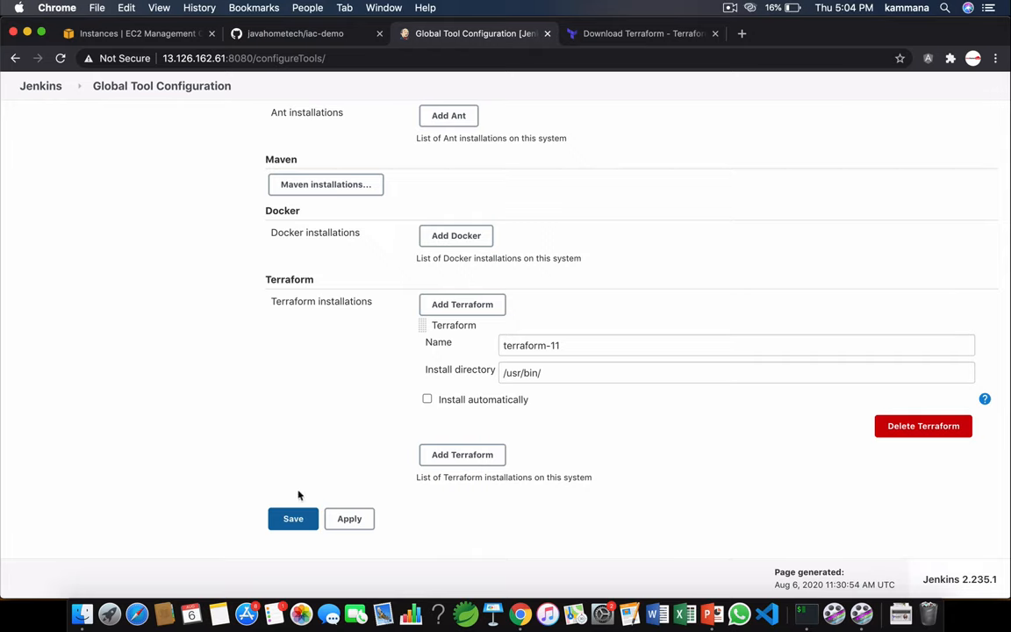
{"action": "left_click", "coordinate": [292, 518]}
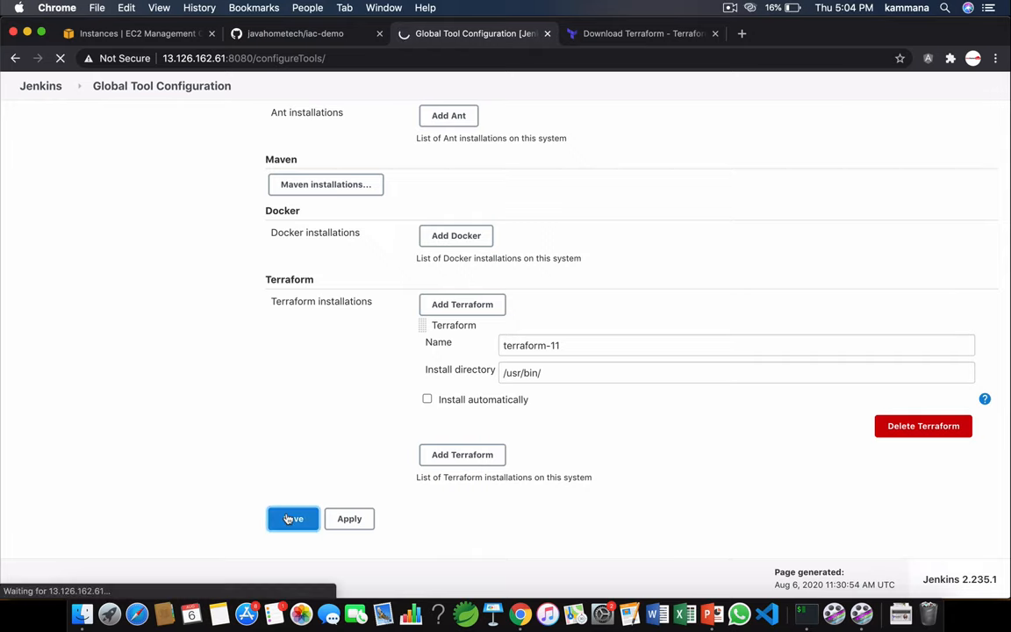
{"action": "left_click", "coordinate": [293, 518]}
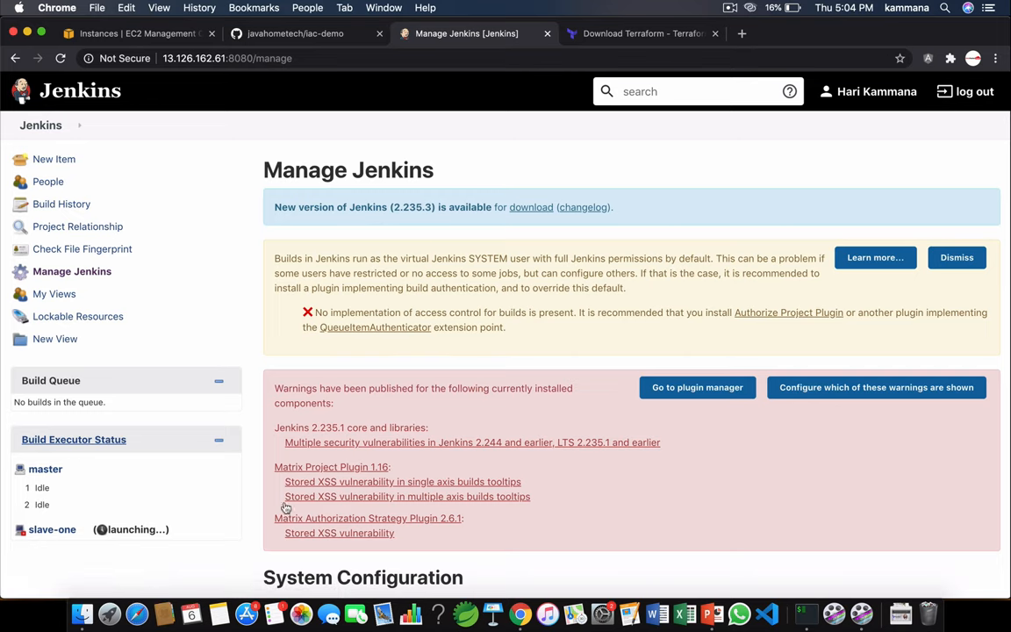
{"action": "mouse_move", "coordinate": [54, 159]}
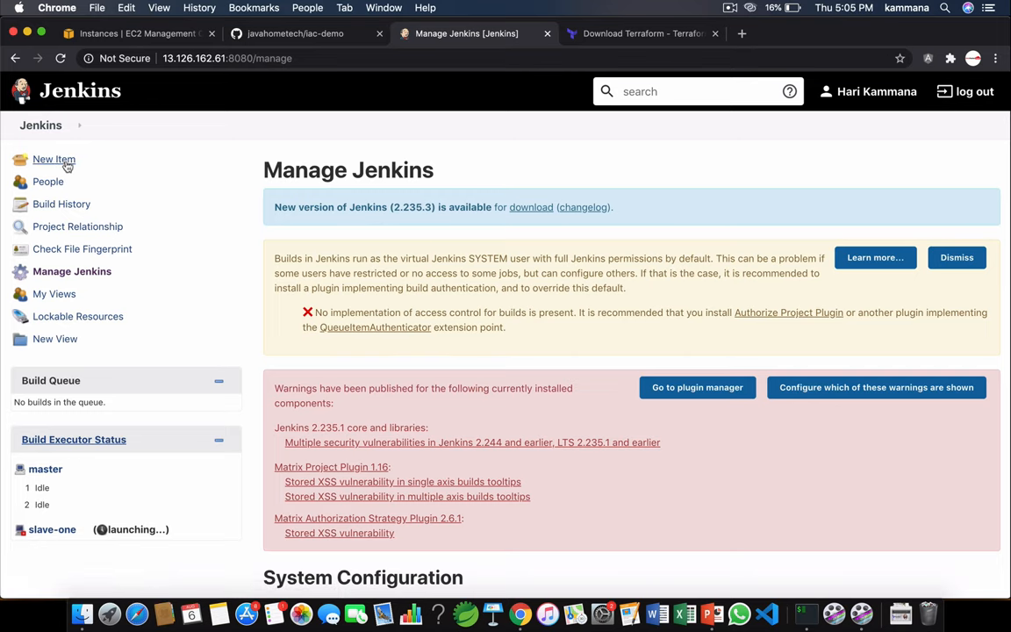
Create a new Pipeline item named iac-demo.
{"action": "left_click", "coordinate": [53, 160]}
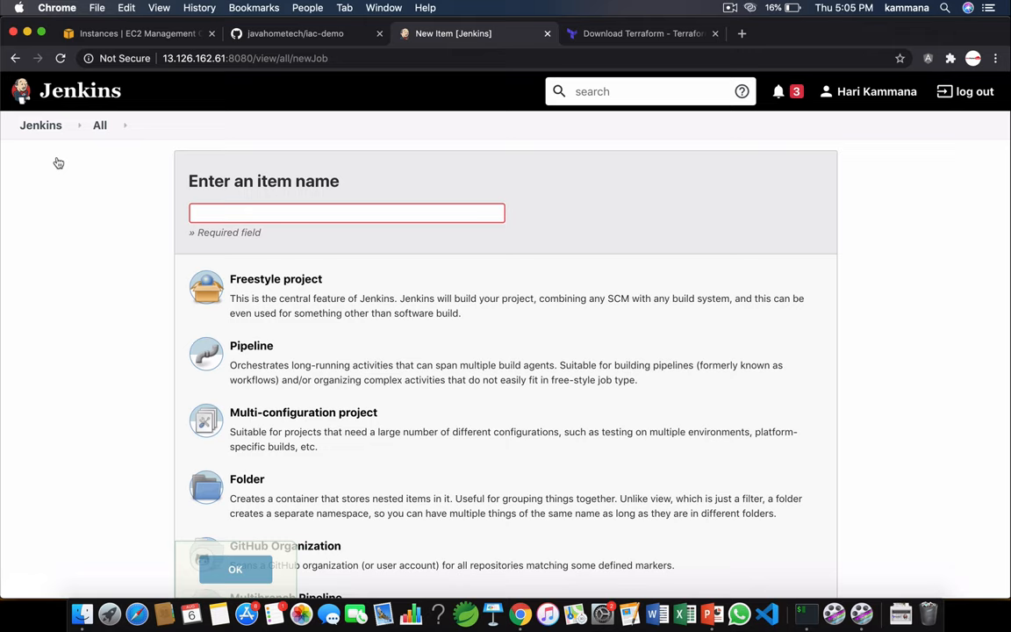
{"action": "type", "text": "iac-demo"}
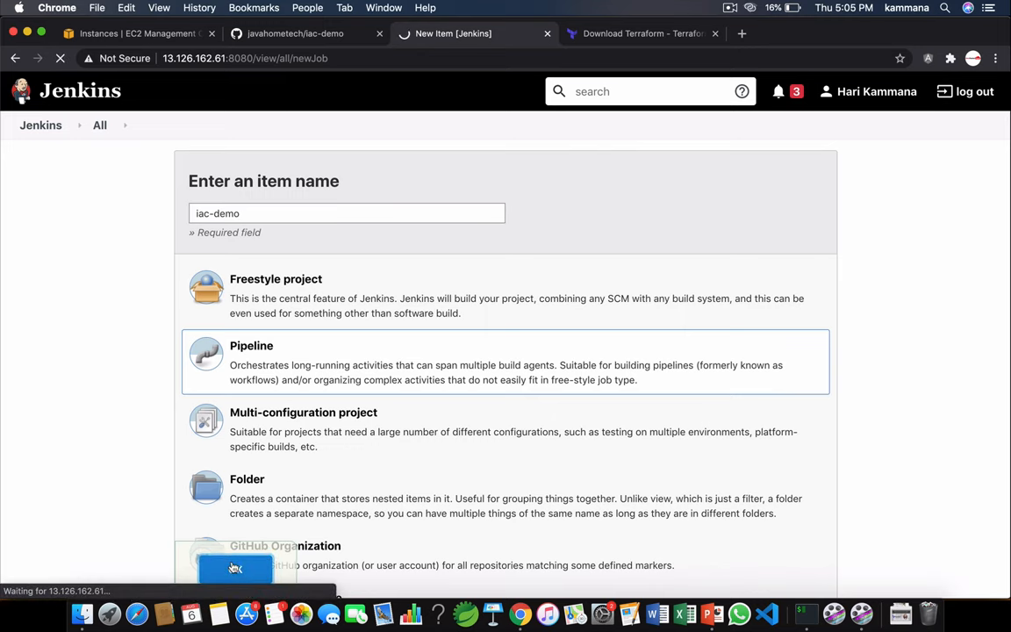
{"action": "left_click", "coordinate": [234, 569]}
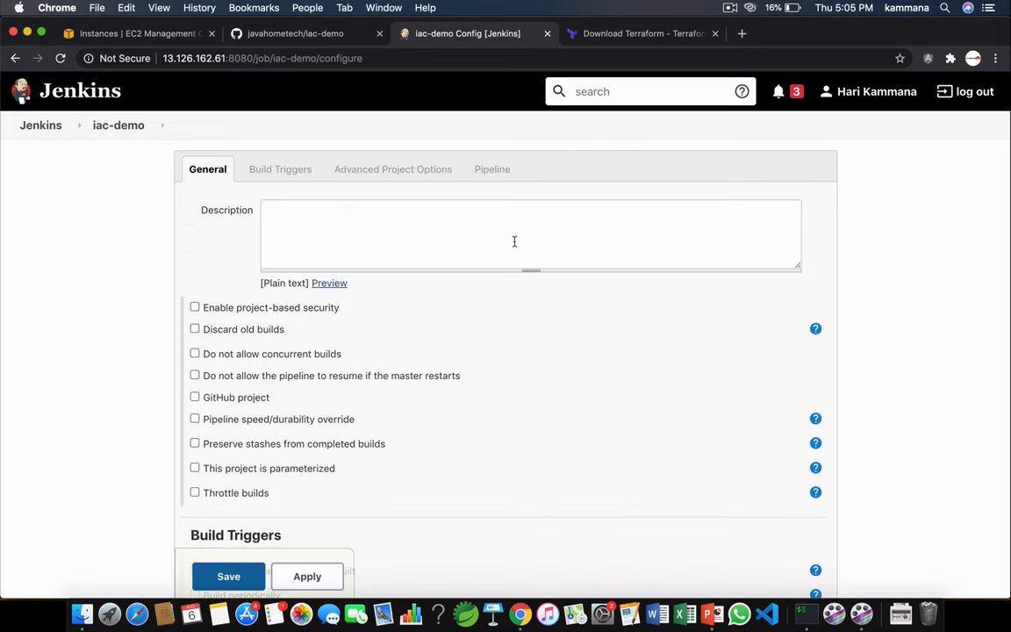
Start the pipeline script with pipeline{ agent any }.
{"action": "left_click", "coordinate": [492, 169]}
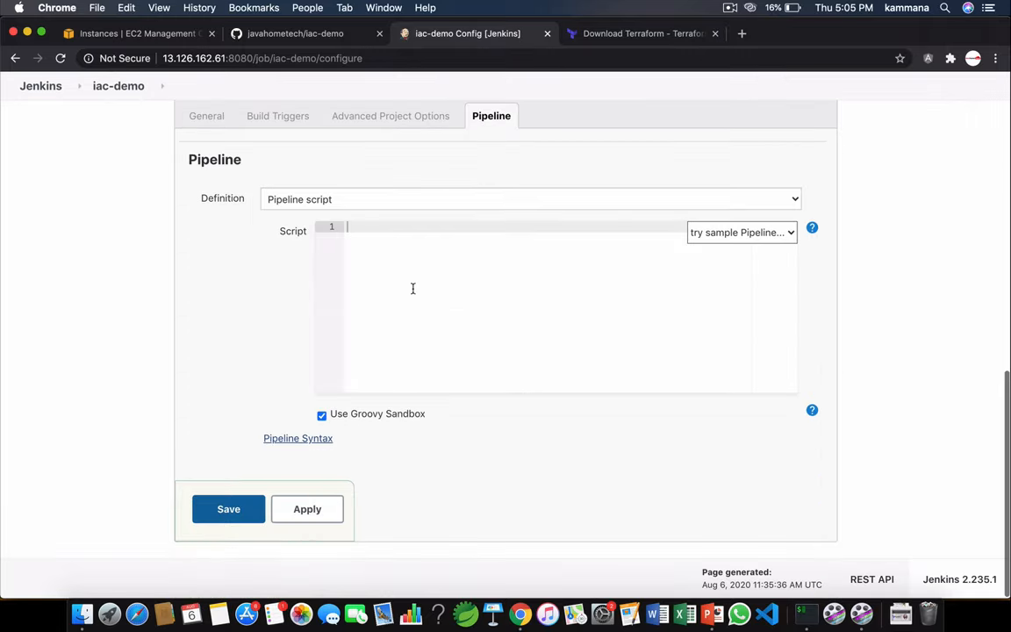
{"action": "type", "text": "pipelin"}
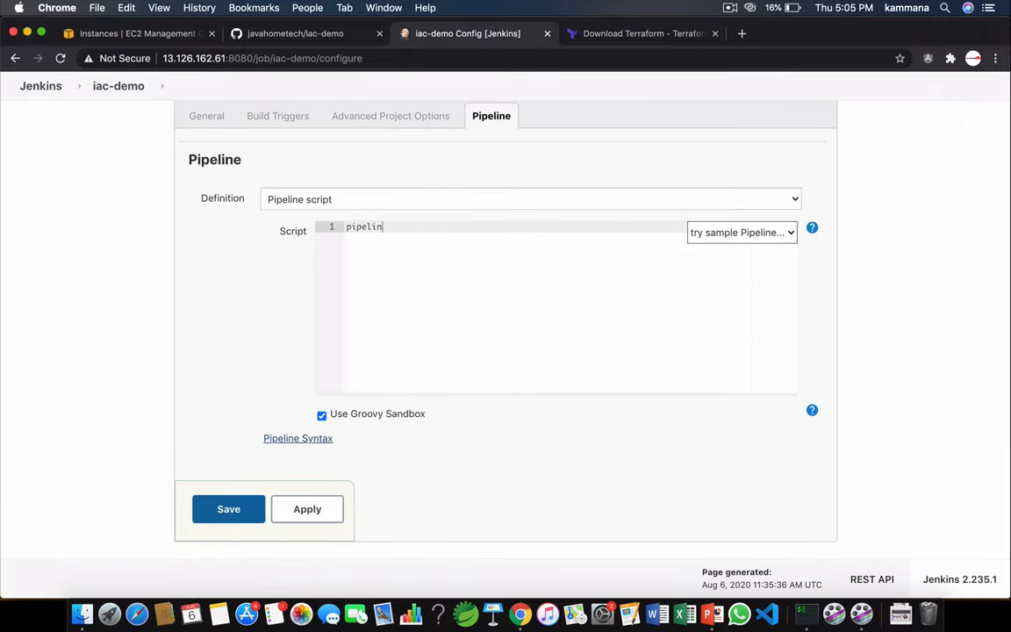
{"action": "type", "text": "{"}
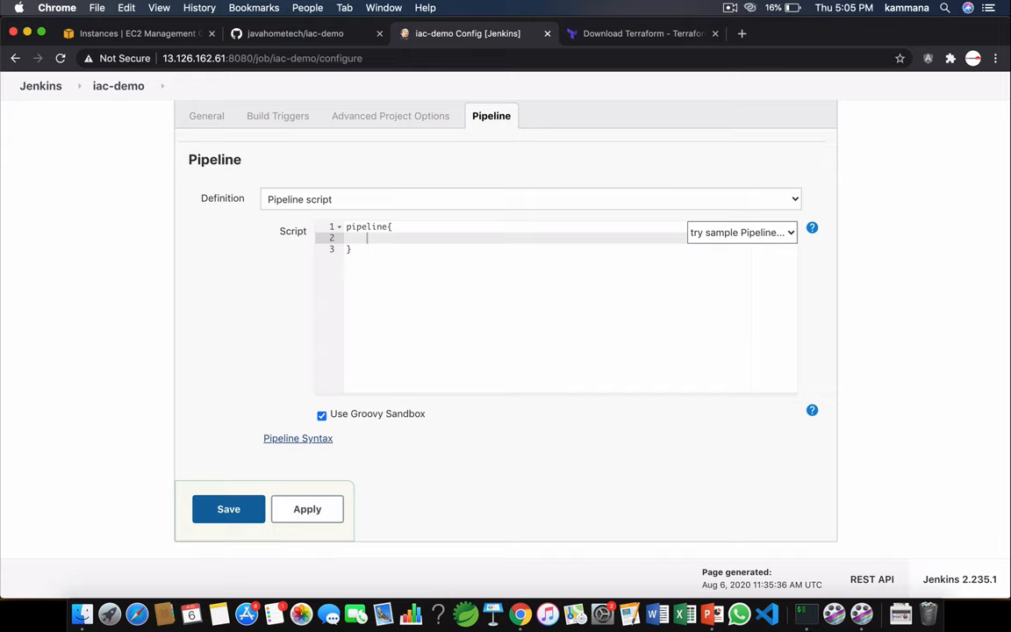
{"action": "type", "text": "agent a"}
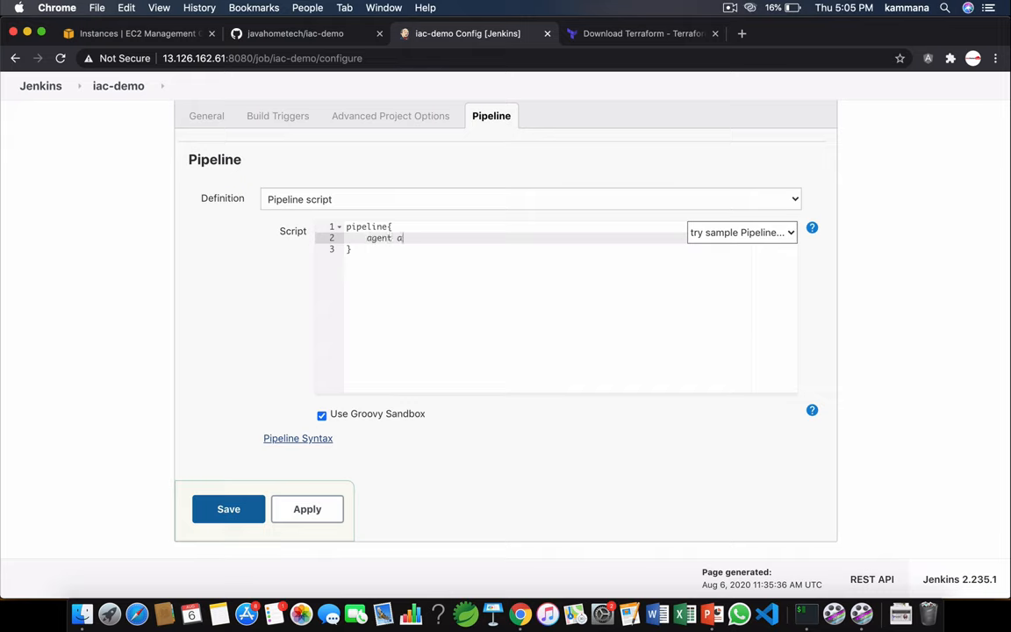
{"action": "type", "text": "ny"}
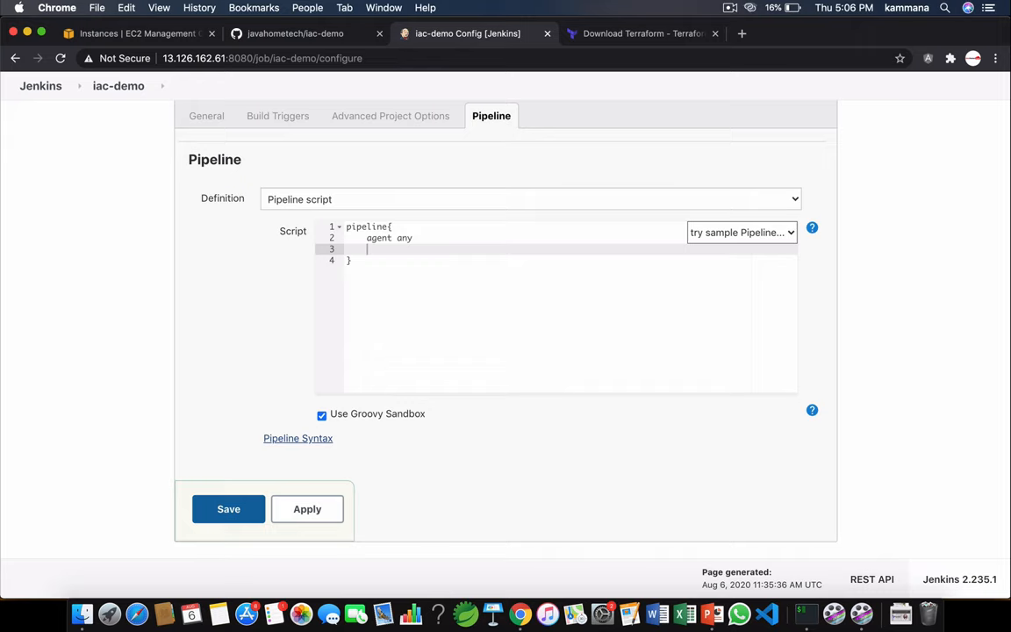
{"action": "mouse_move", "coordinate": [470, 267]}
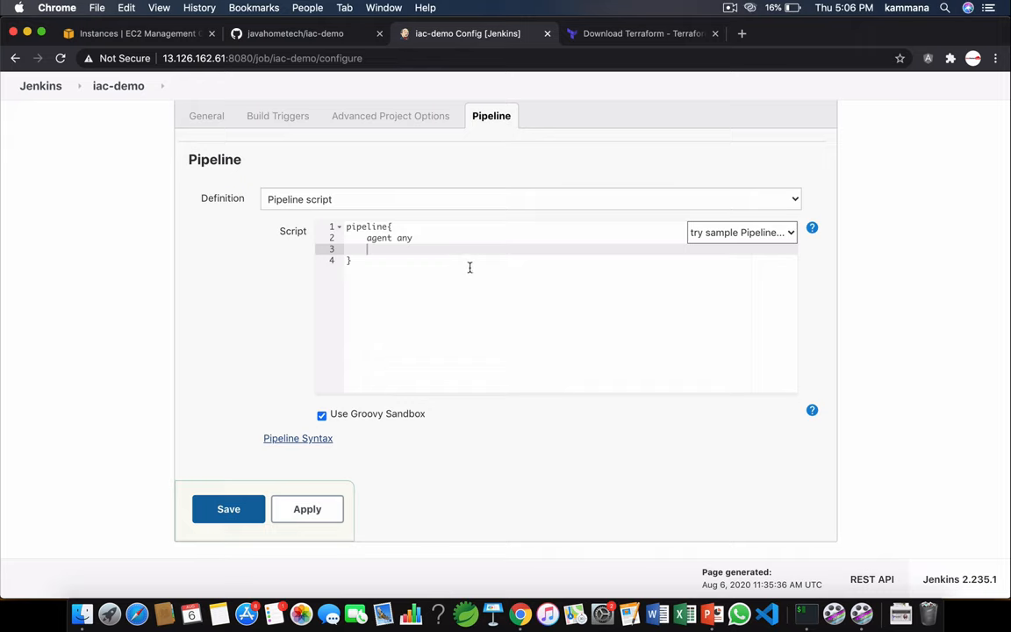
{"action": "mouse_move", "coordinate": [376, 249]}
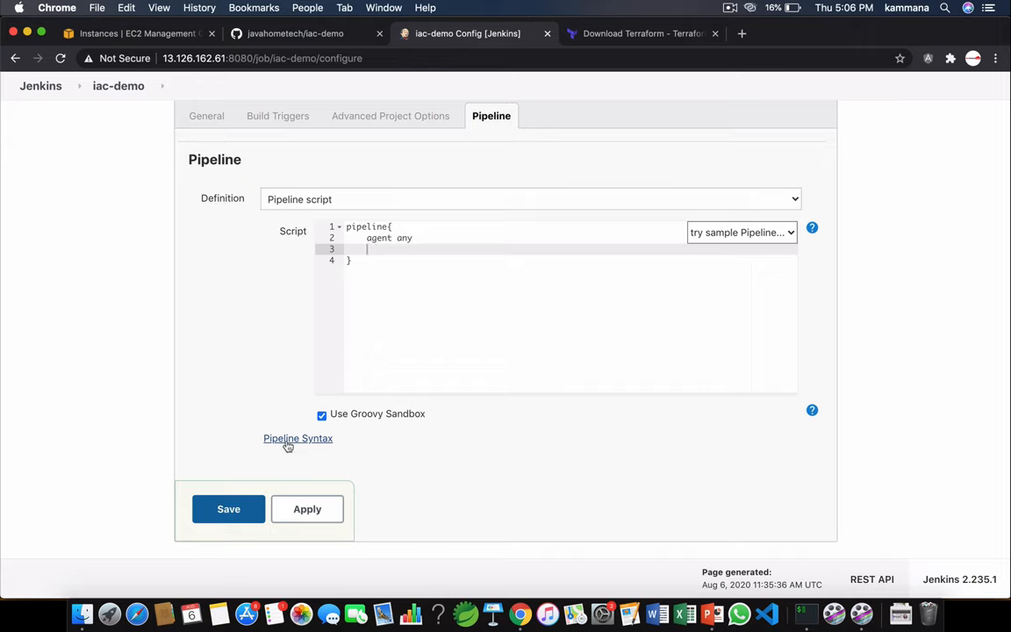
Generate a tools directive for Terraform version terraform-11 in the Declarative Directive Generator.
{"action": "left_click", "coordinate": [297, 438]}
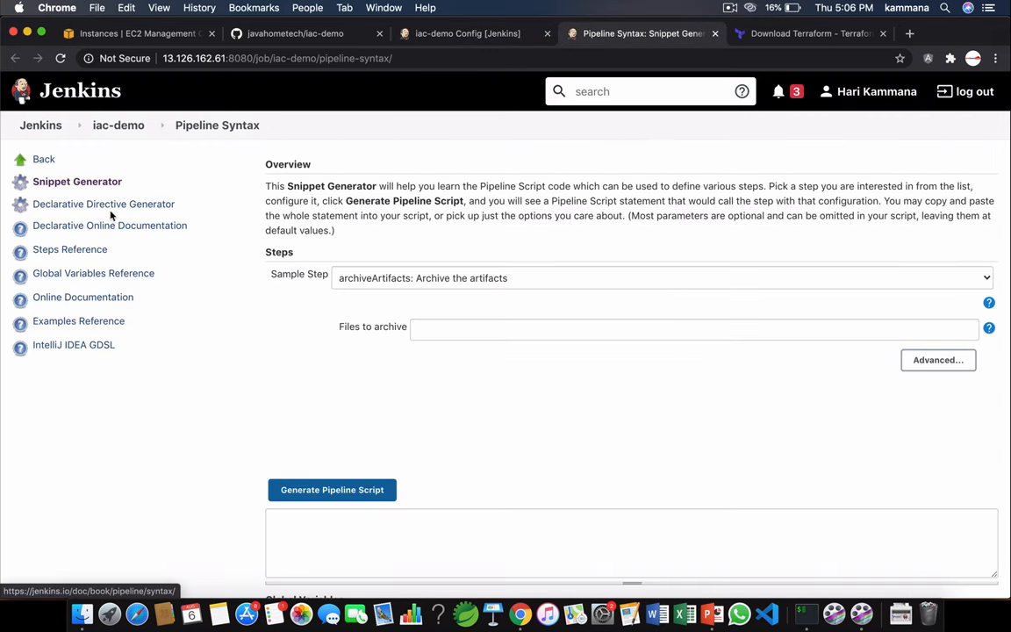
{"action": "left_click", "coordinate": [104, 204]}
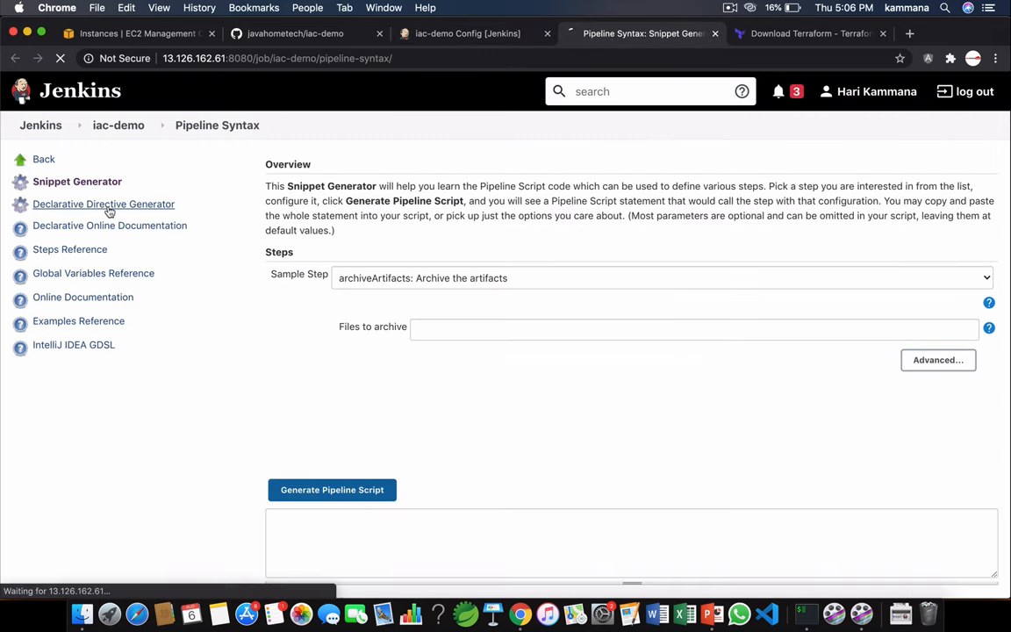
{"action": "left_click", "coordinate": [104, 204]}
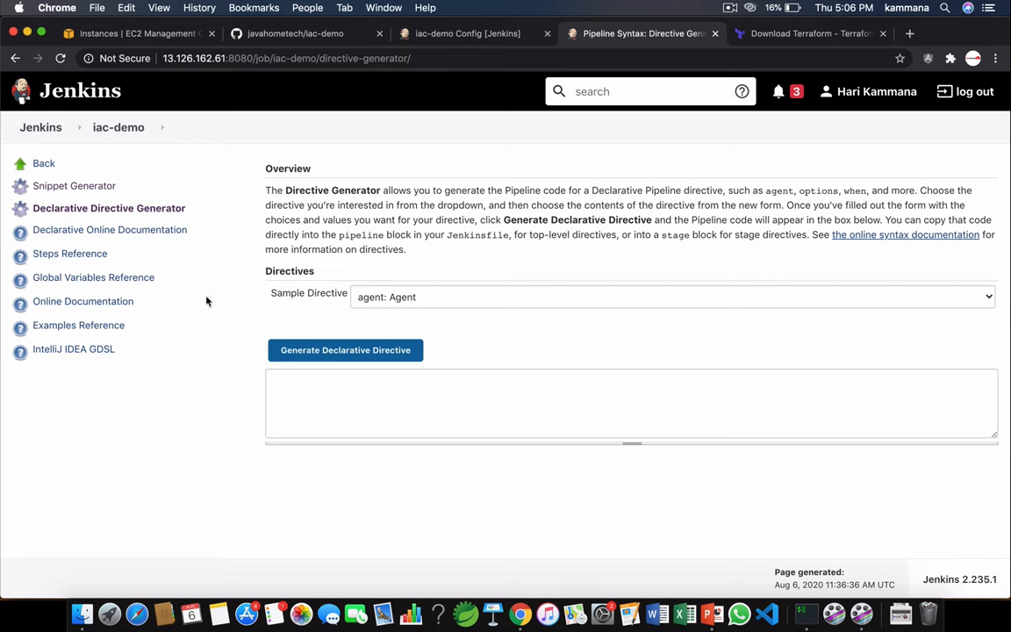
{"action": "left_click", "coordinate": [671, 297]}
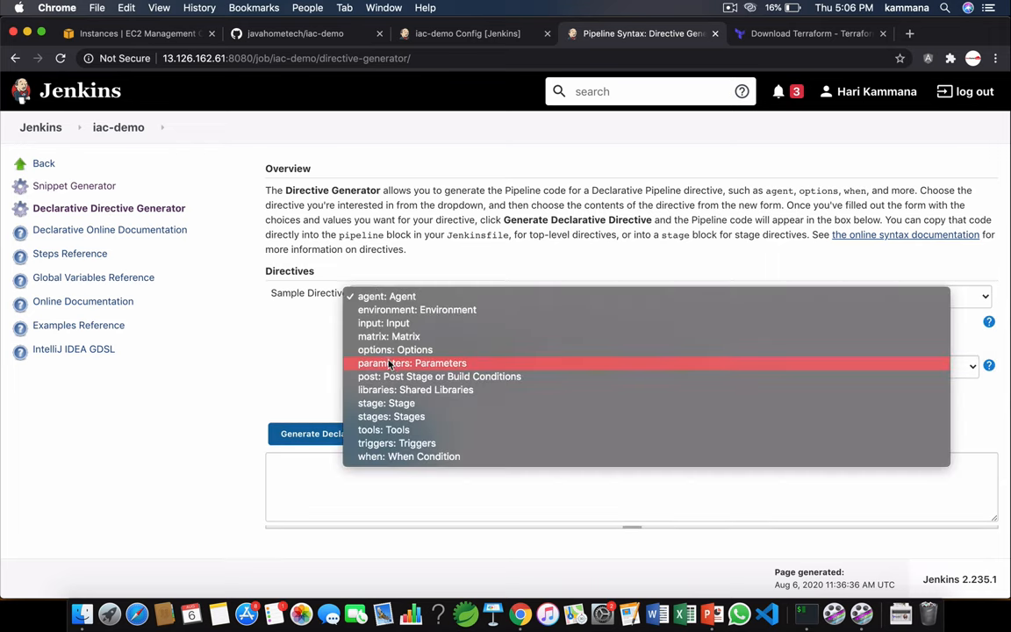
{"action": "mouse_move", "coordinate": [391, 416]}
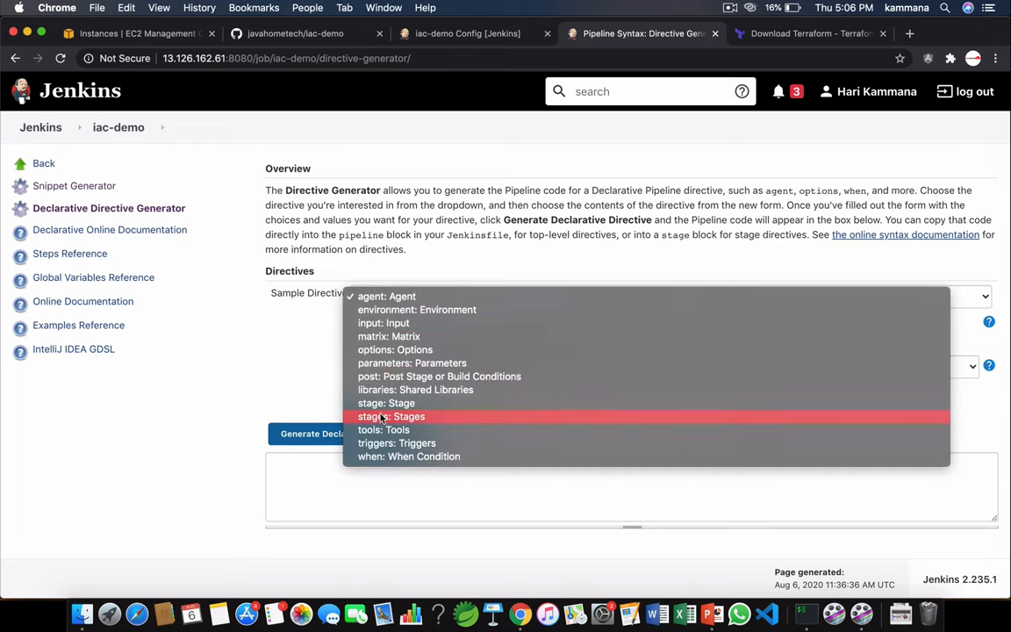
{"action": "left_click", "coordinate": [382, 429]}
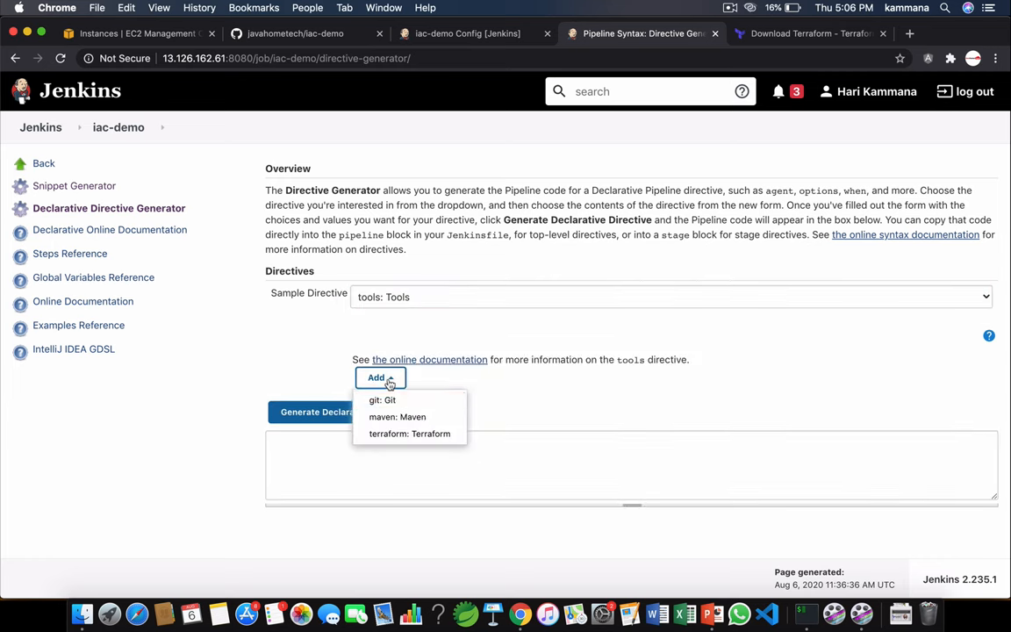
{"action": "left_click", "coordinate": [410, 433]}
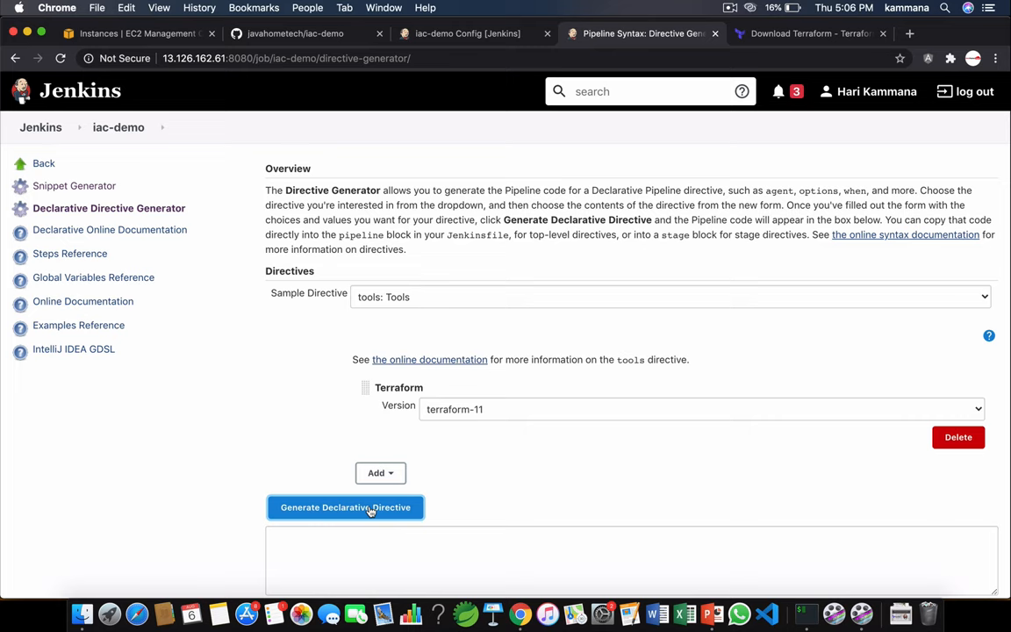
{"action": "left_click", "coordinate": [345, 507]}
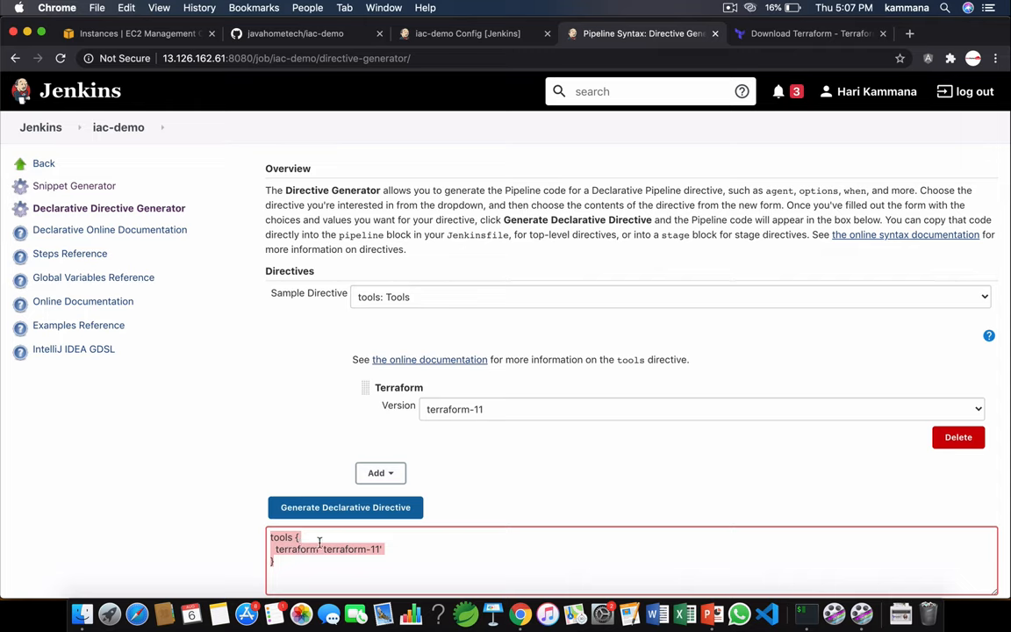
{"action": "mouse_move", "coordinate": [297, 548]}
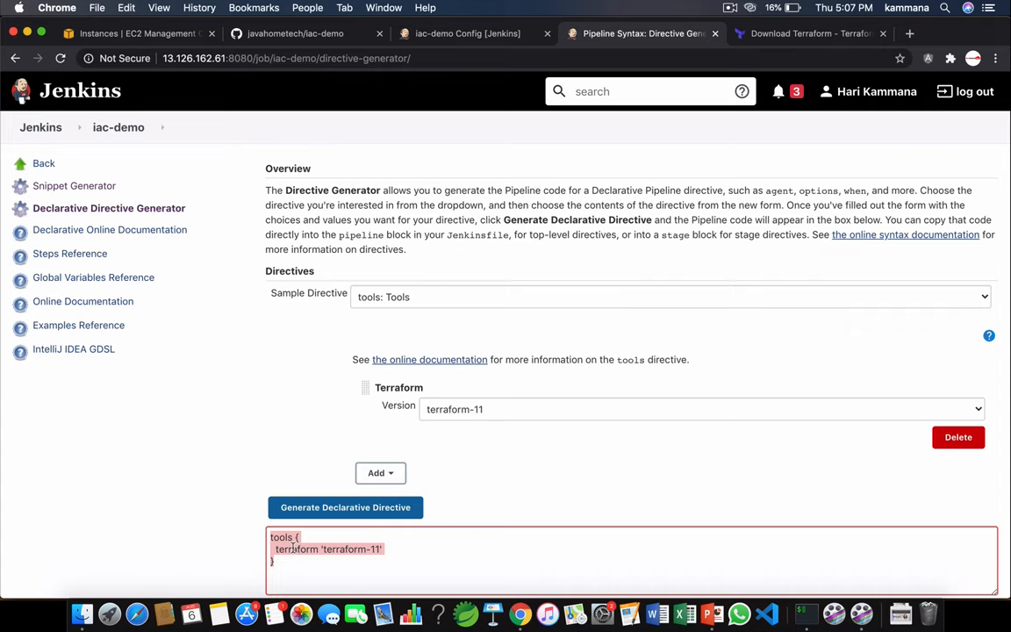
{"action": "mouse_move", "coordinate": [443, 96]}
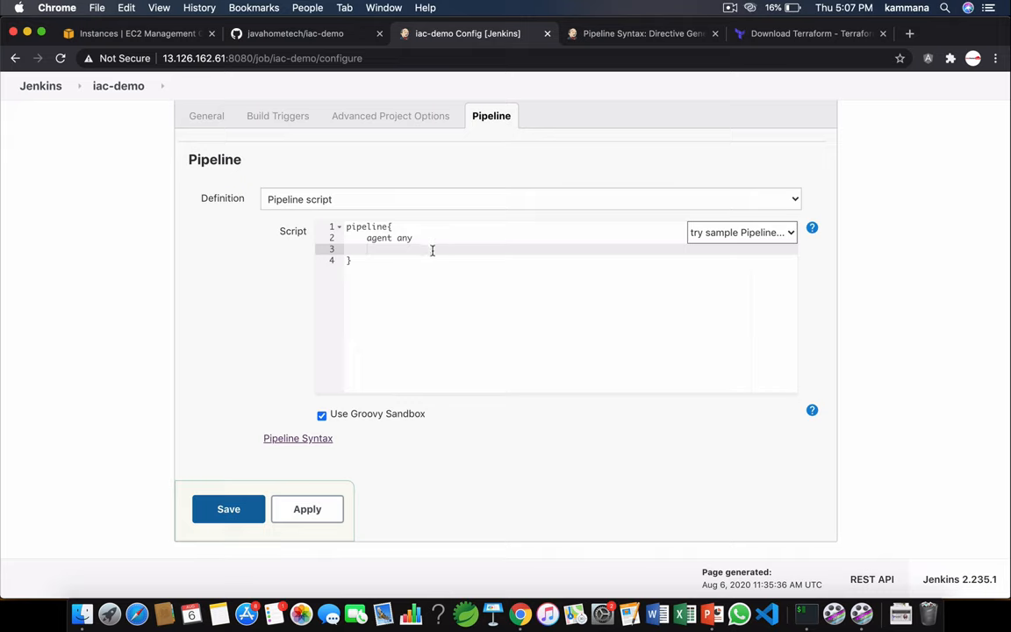
Type tools { terraform 'terraform-11' } and a 'Terraform Init' stage with empty steps.
{"action": "type", "text": "tools {"}
{"action": "type", "text": "terraform 'terraform-11"}
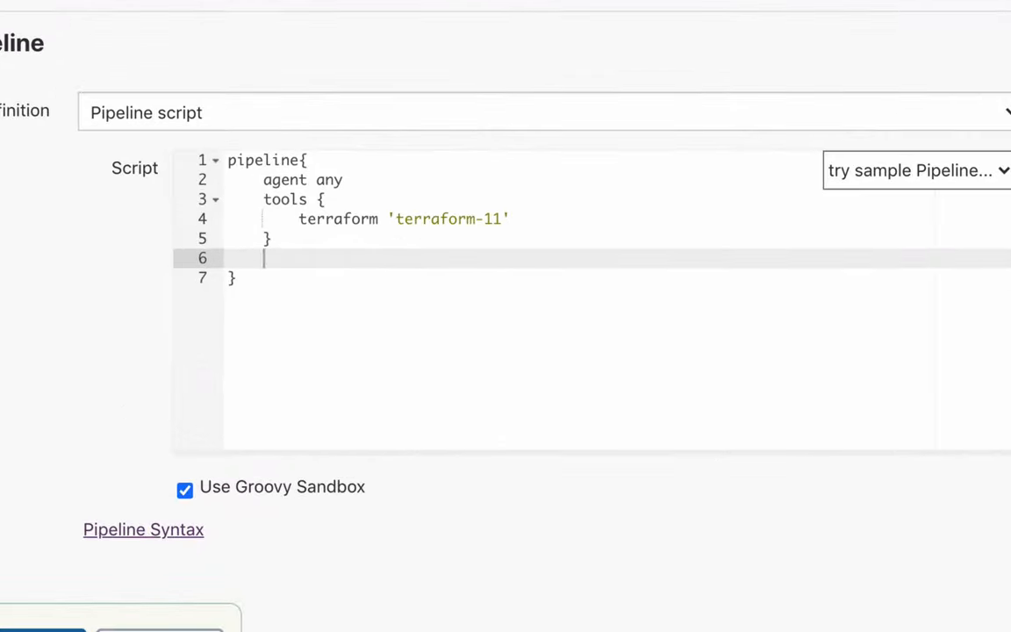
{"action": "type", "text": "s"}
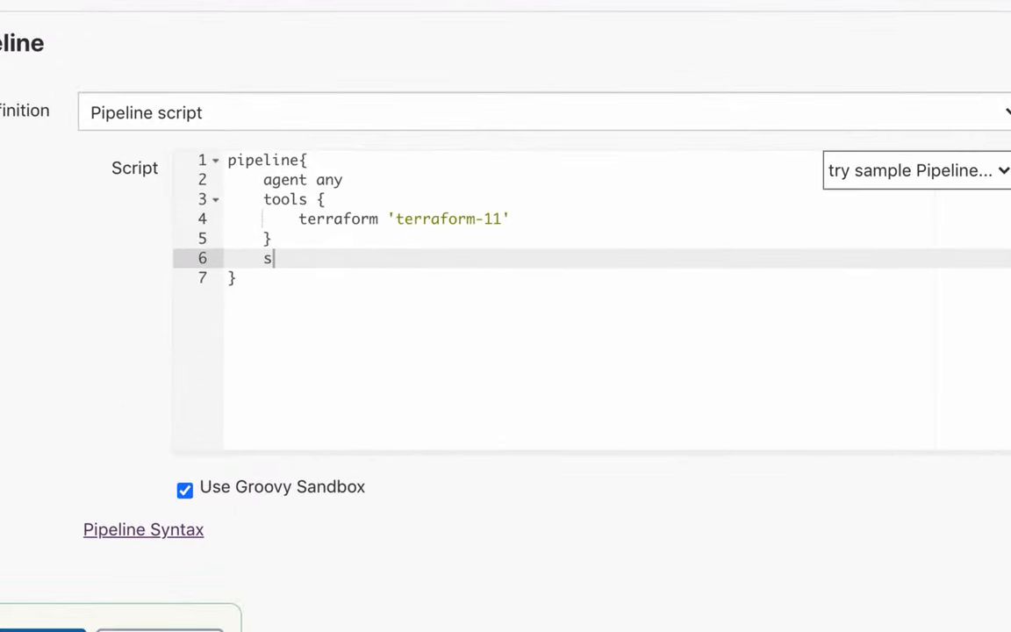
{"action": "type", "text": "tage"}
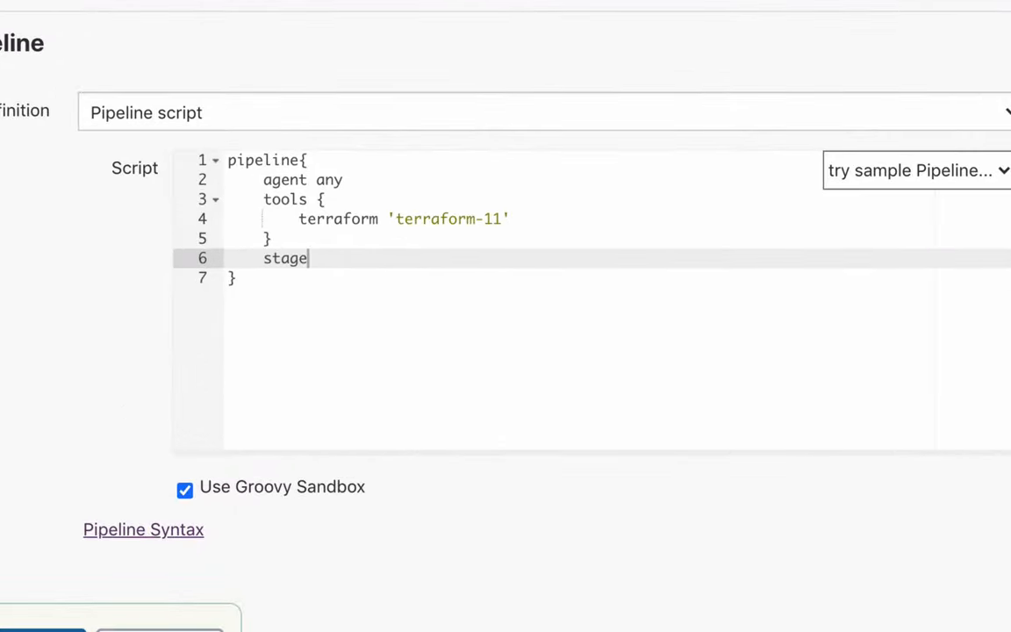
{"action": "type", "text": "s{}"}
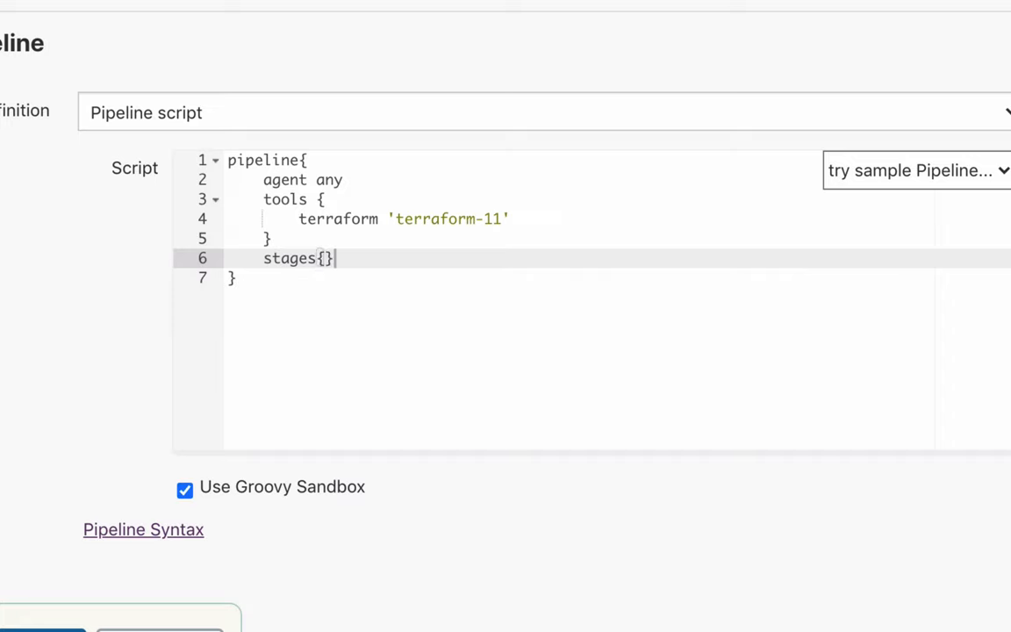
{"action": "type", "text": "stag"}
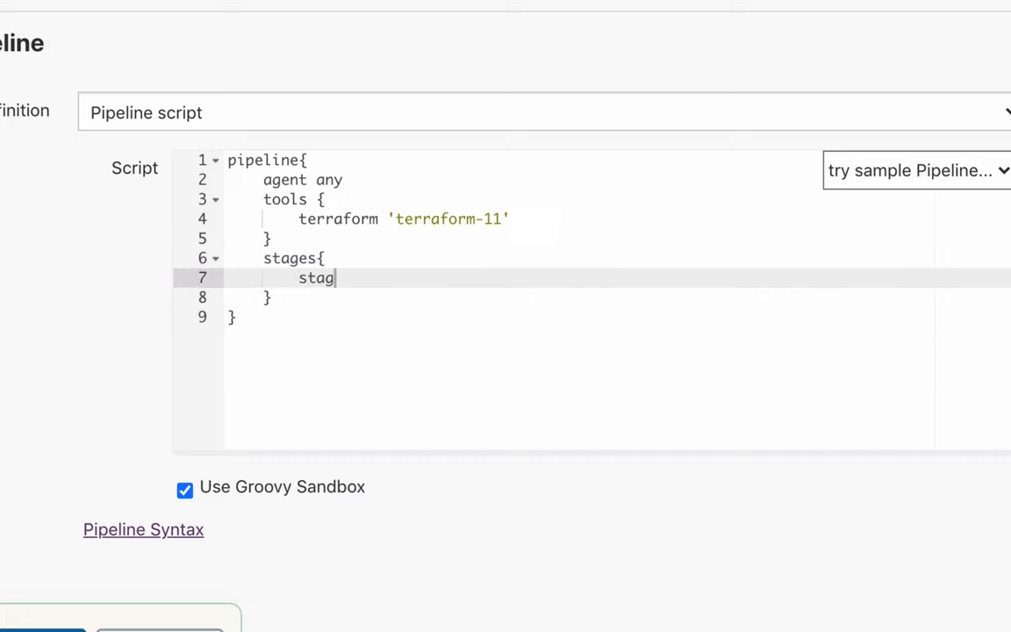
{"action": "type", "text": "e('Terraform Init'){"}
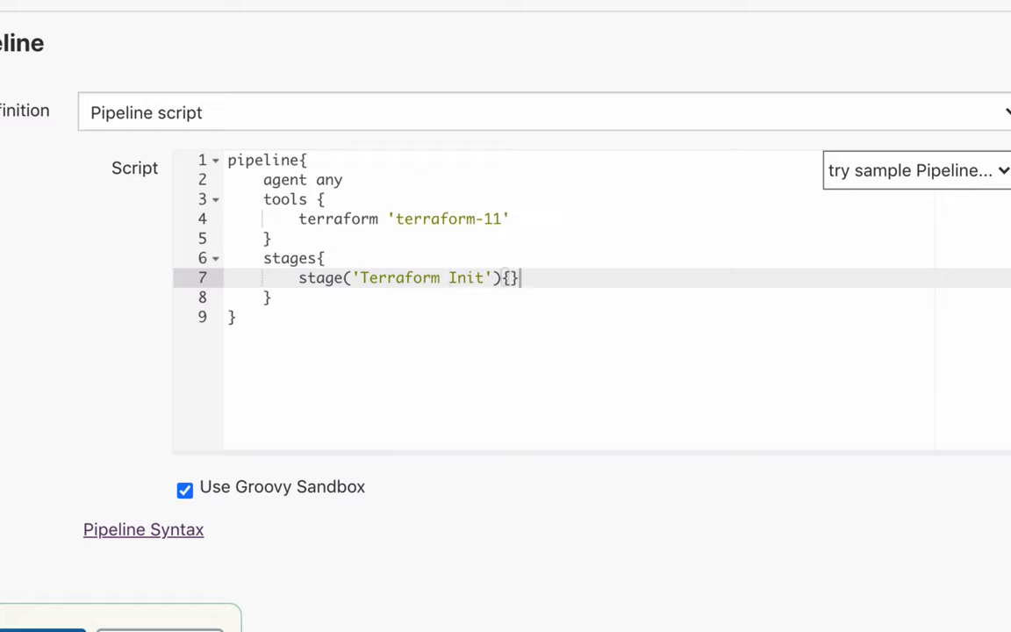
{"action": "type", "text": "steps{"}
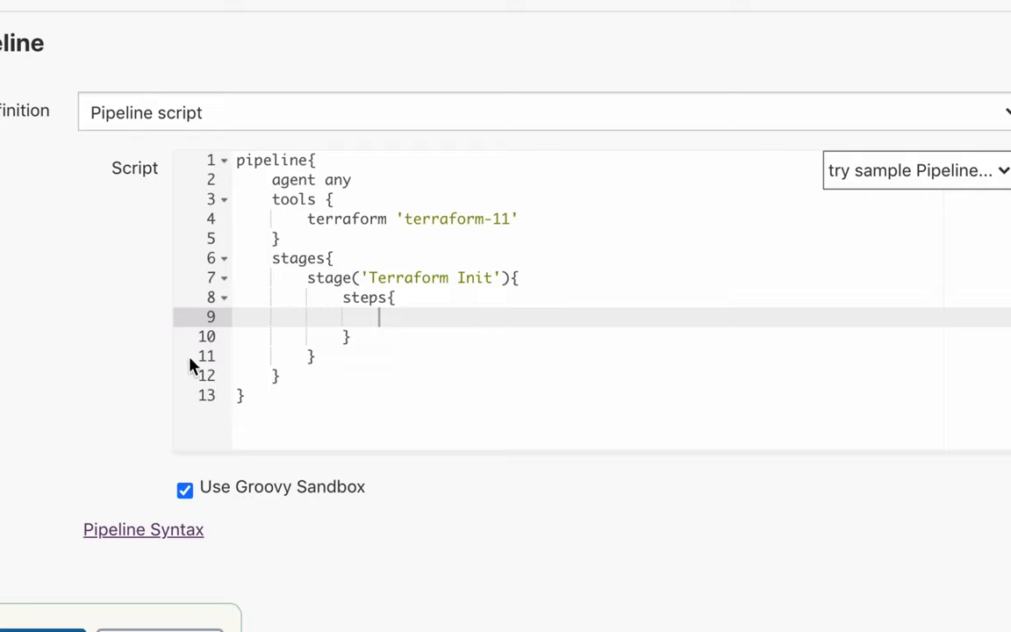
{"action": "left_click", "coordinate": [640, 33]}
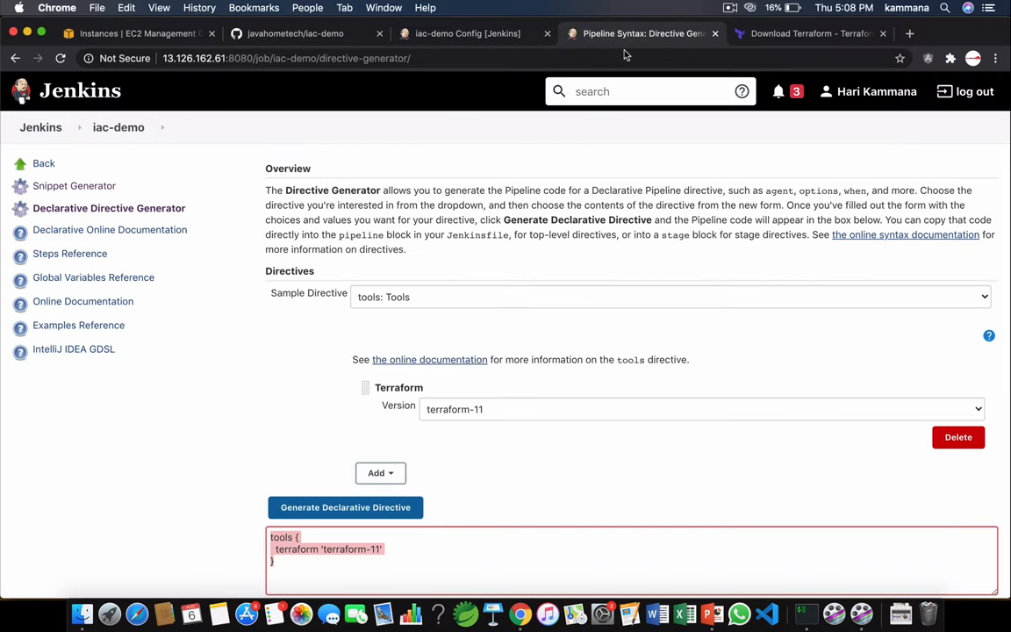
Generate an sh: Shell Script snippet that runs 'terraform init'.
{"action": "left_click", "coordinate": [74, 185]}
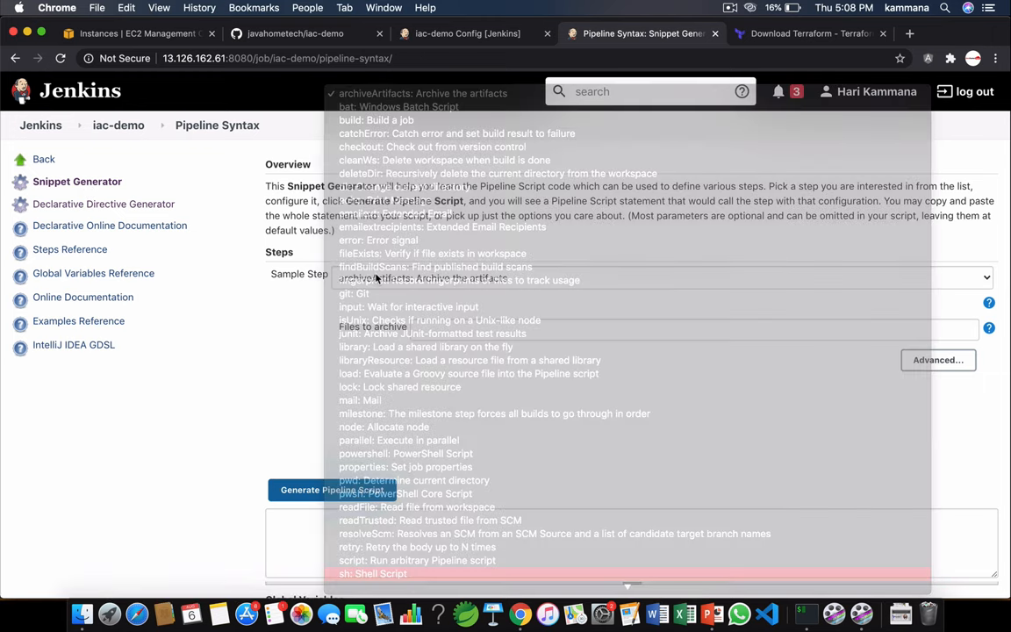
{"action": "left_click", "coordinate": [373, 572]}
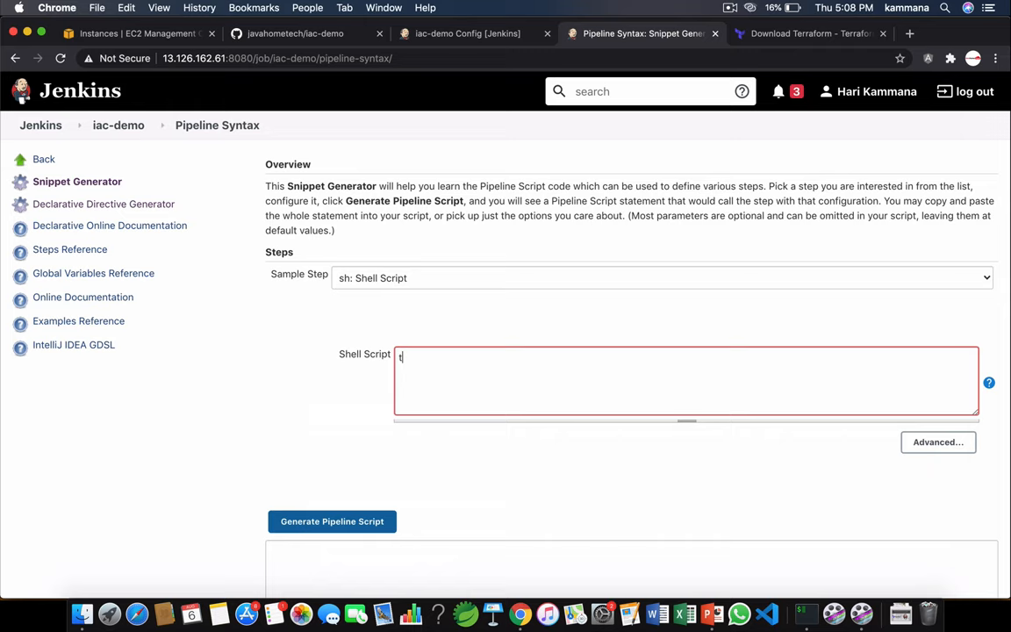
{"action": "type", "text": "terraform"}
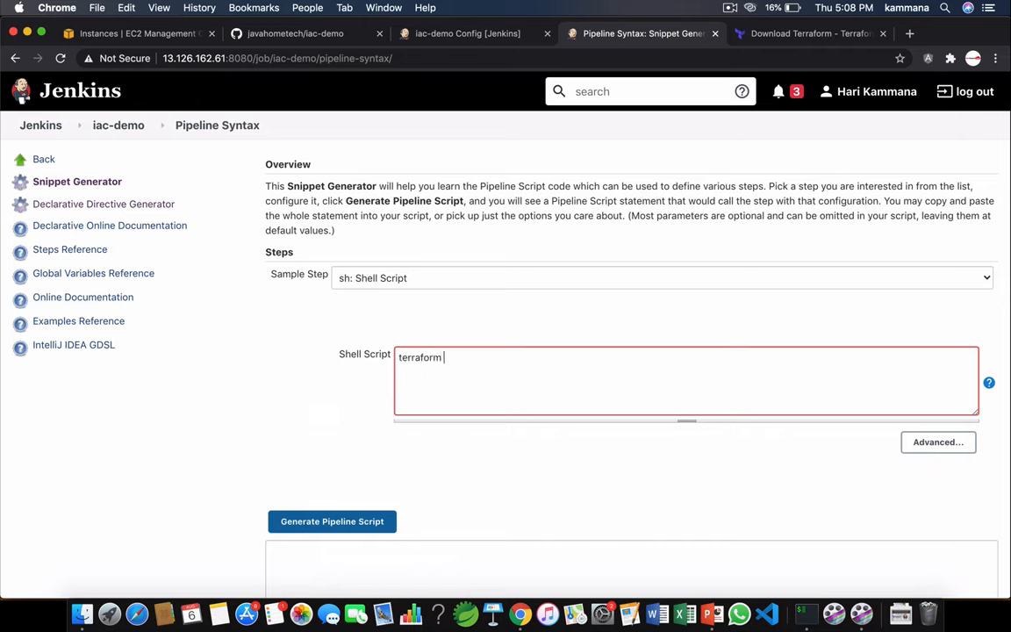
{"action": "type", "text": "init"}
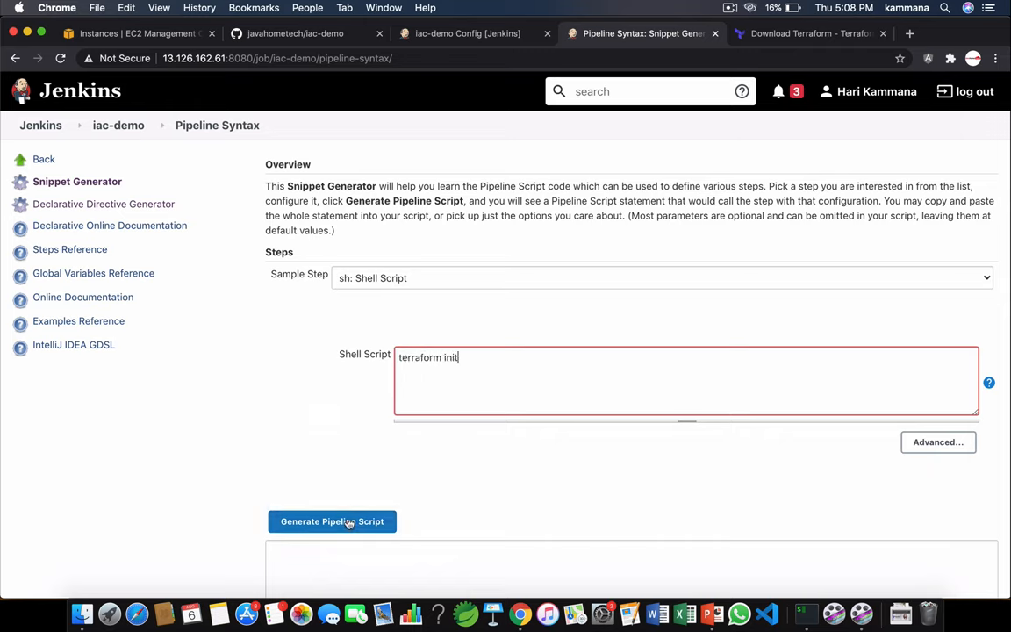
{"action": "left_click", "coordinate": [332, 522]}
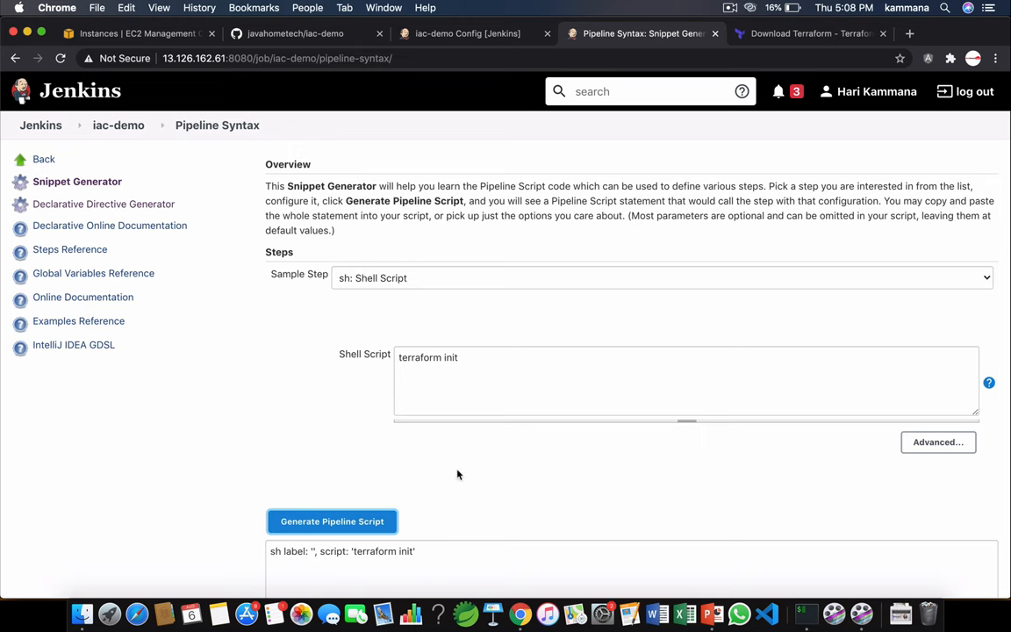
{"action": "scroll", "scroll_direction": "down", "scroll_amount": 3}
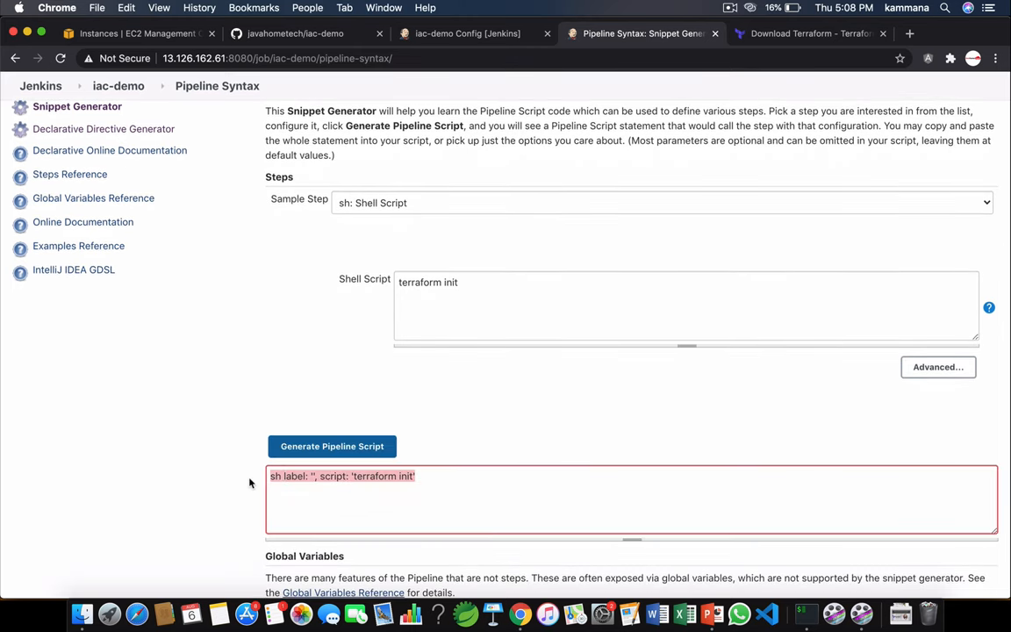
{"action": "left_click", "coordinate": [468, 33]}
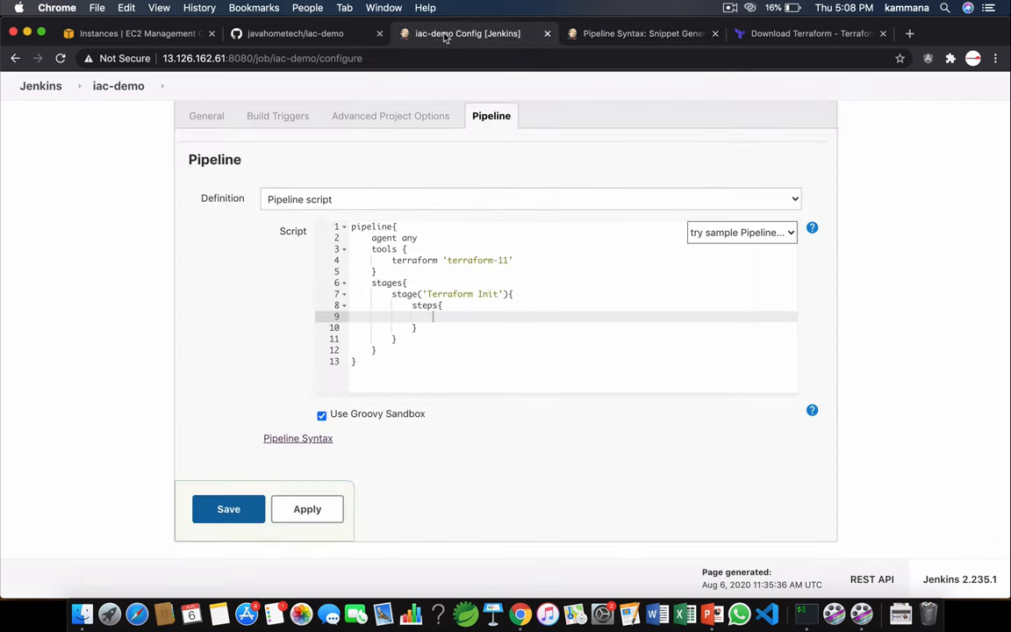
Paste the sh 'terraform init' step and rename the first stage to 'Git Checkout'.
{"action": "type", "text": "sh label: '', script: 'terraform init'"}
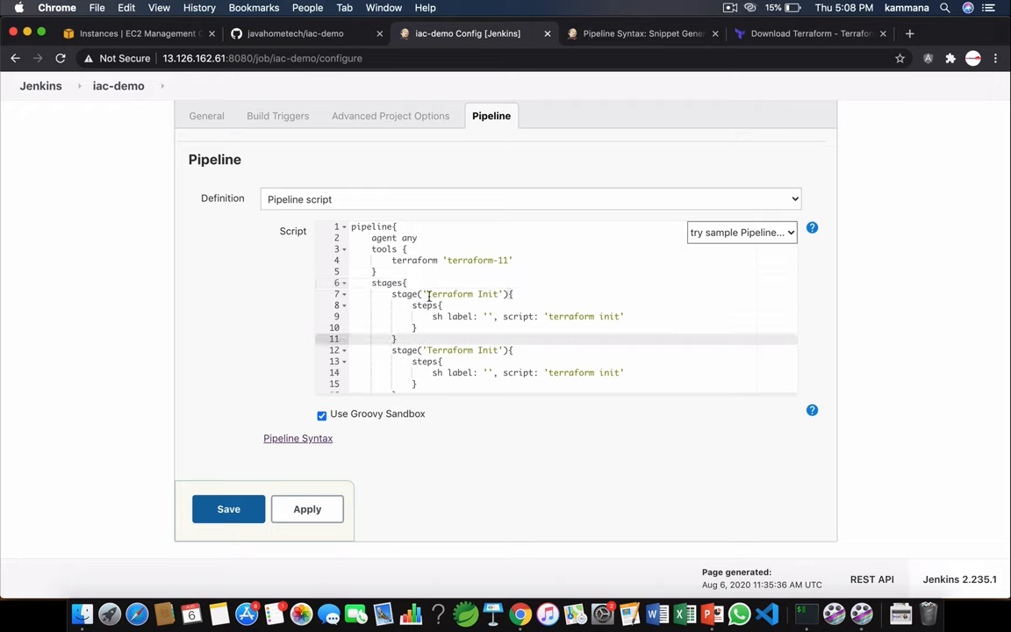
{"action": "double_click", "coordinate": [463, 294]}
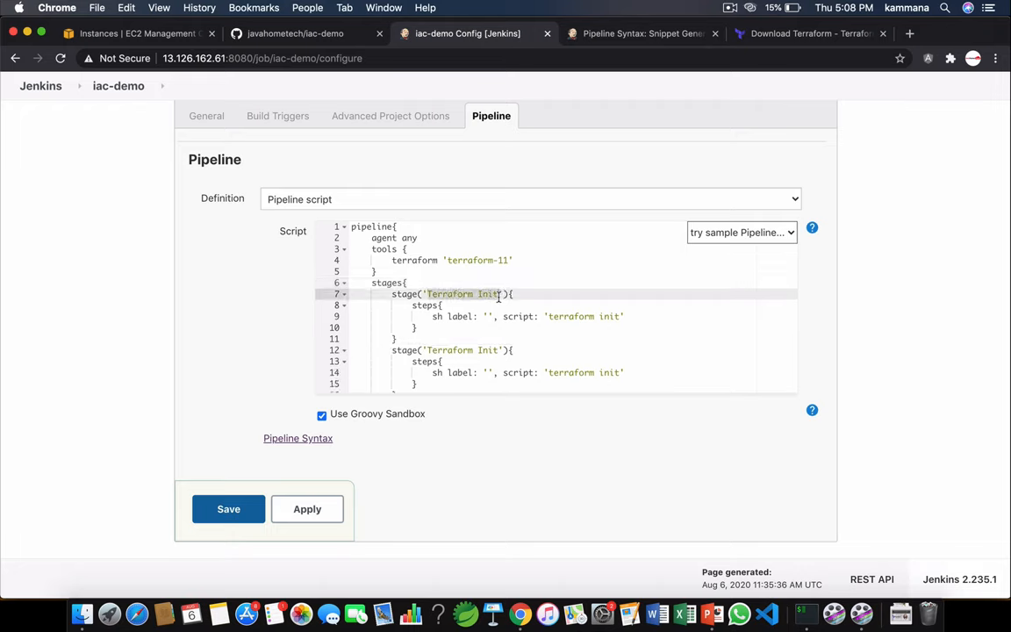
{"action": "type", "text": "Git"}
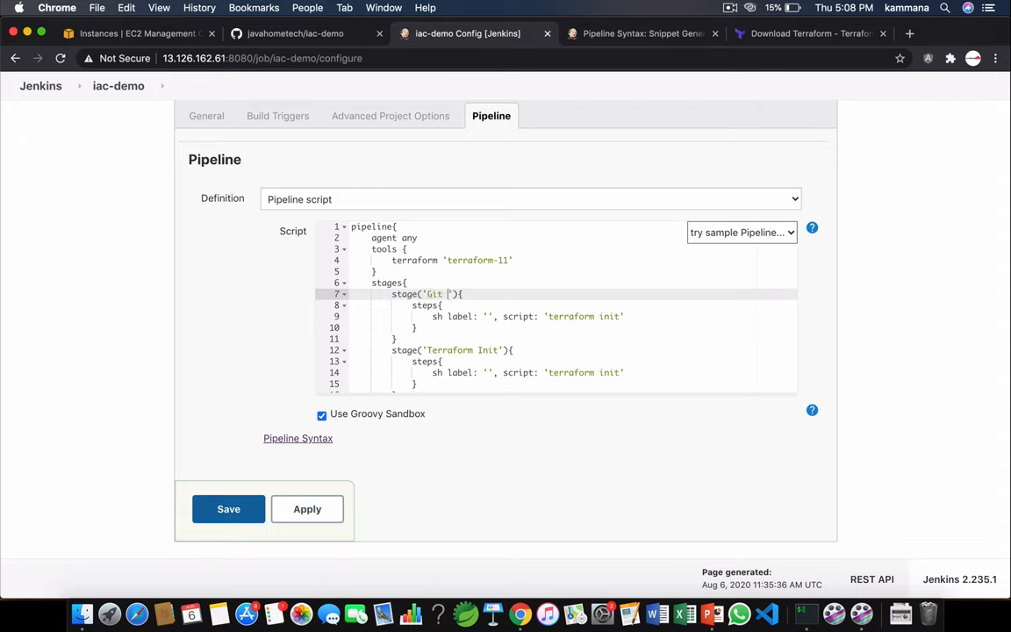
{"action": "type", "text": "Checkout"}
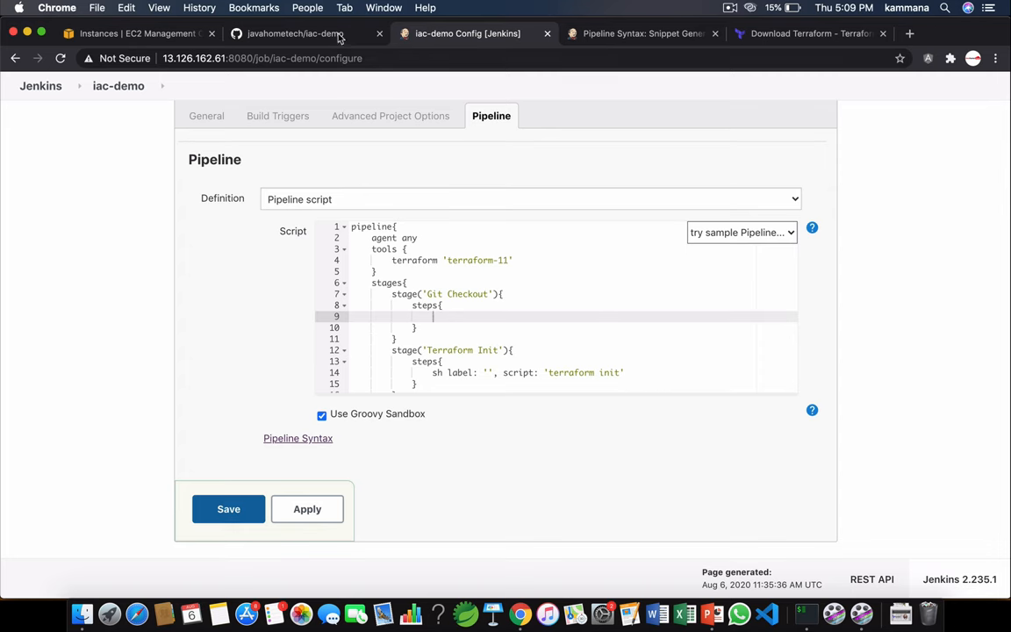
{"action": "left_click", "coordinate": [294, 34]}
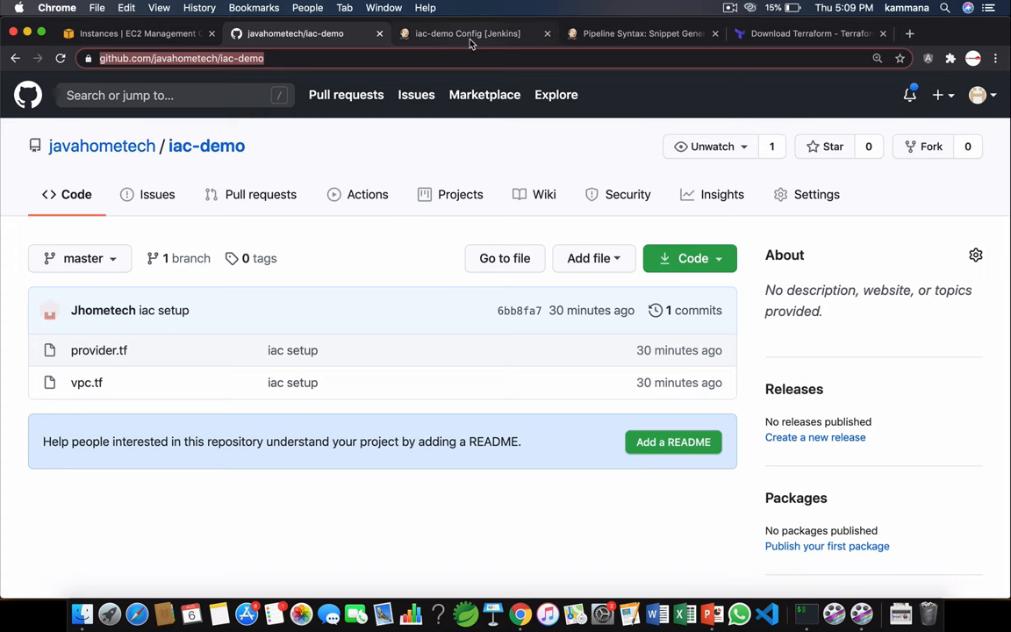
{"action": "left_click", "coordinate": [467, 33]}
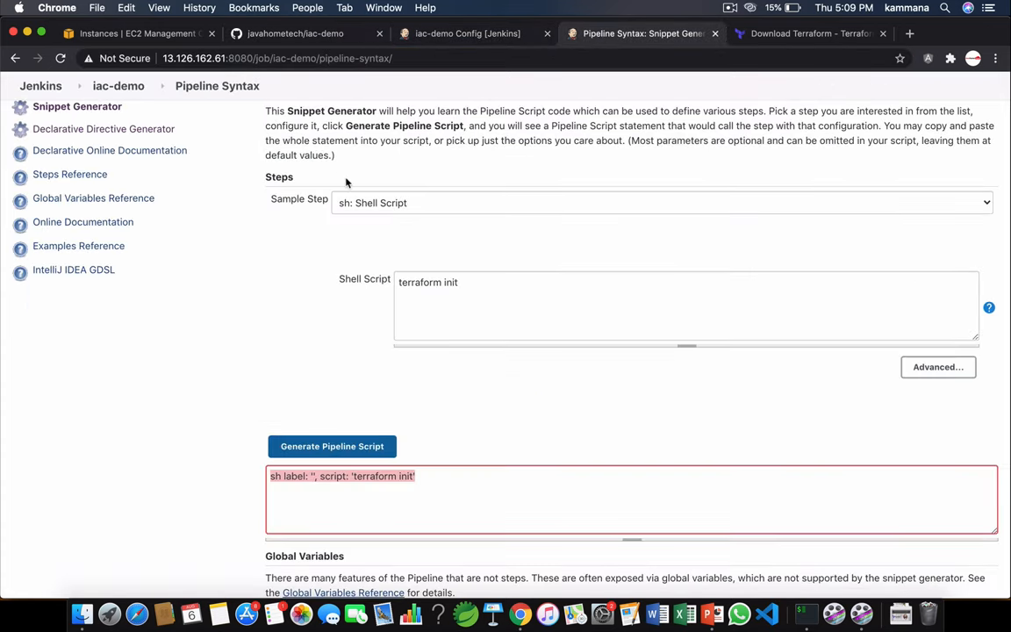
{"action": "left_click", "coordinate": [658, 203]}
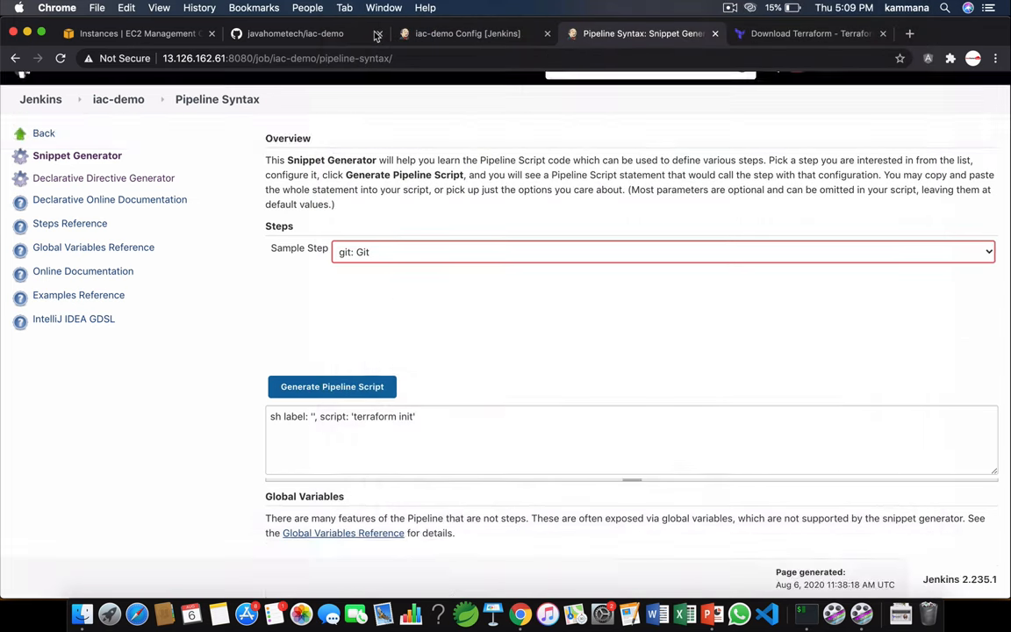
{"action": "left_click", "coordinate": [658, 252]}
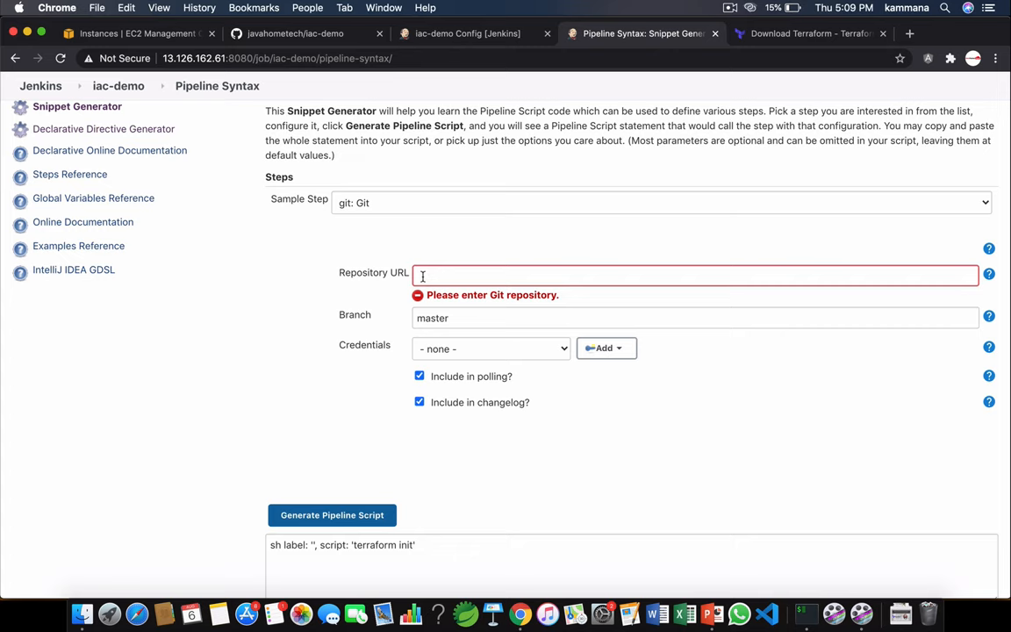
{"action": "type", "text": "https://github.com/javahometech/iac-demo"}
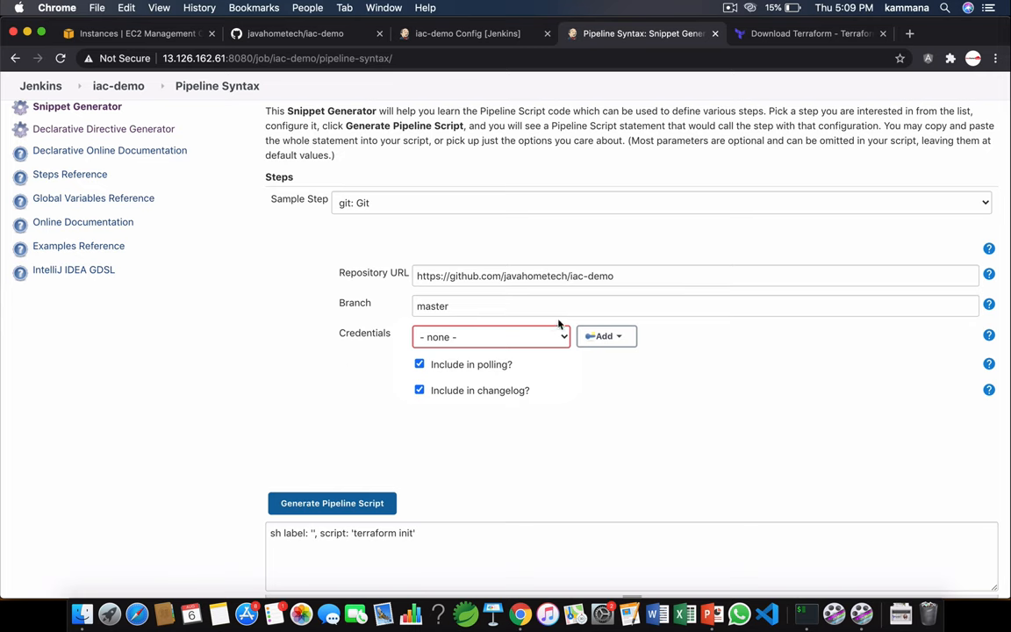
{"action": "left_click", "coordinate": [606, 336]}
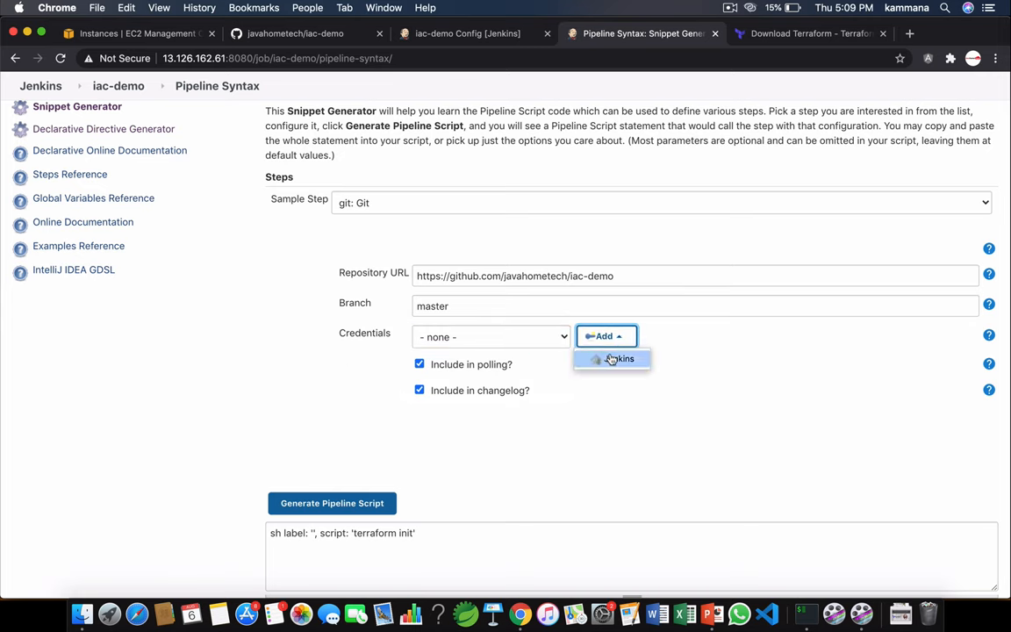
Choose the github credentials, generate the git checkout snippet, and select its output.
{"action": "left_click", "coordinate": [617, 358]}
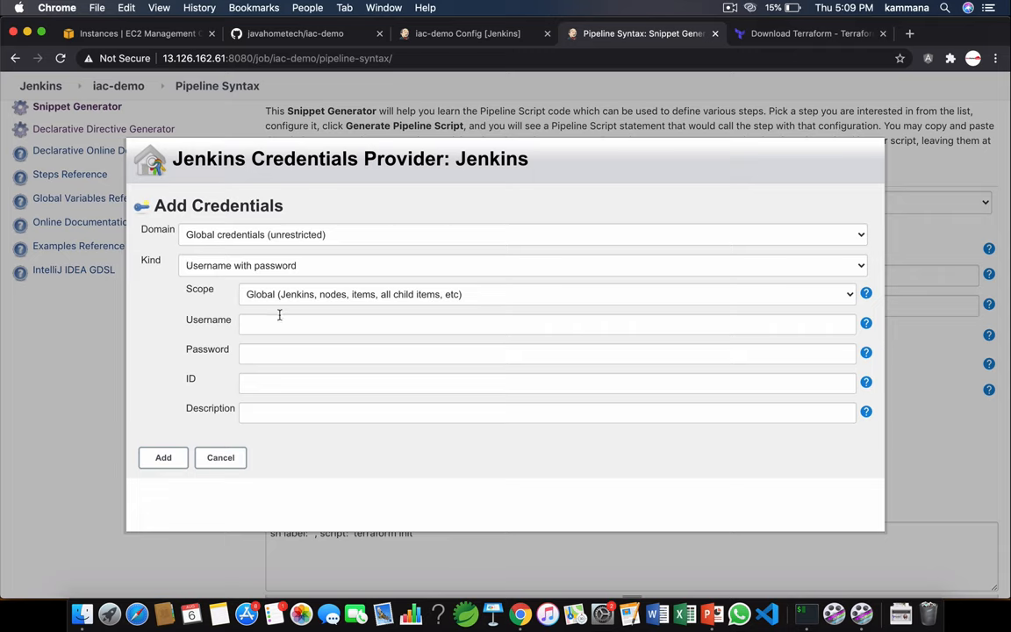
{"action": "mouse_move", "coordinate": [280, 343]}
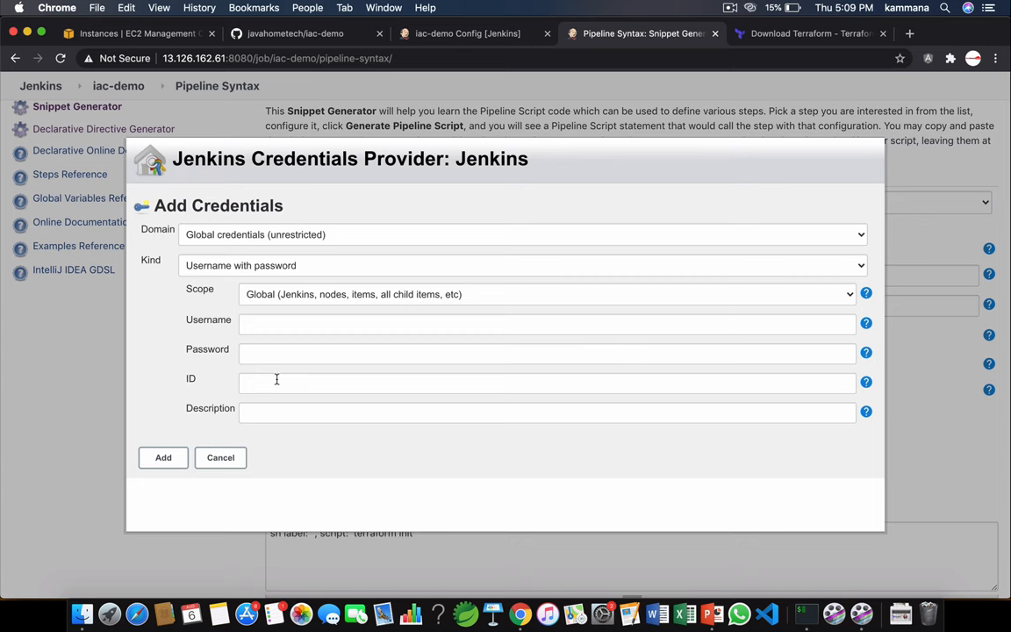
{"action": "left_click", "coordinate": [220, 457]}
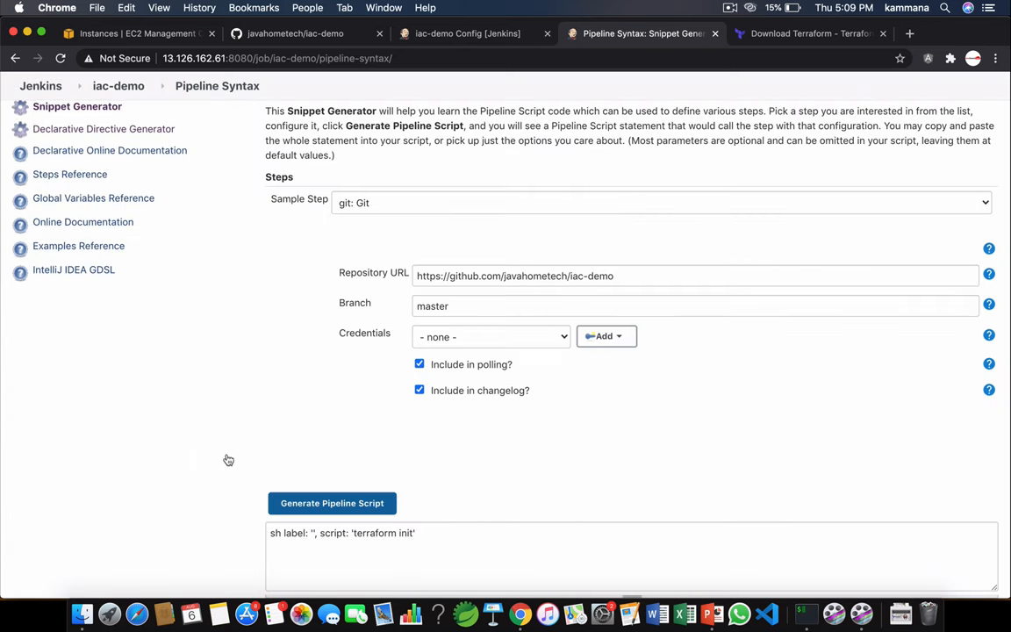
{"action": "left_click", "coordinate": [489, 337]}
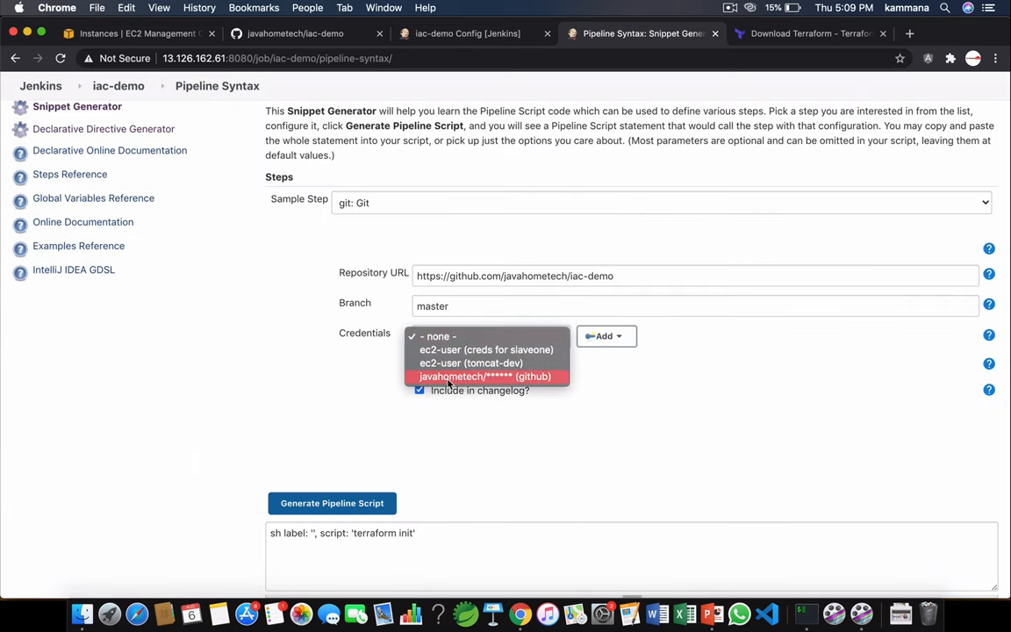
{"action": "left_click", "coordinate": [486, 375]}
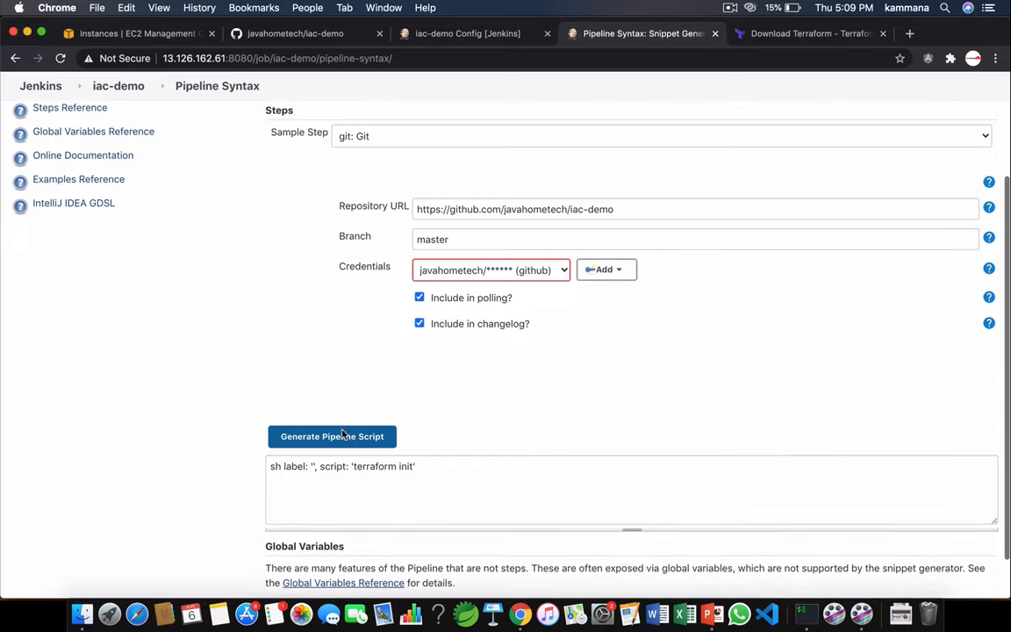
{"action": "left_click", "coordinate": [332, 436]}
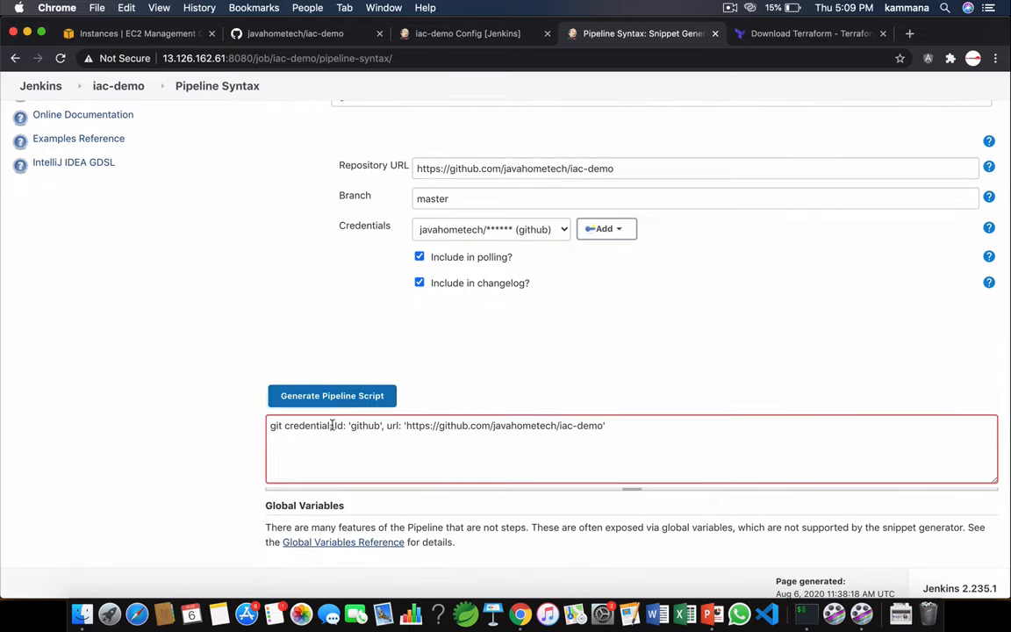
{"action": "triple_click", "coordinate": [437, 426]}
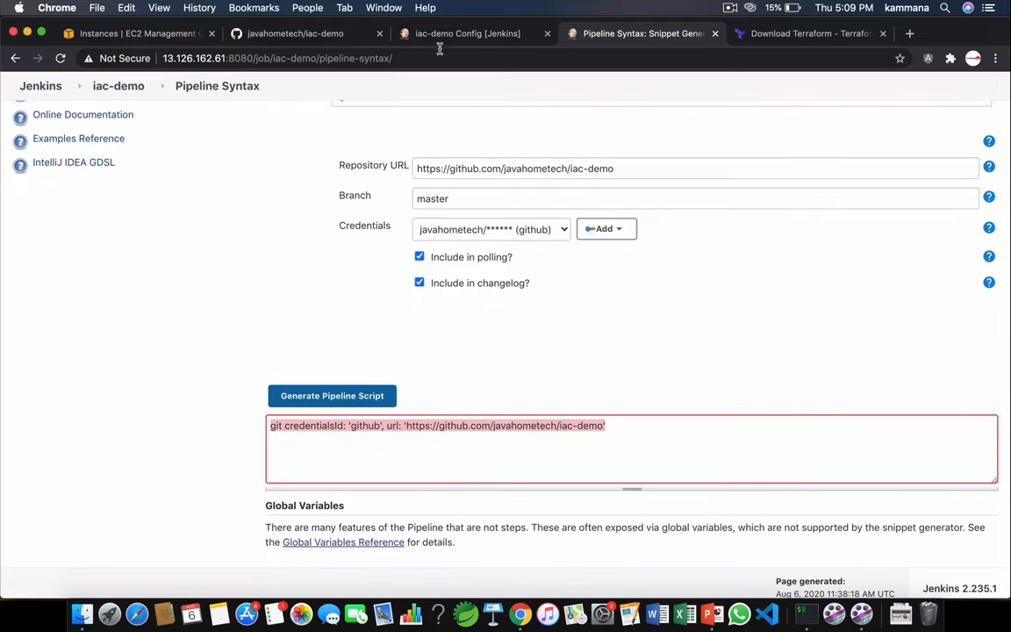
{"action": "left_click", "coordinate": [468, 33]}
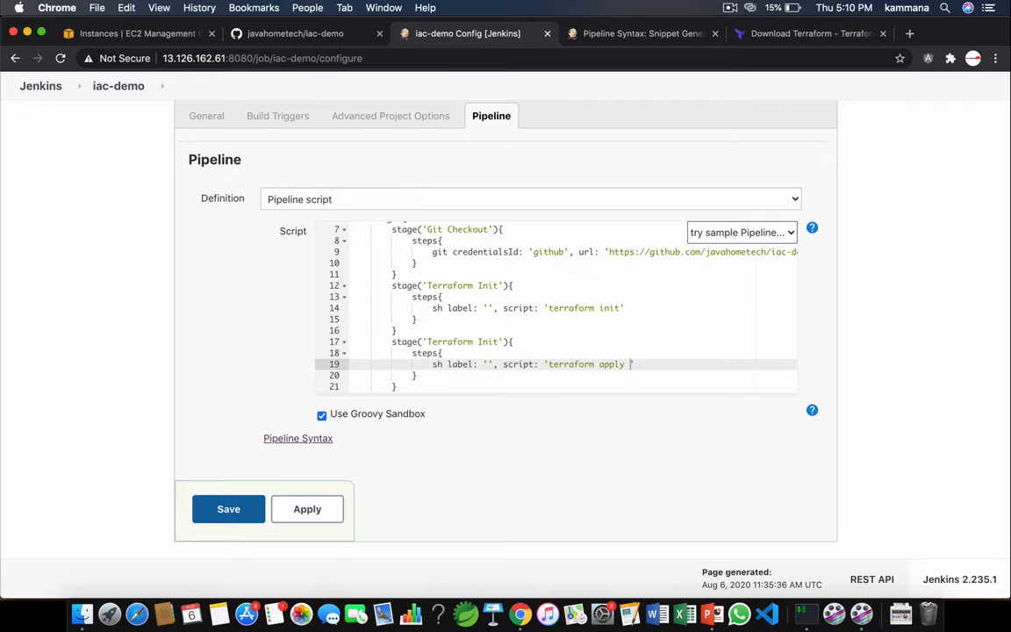
Make the third stage run terraform apply --auto-approve and save the pipeline.
{"action": "type", "text": "--aut"}
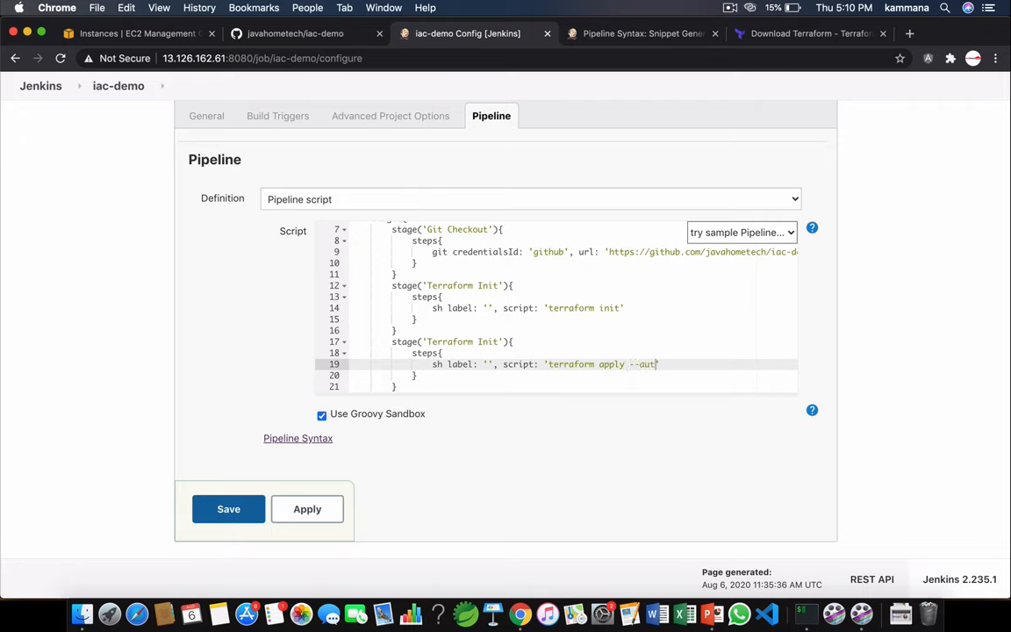
{"action": "type", "text": "o-approve"}
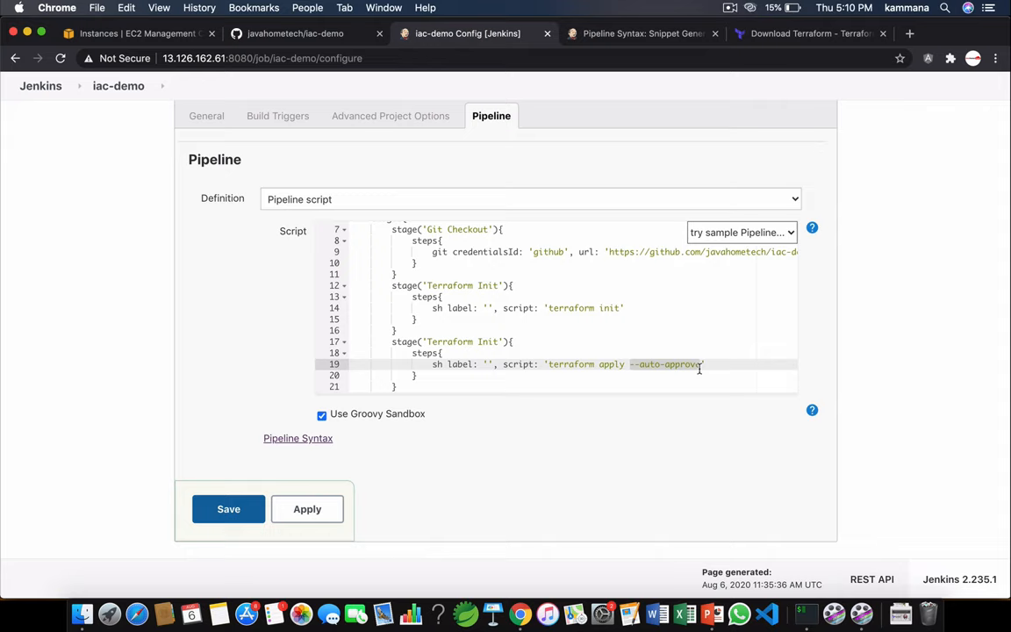
{"action": "mouse_move", "coordinate": [451, 329]}
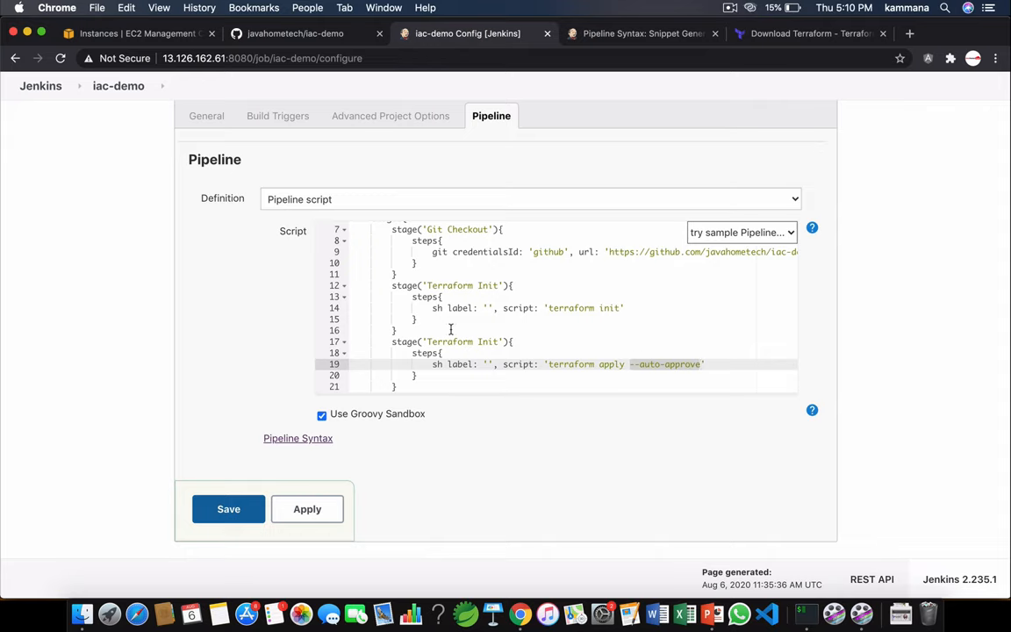
{"action": "left_click", "coordinate": [228, 509]}
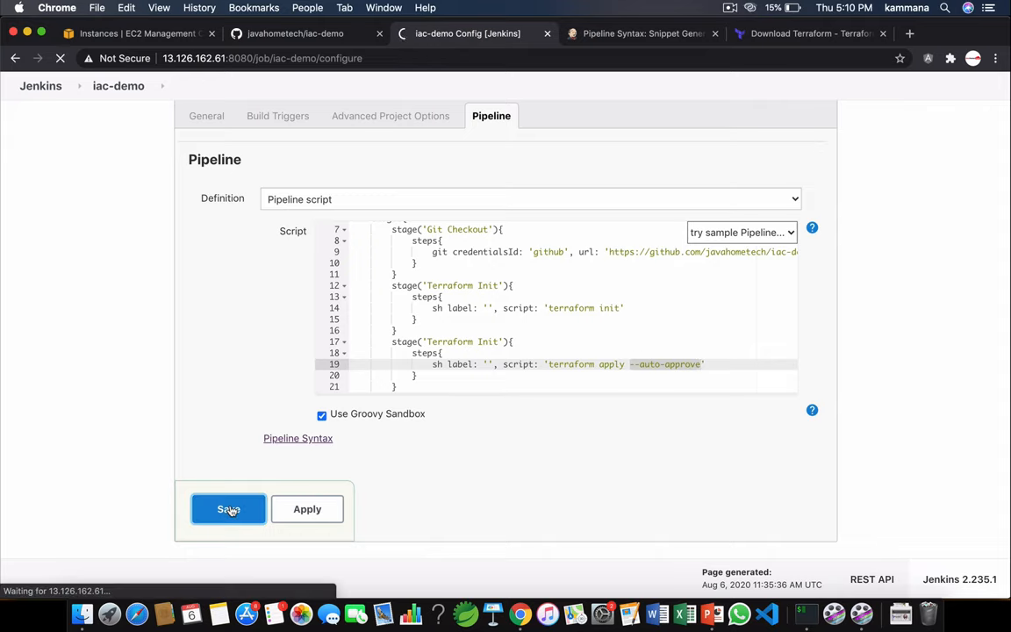
{"action": "left_click", "coordinate": [228, 509]}
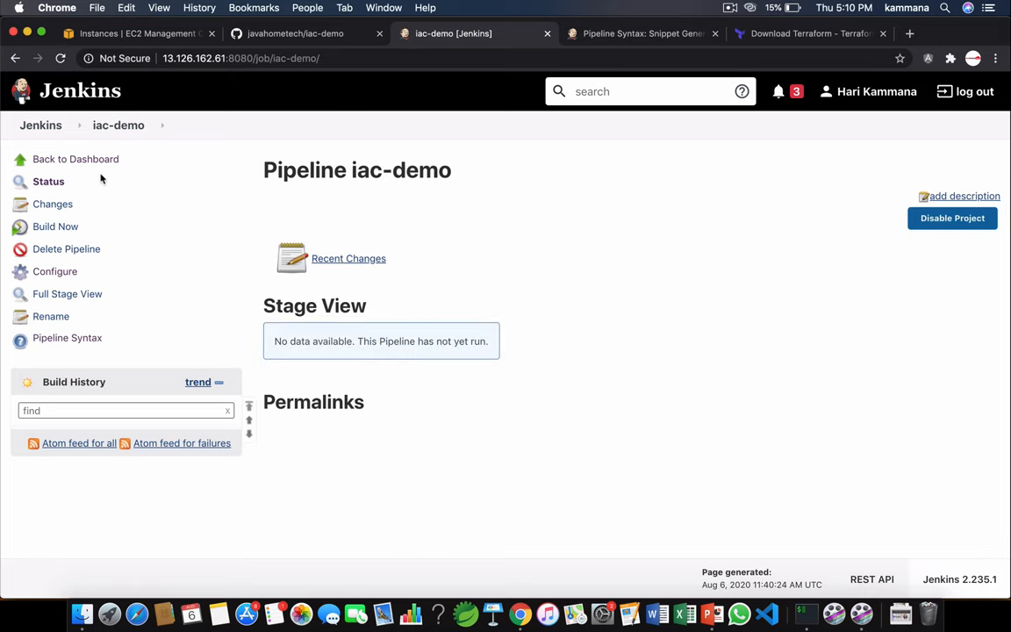
Run Build Now on iac-demo from the dashboard and open failed build #1.
{"action": "left_click", "coordinate": [75, 159]}
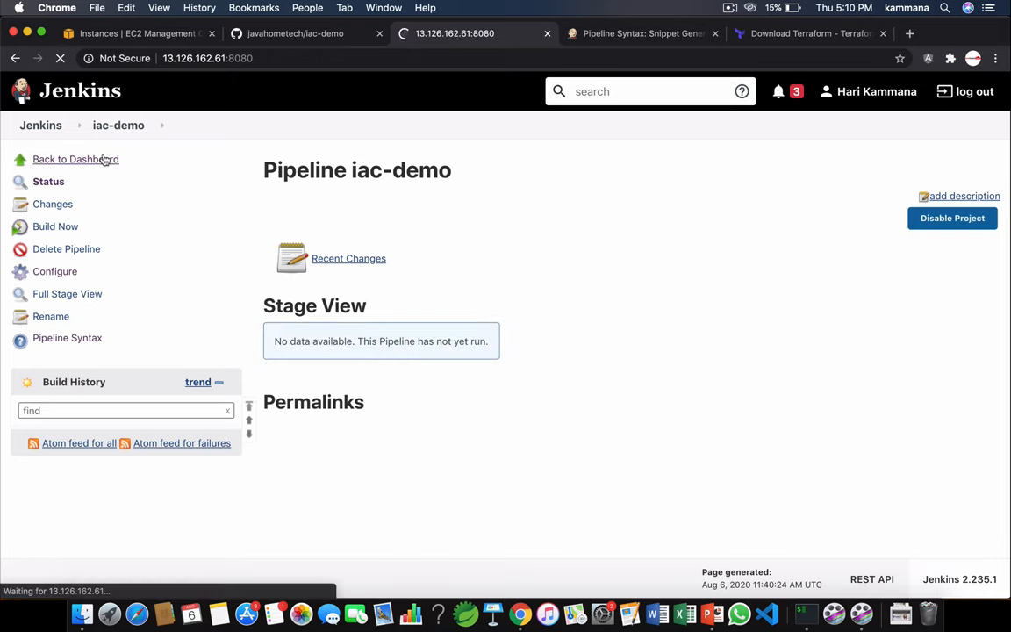
{"action": "left_click", "coordinate": [76, 159]}
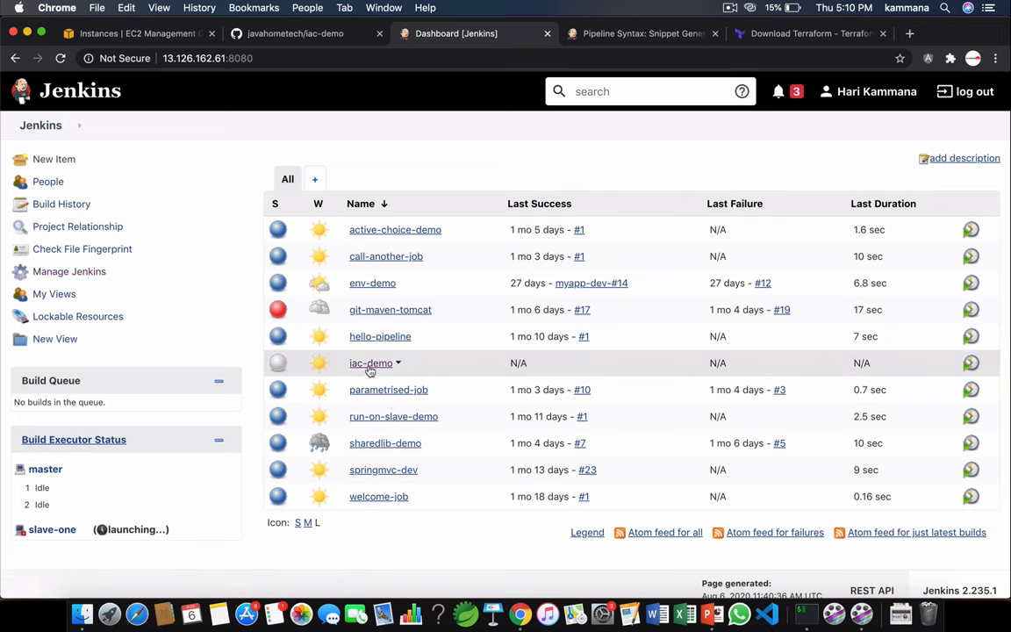
{"action": "left_click", "coordinate": [370, 363]}
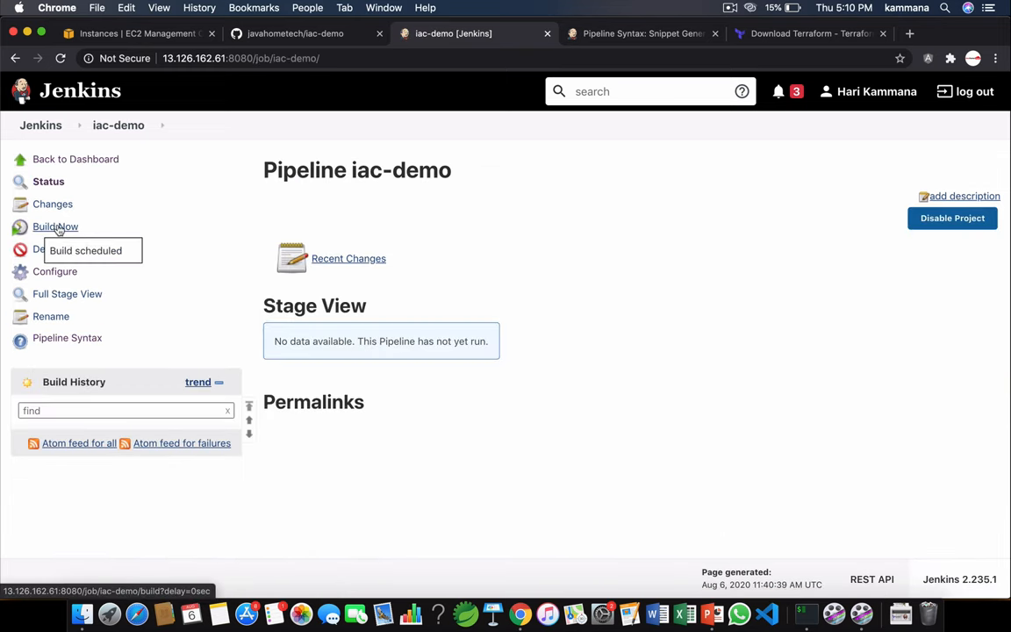
{"action": "left_click", "coordinate": [56, 227]}
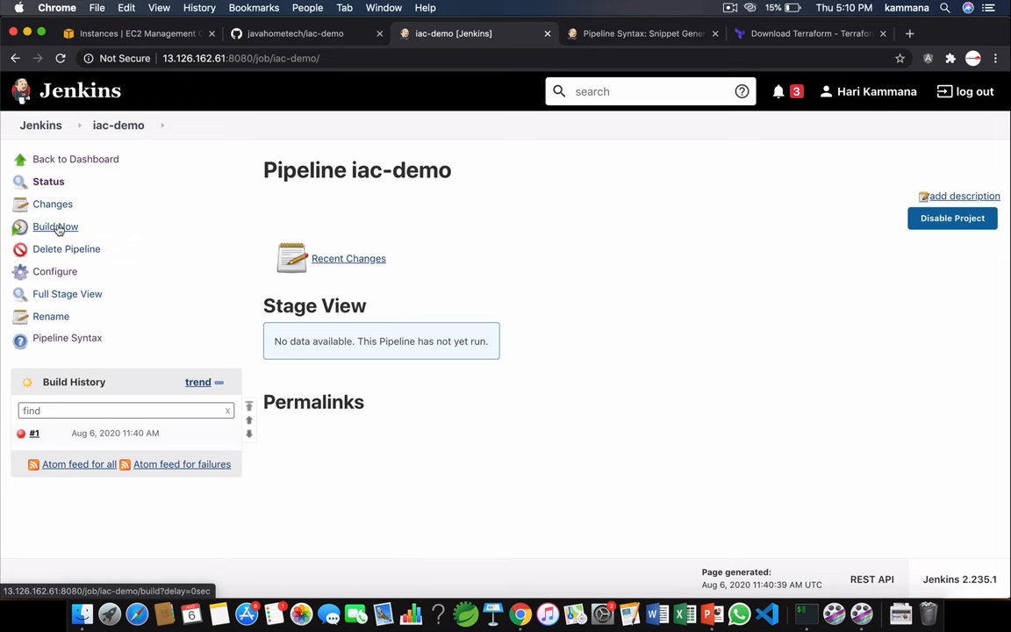
{"action": "left_click", "coordinate": [55, 226]}
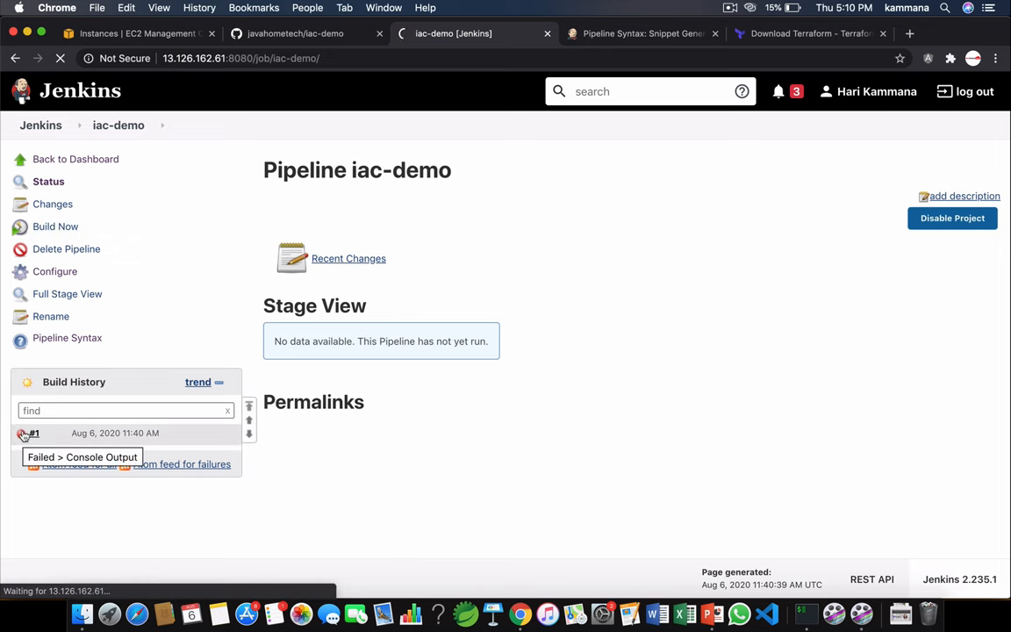
Inspect build #1's console for the duplicate 'Terraform Init' stage error, then reopen Configure.
{"action": "left_click", "coordinate": [82, 456]}
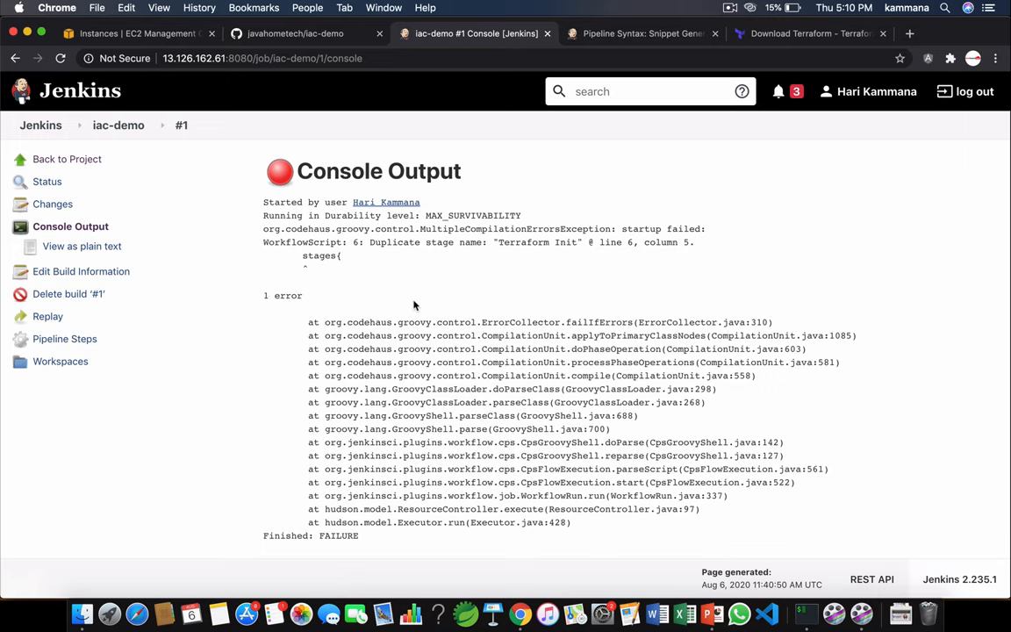
{"action": "double_click", "coordinate": [518, 242]}
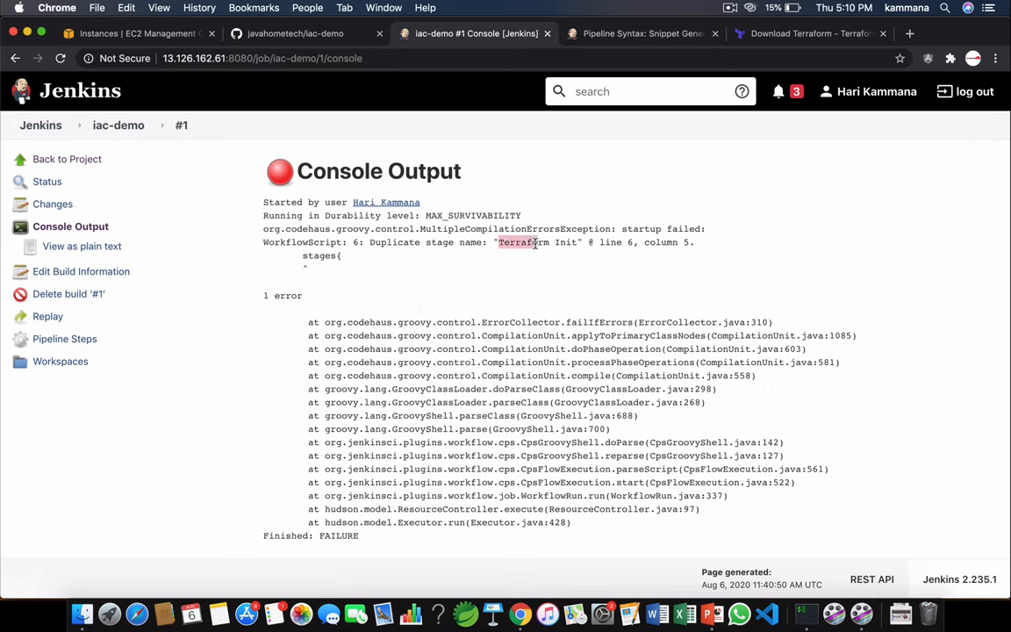
{"action": "left_click", "coordinate": [147, 124]}
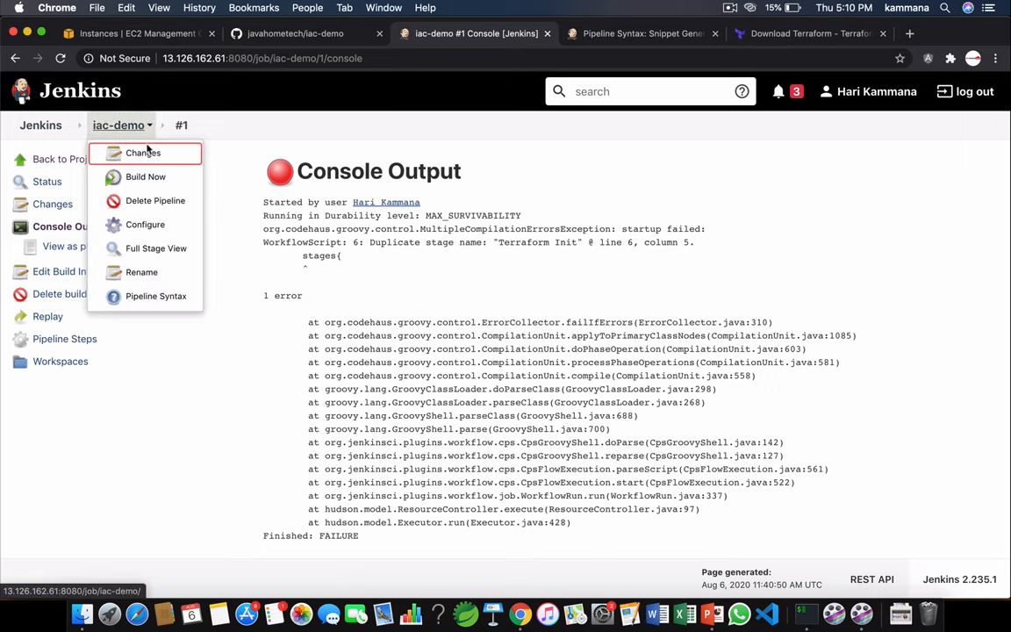
{"action": "left_click", "coordinate": [145, 225]}
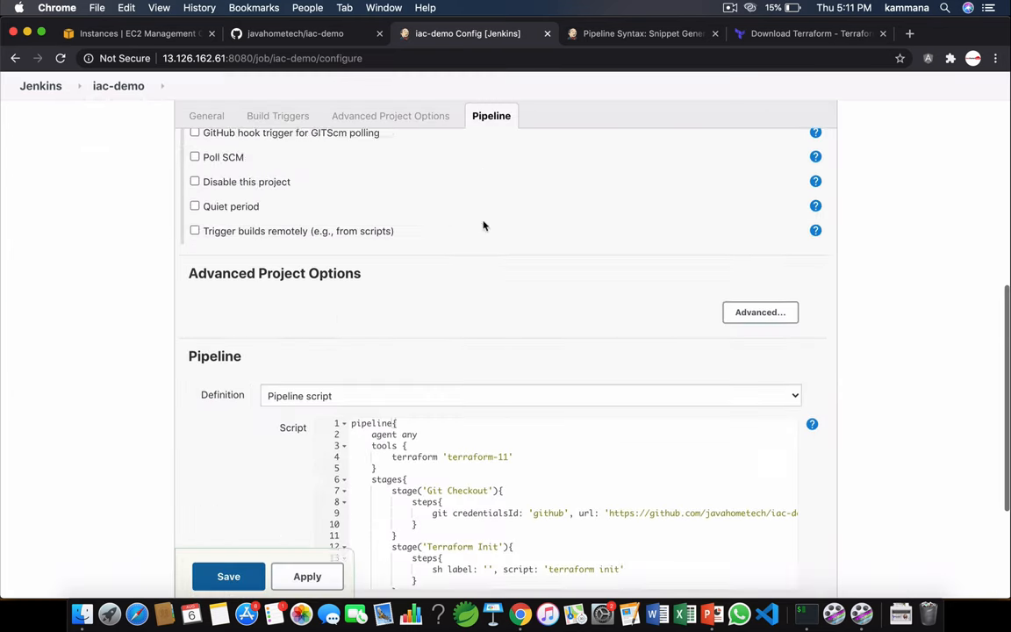
Save the pipeline with the third stage named 'Terraform Apply' and trigger build #2.
{"action": "scroll", "scroll_direction": "down", "scroll_amount": 3}
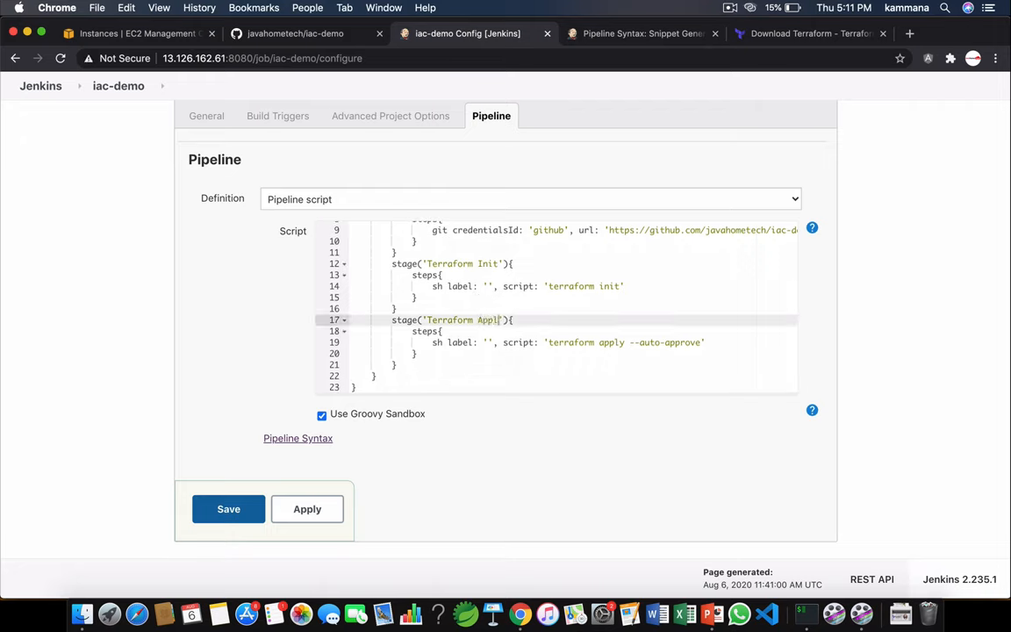
{"action": "left_click", "coordinate": [228, 509]}
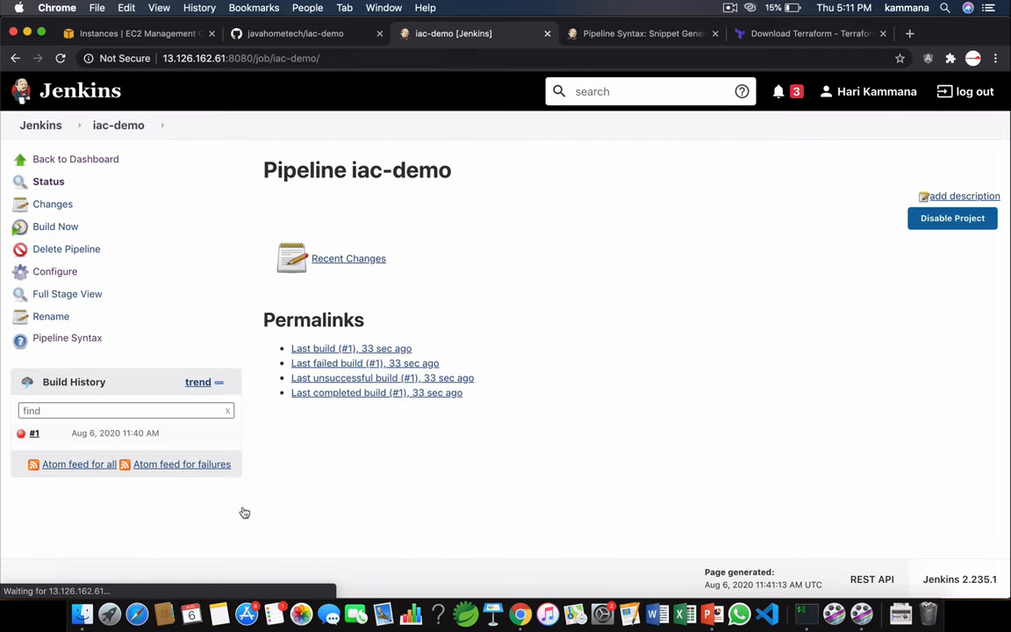
{"action": "left_click", "coordinate": [54, 226]}
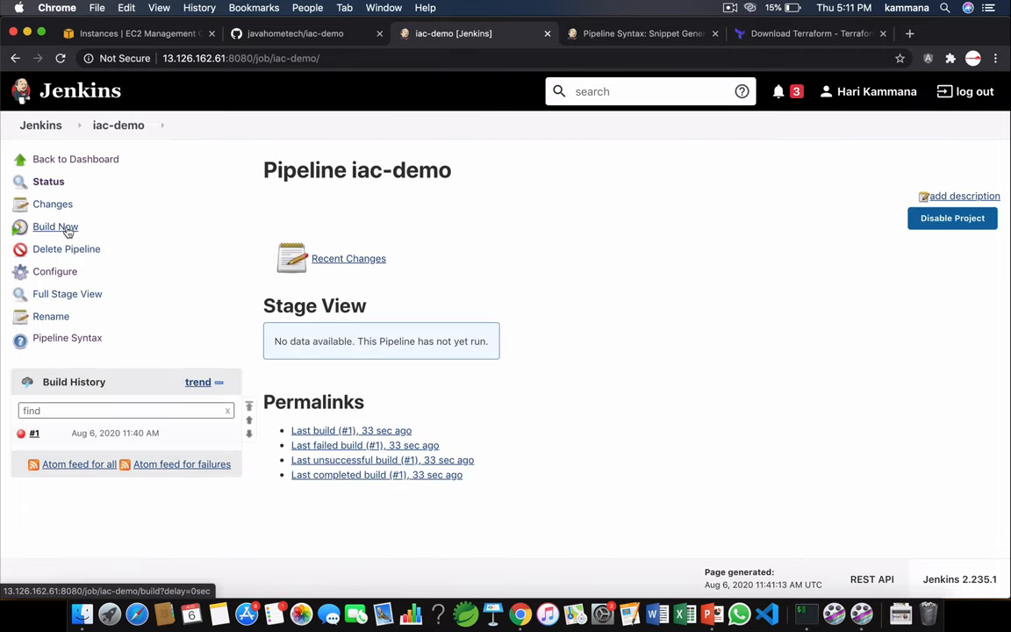
{"action": "left_click", "coordinate": [55, 227]}
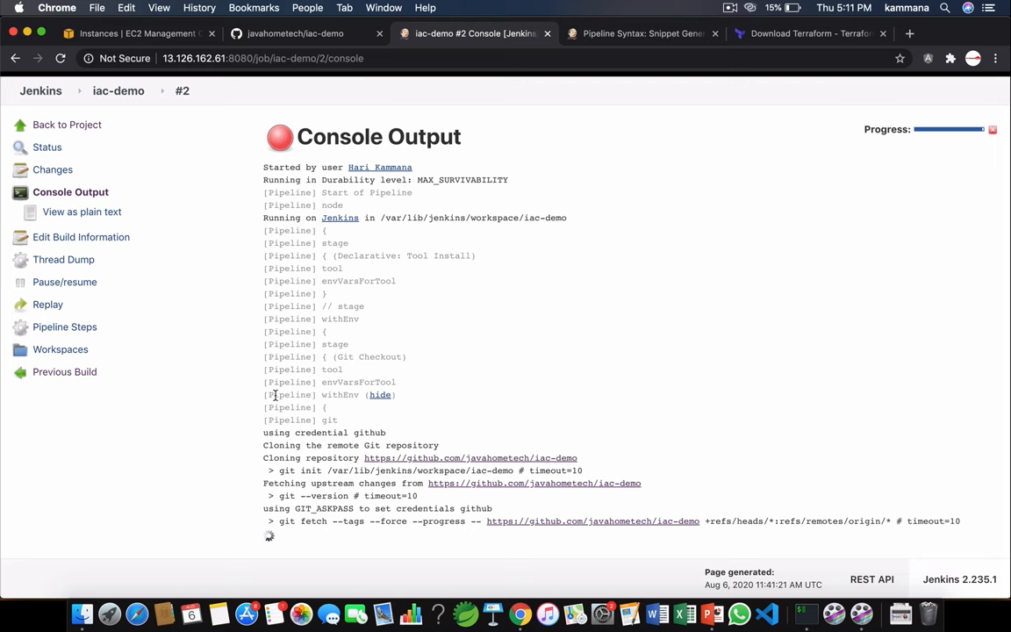
Scroll build #2's console and highlight the failing terraform apply --auto-approve line.
{"action": "scroll", "scroll_direction": "down", "scroll_amount": 3}
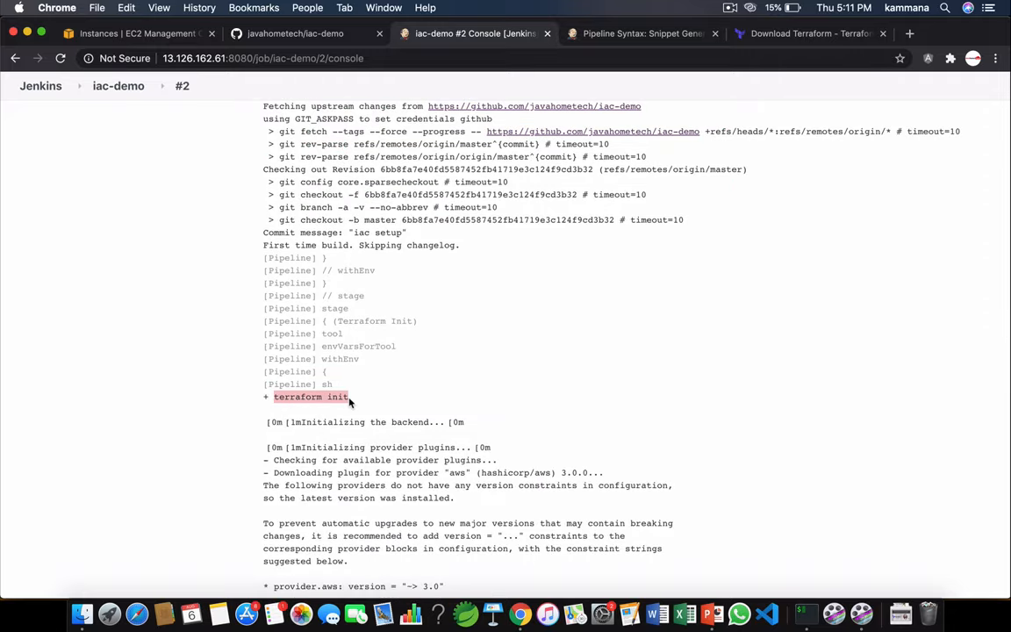
{"action": "scroll", "scroll_direction": "down", "scroll_amount": 3}
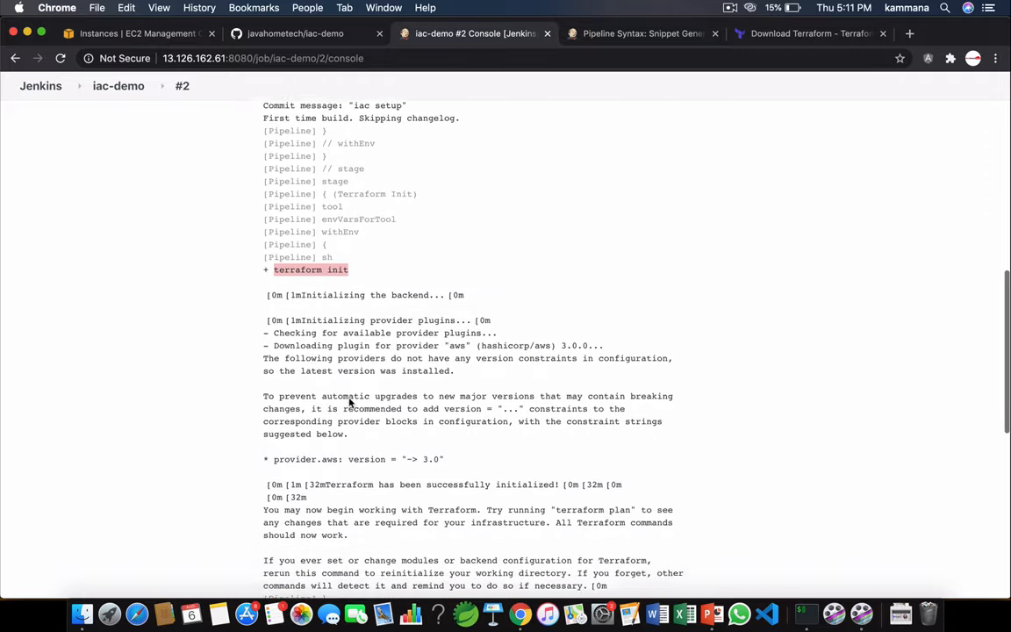
{"action": "scroll", "scroll_direction": "down", "scroll_amount": 3}
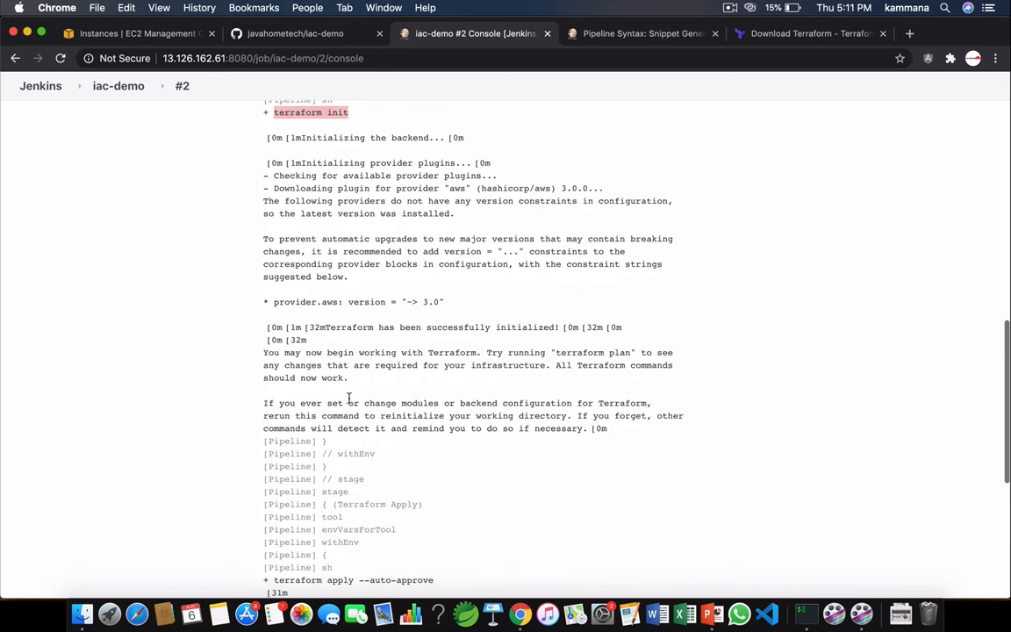
{"action": "scroll", "scroll_direction": "down", "scroll_amount": 3}
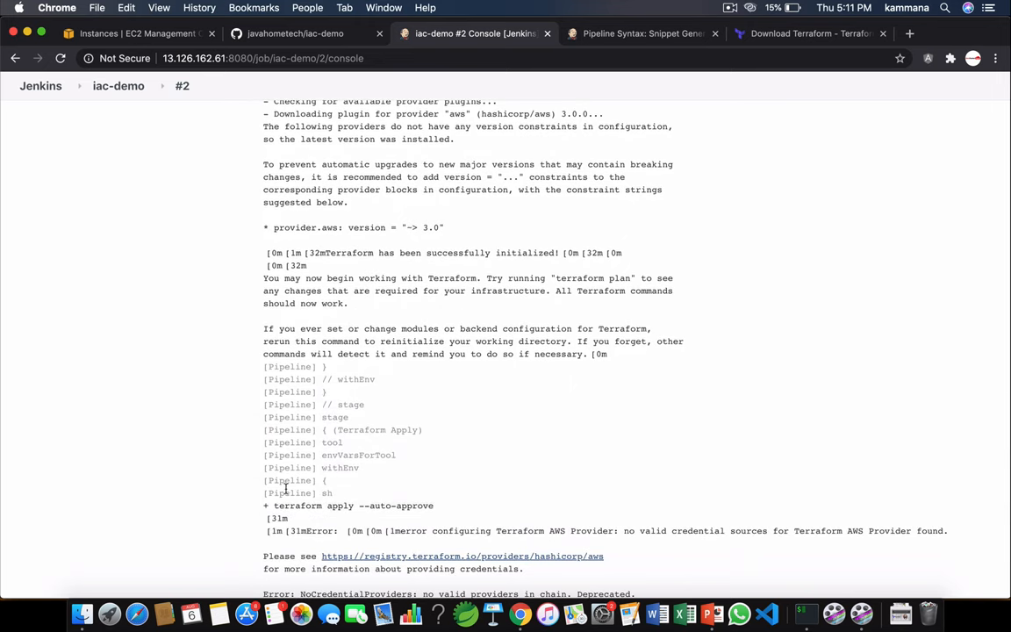
{"action": "scroll", "scroll_direction": "down", "scroll_amount": 3}
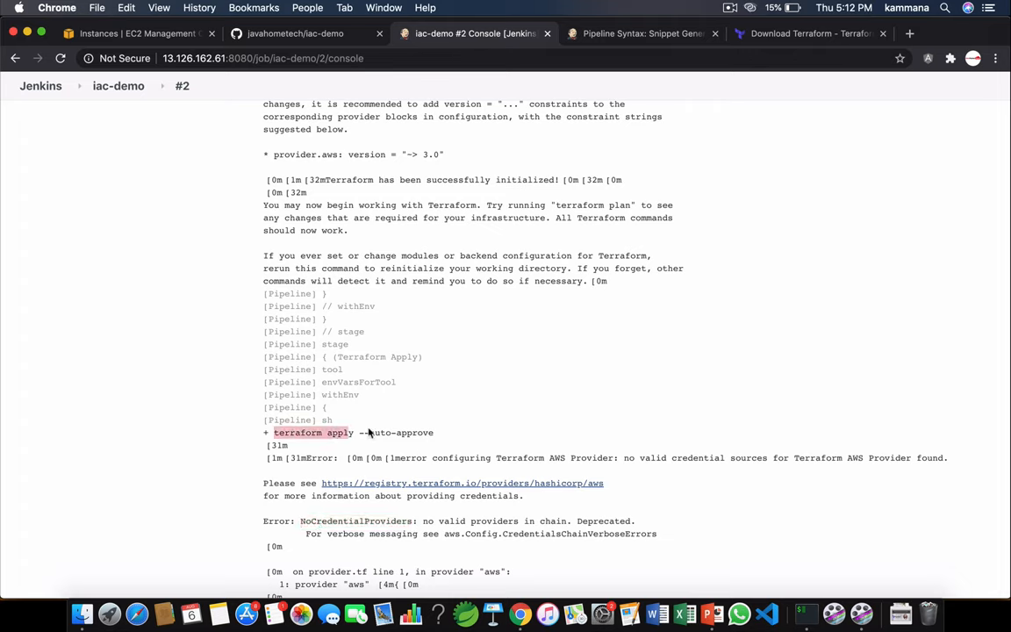
{"action": "left_click_drag", "start_coordinate": [274, 432], "coordinate": [434, 432]}
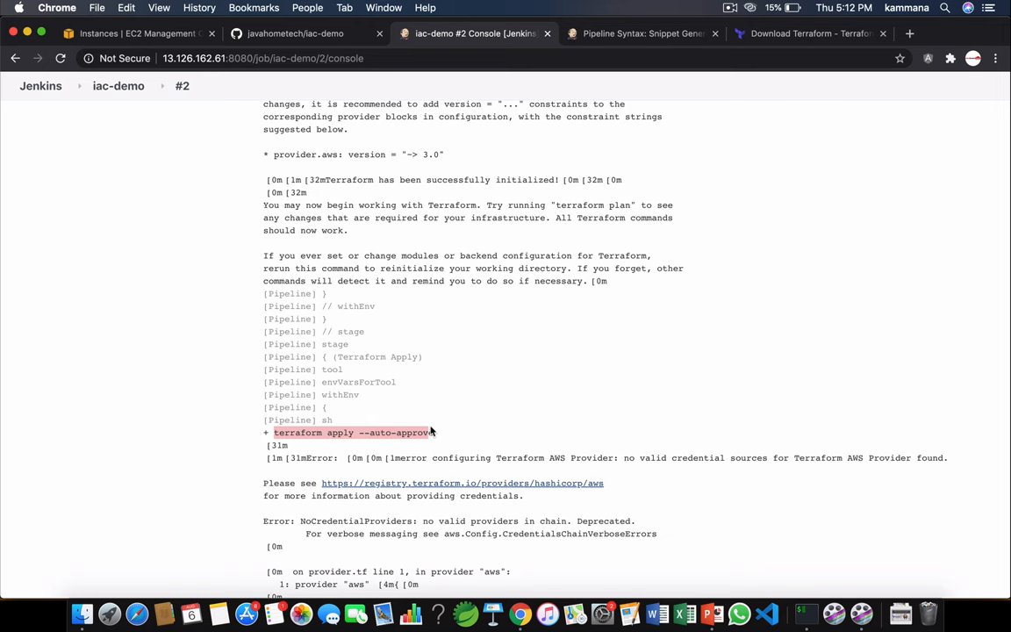
Search the AWS services menu from the EC2 page to reach the IAM dashboard.
{"action": "left_click", "coordinate": [132, 34]}
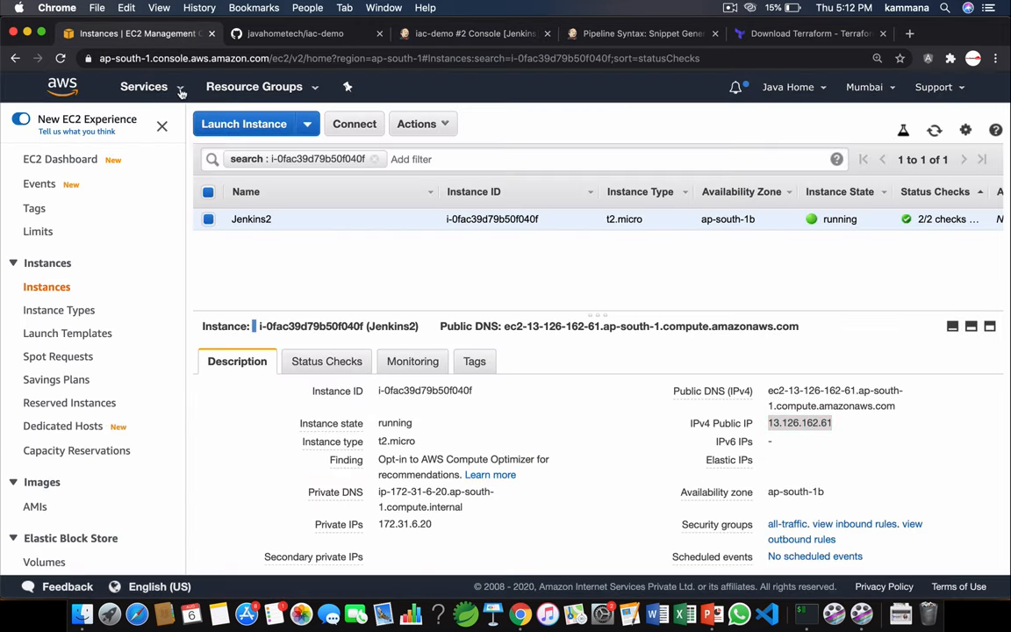
{"action": "left_click", "coordinate": [144, 86]}
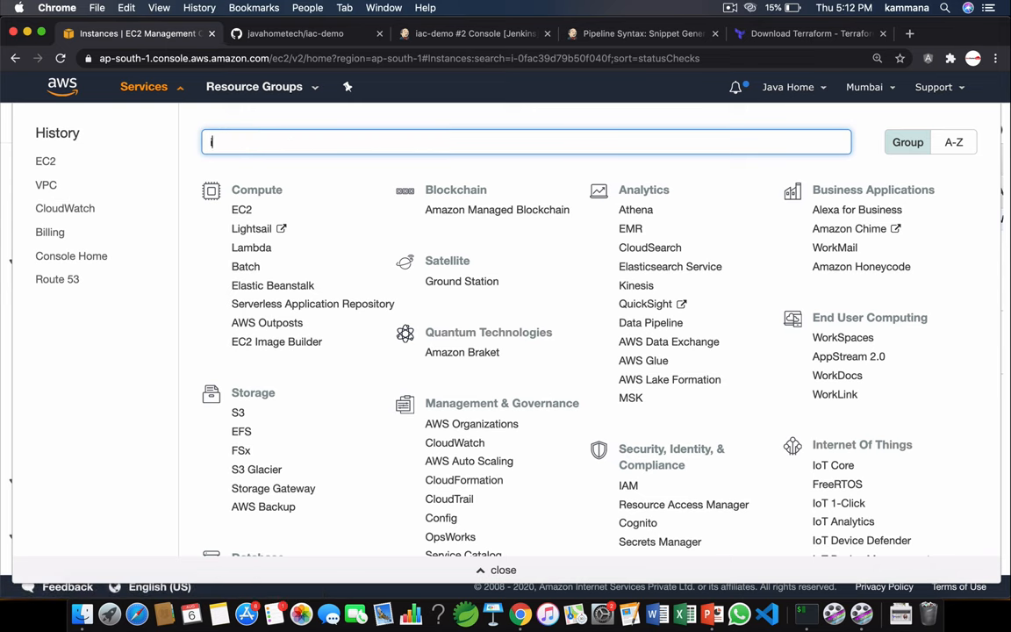
{"action": "type", "text": "am"}
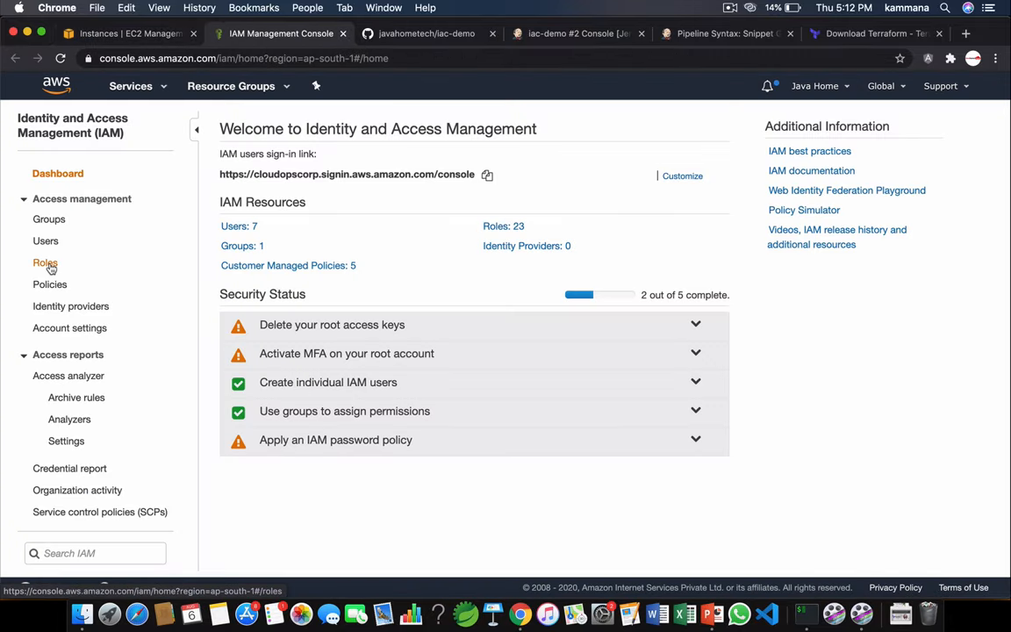
Start a new IAM role that trusts the AWS EC2 service.
{"action": "left_click", "coordinate": [44, 262]}
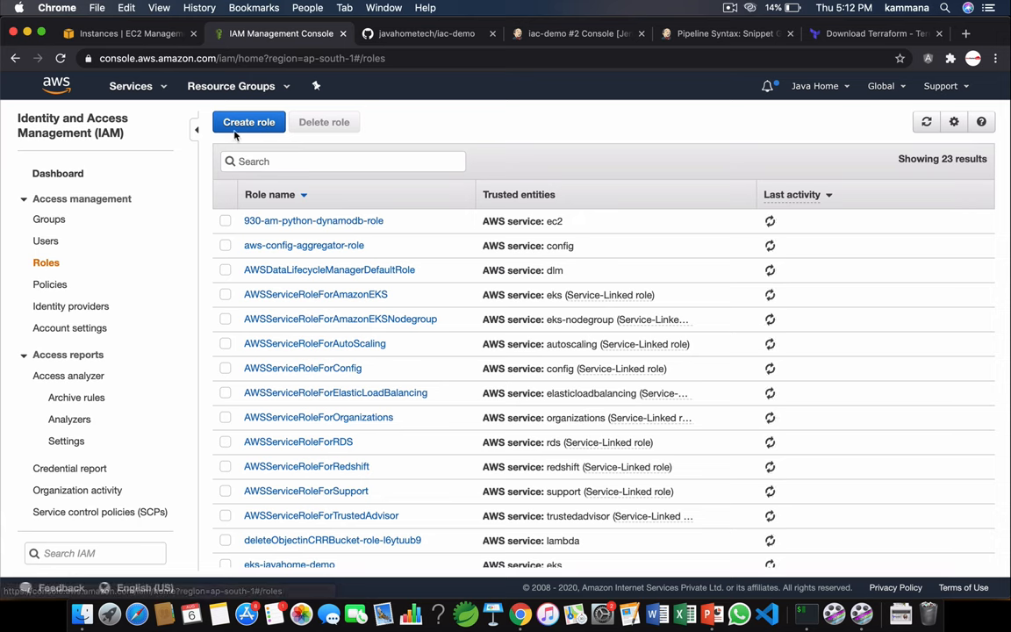
{"action": "left_click", "coordinate": [248, 122]}
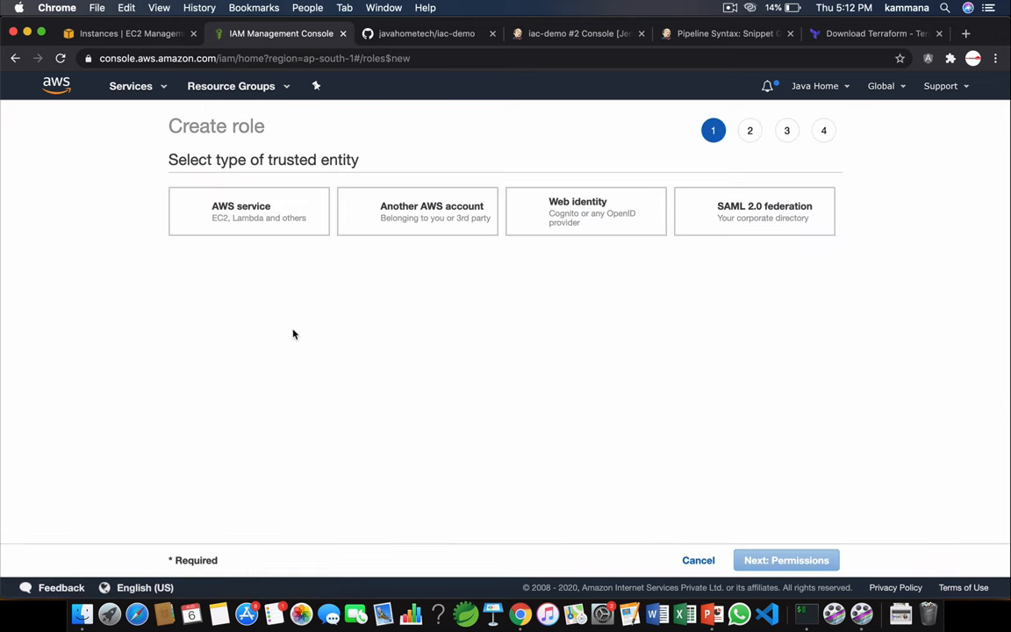
{"action": "left_click", "coordinate": [249, 210]}
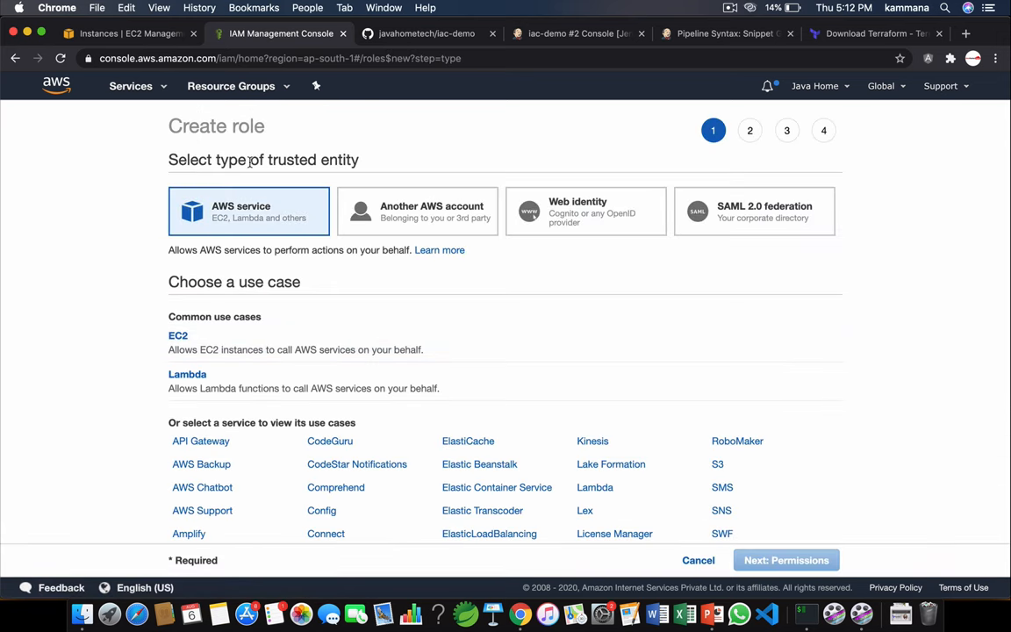
{"action": "mouse_move", "coordinate": [187, 342]}
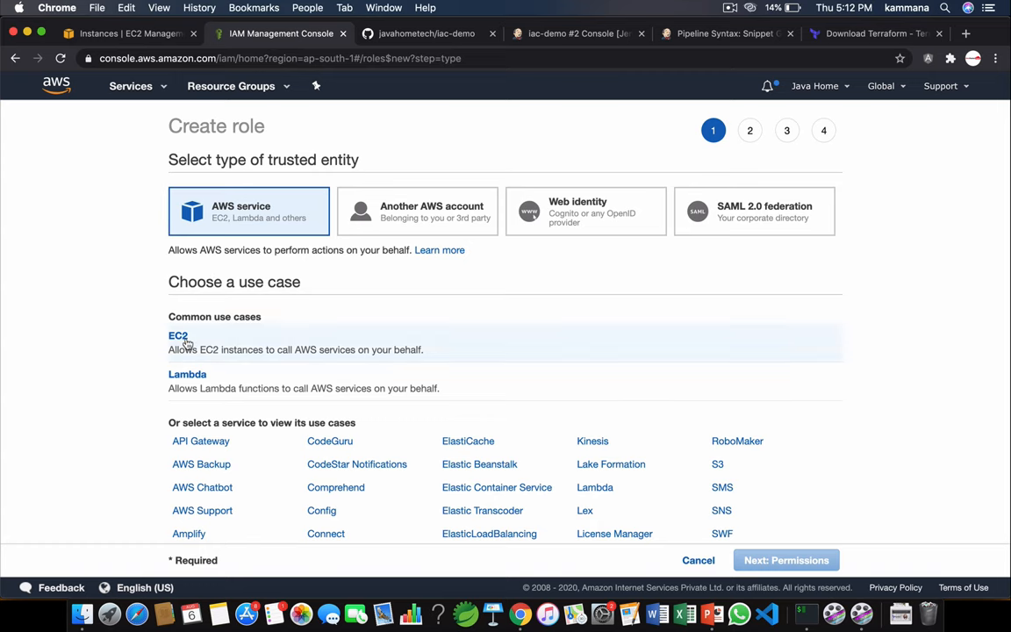
{"action": "left_click", "coordinate": [178, 335]}
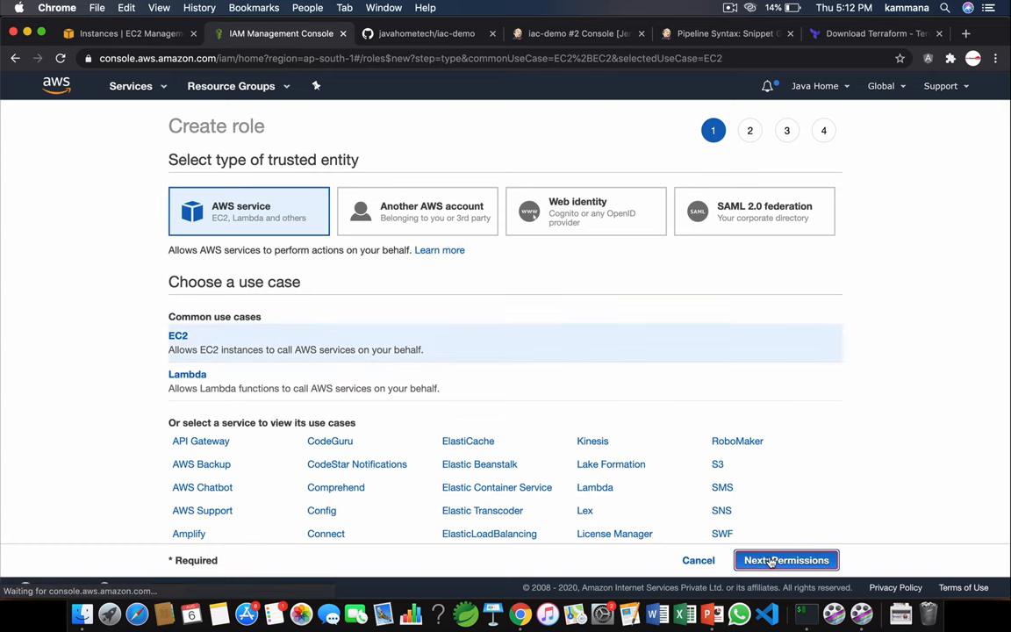
{"action": "left_click", "coordinate": [786, 560]}
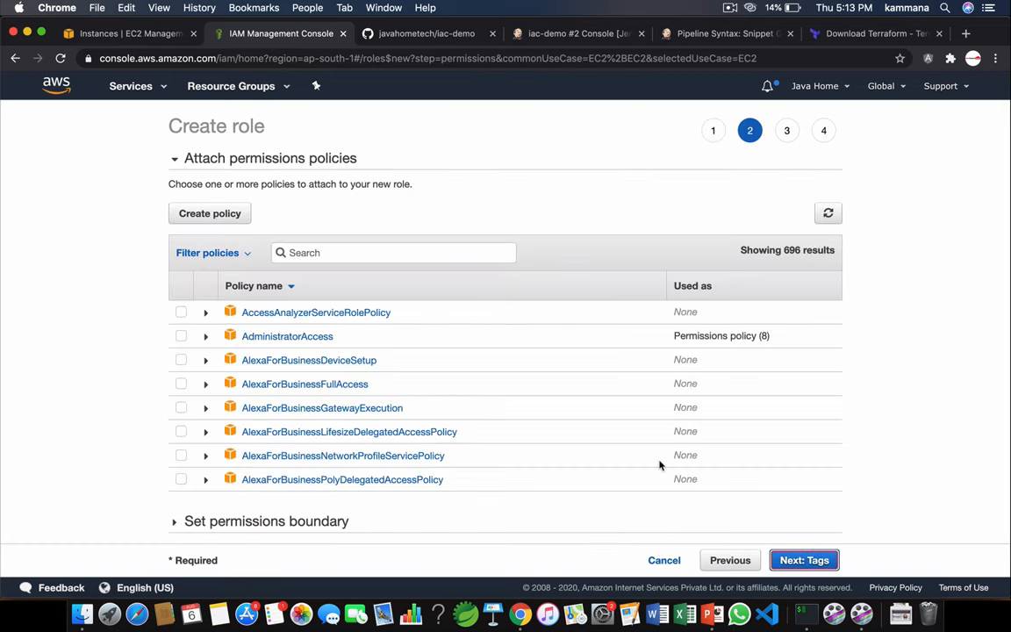
Attach AdministratorAccess, skip tags, and create the role terraform-jenkins-role.
{"action": "left_click", "coordinate": [181, 336]}
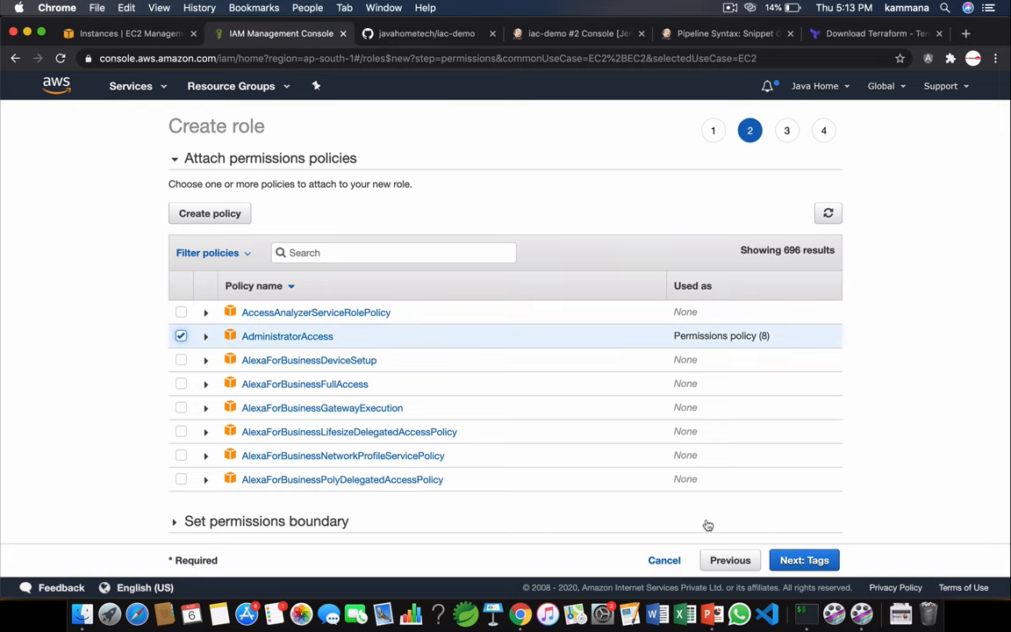
{"action": "left_click", "coordinate": [803, 560]}
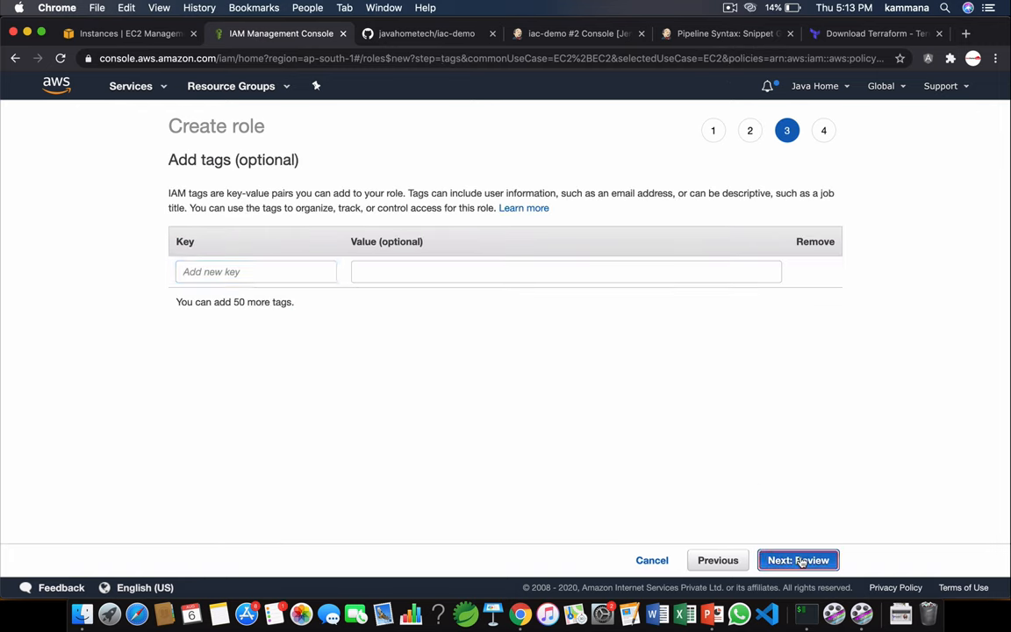
{"action": "left_click", "coordinate": [798, 560]}
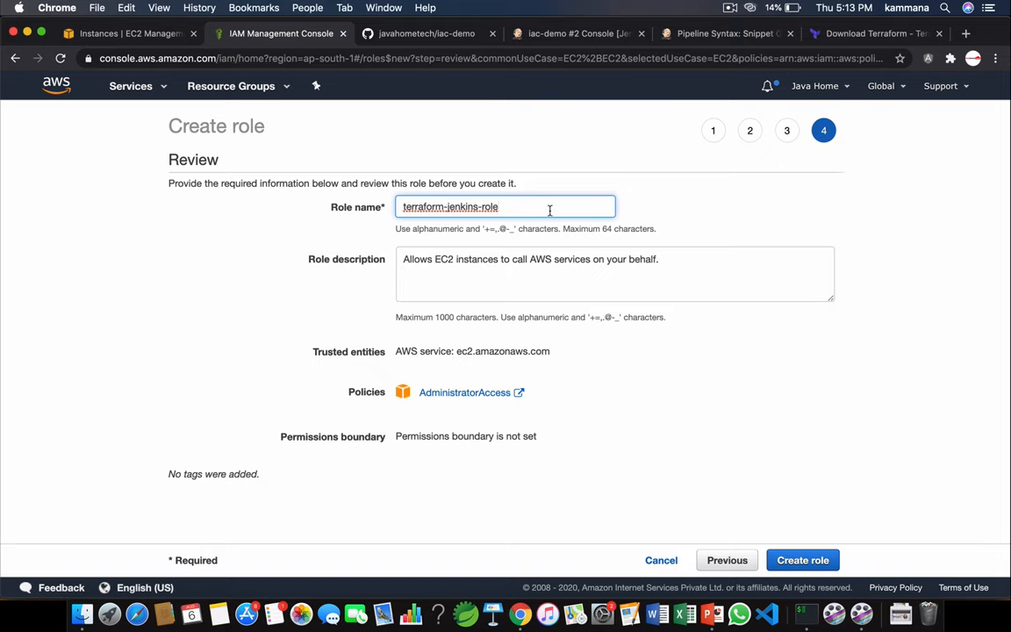
{"action": "mouse_move", "coordinate": [620, 429]}
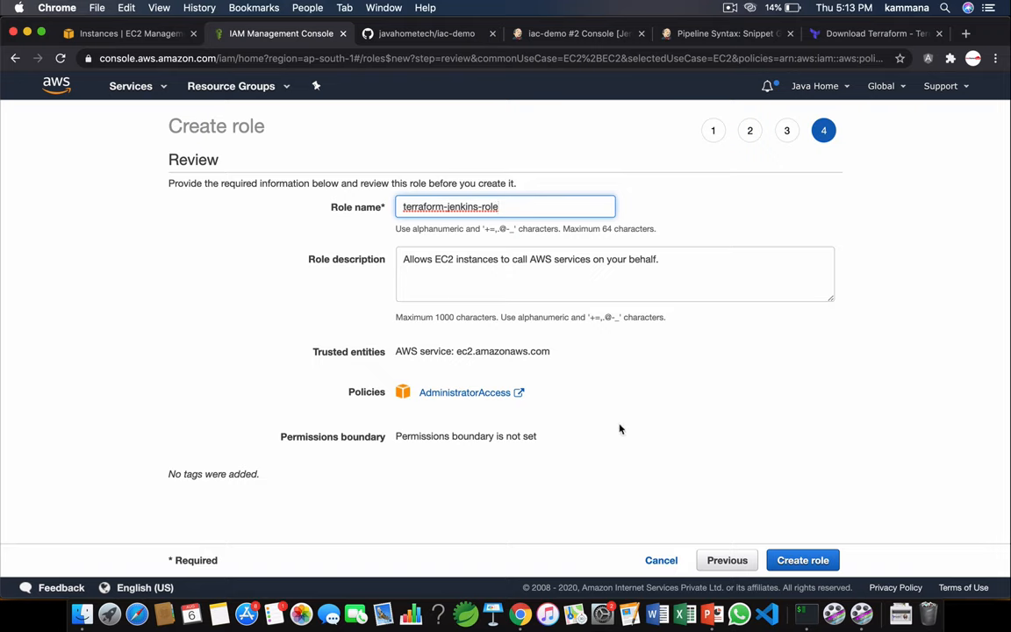
{"action": "left_click", "coordinate": [802, 560]}
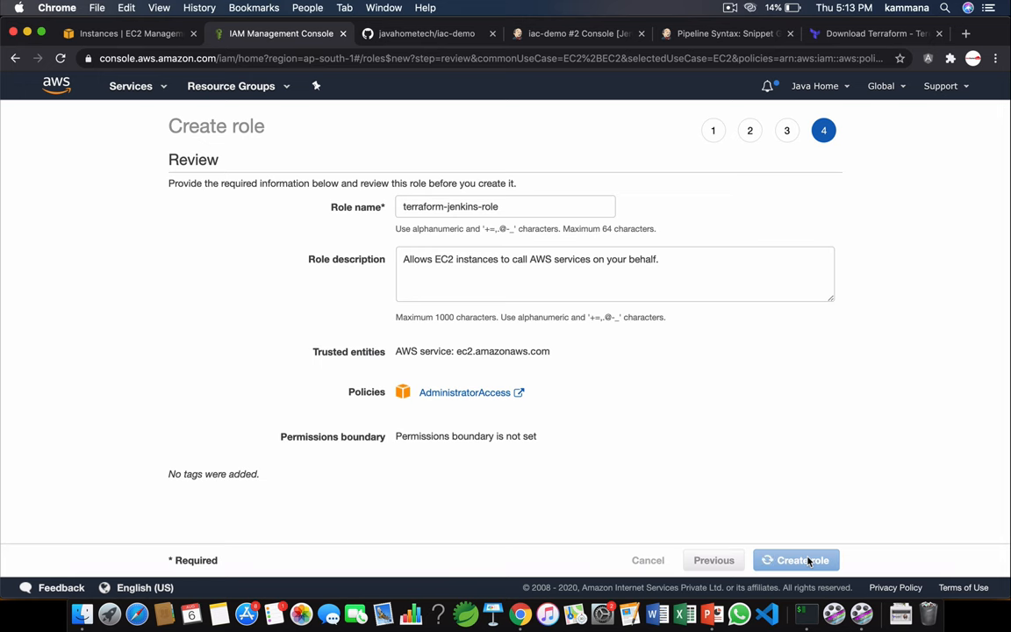
{"action": "left_click", "coordinate": [795, 560]}
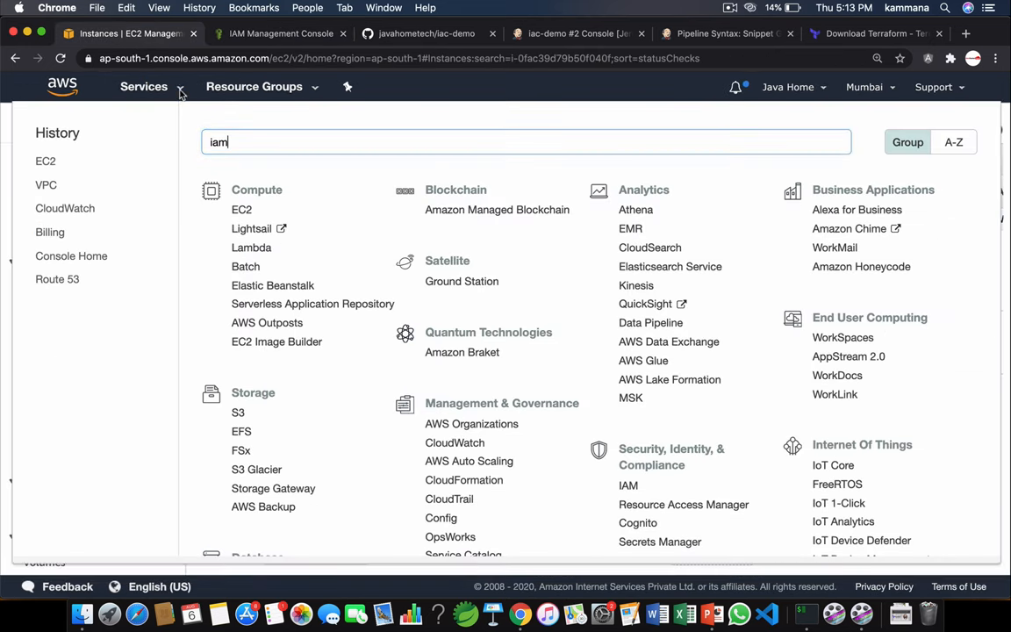
Attach terraform-jenkins-role to the Jenkins2 instance through Attach/Replace IAM Role and apply.
{"action": "left_click", "coordinate": [143, 86]}
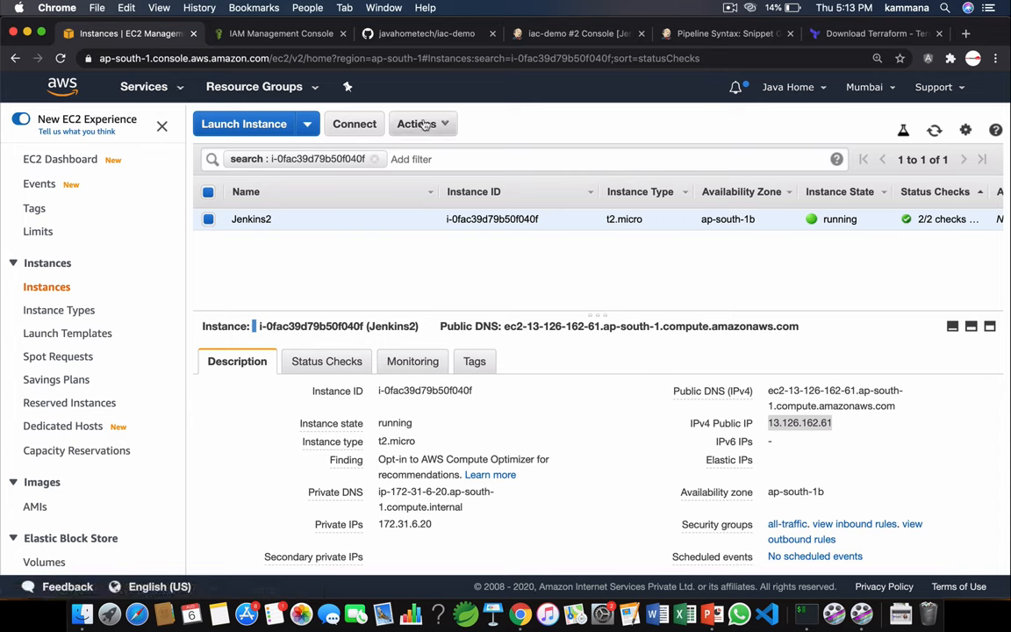
{"action": "left_click", "coordinate": [422, 124]}
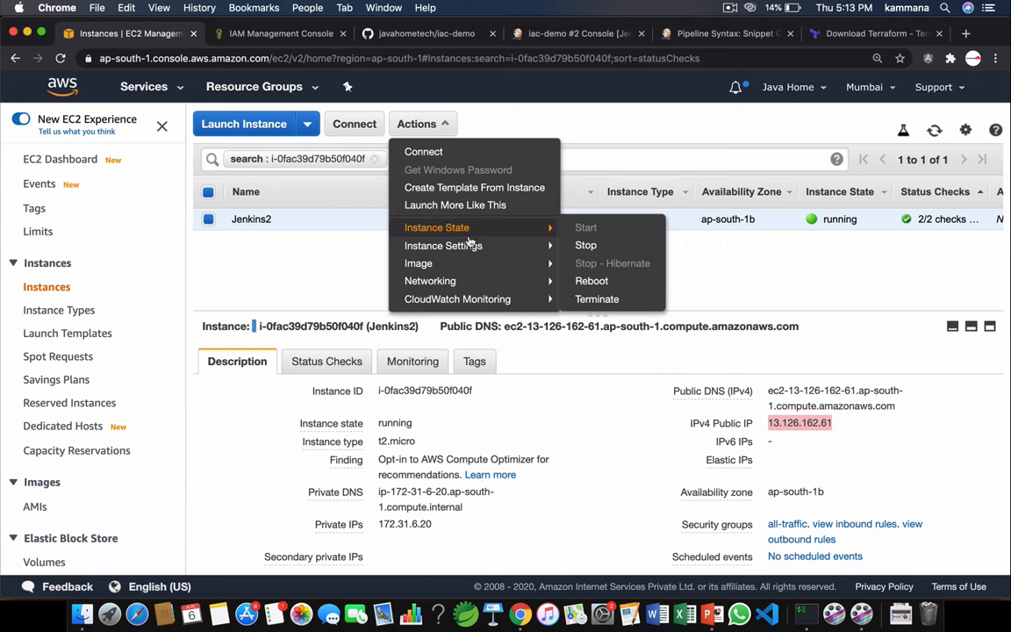
{"action": "mouse_move", "coordinate": [444, 245]}
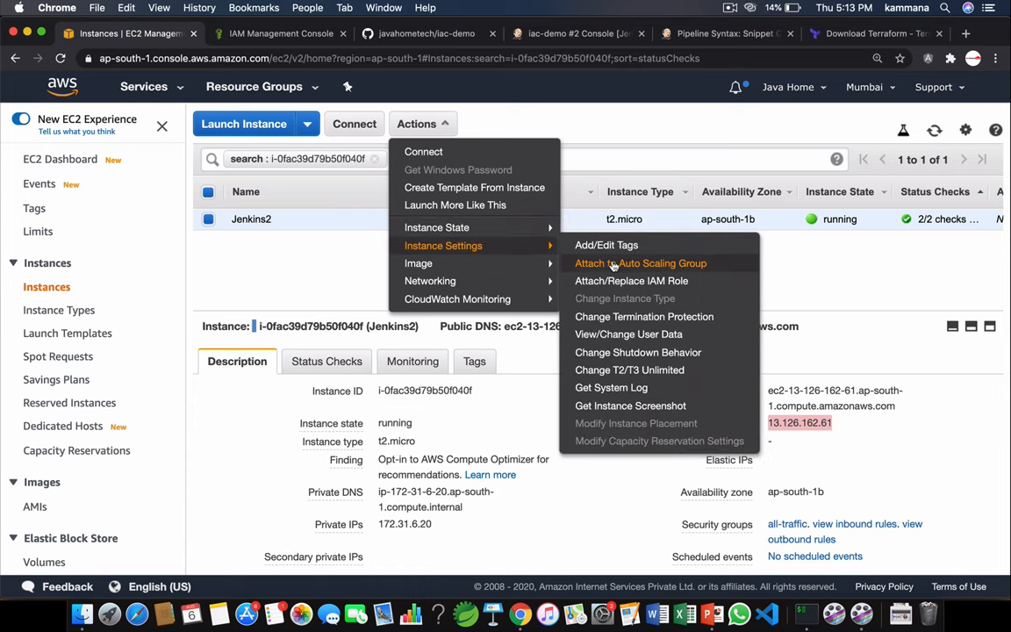
{"action": "left_click", "coordinate": [631, 280]}
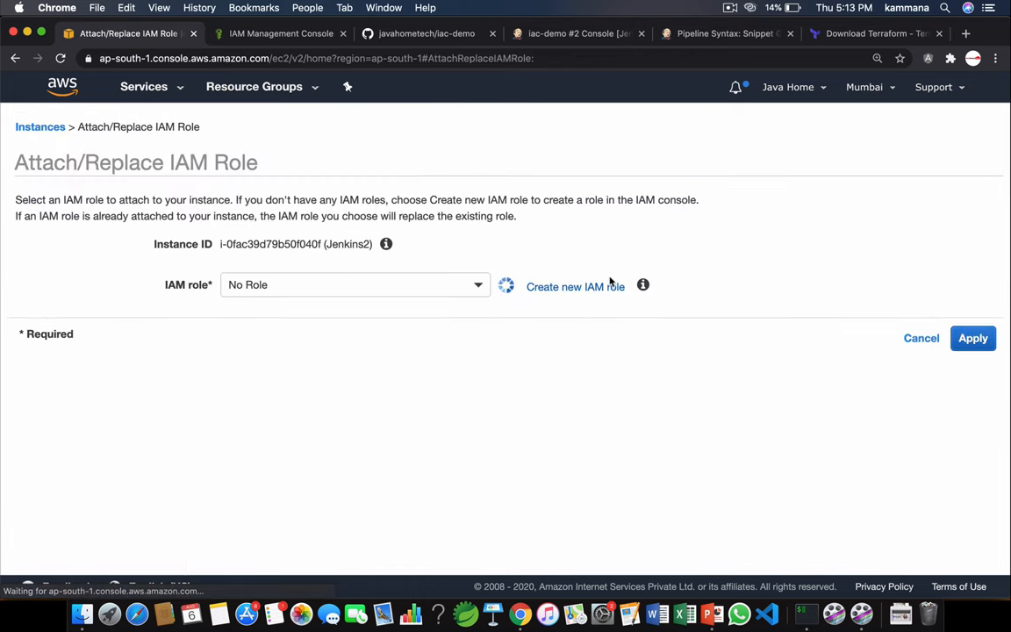
{"action": "left_click", "coordinate": [355, 284]}
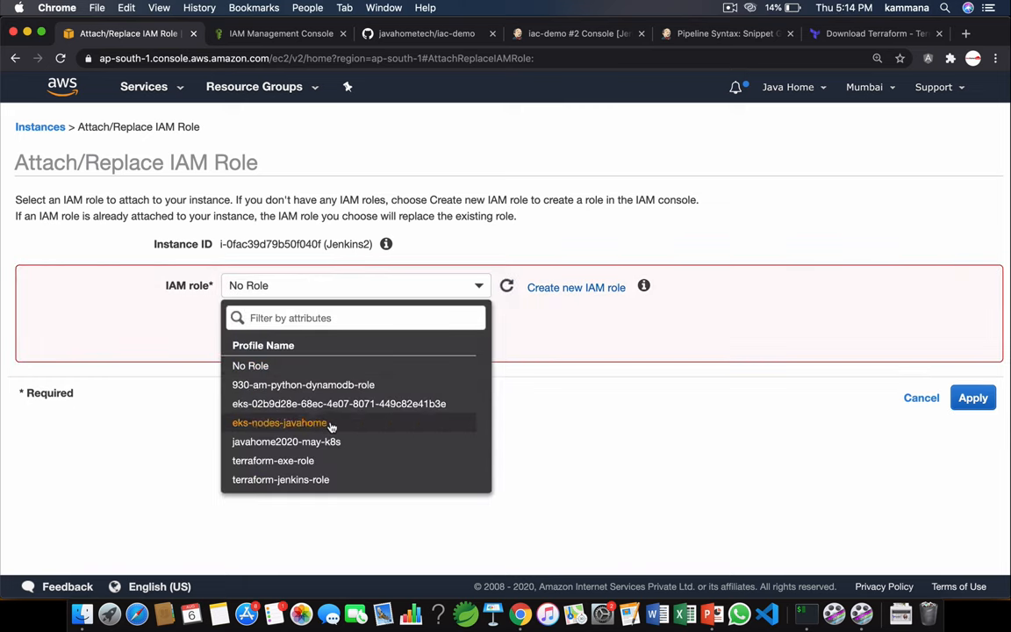
{"action": "left_click", "coordinate": [280, 479]}
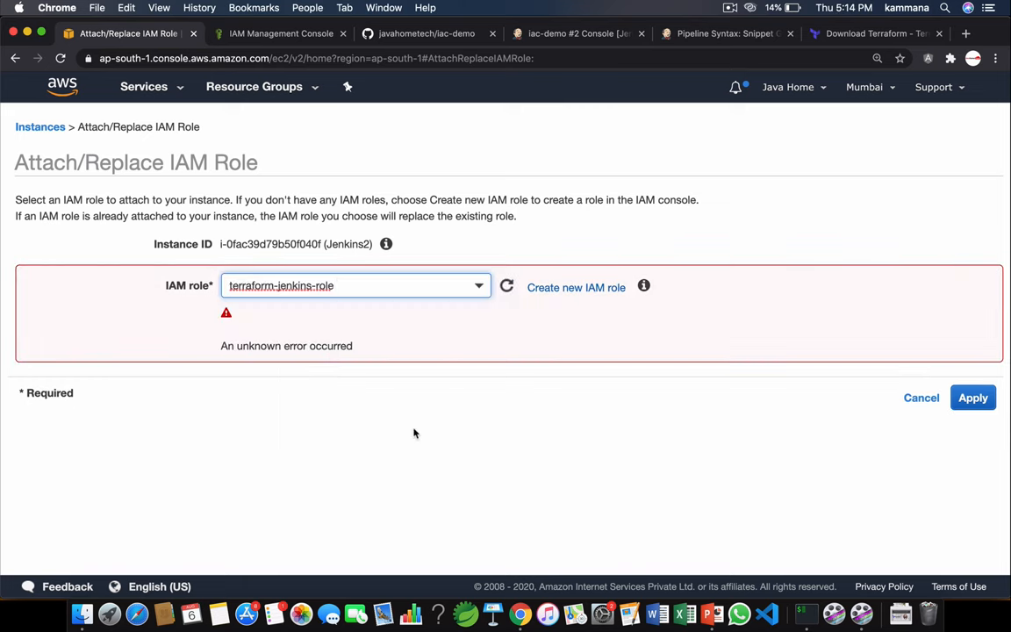
{"action": "left_click", "coordinate": [972, 398]}
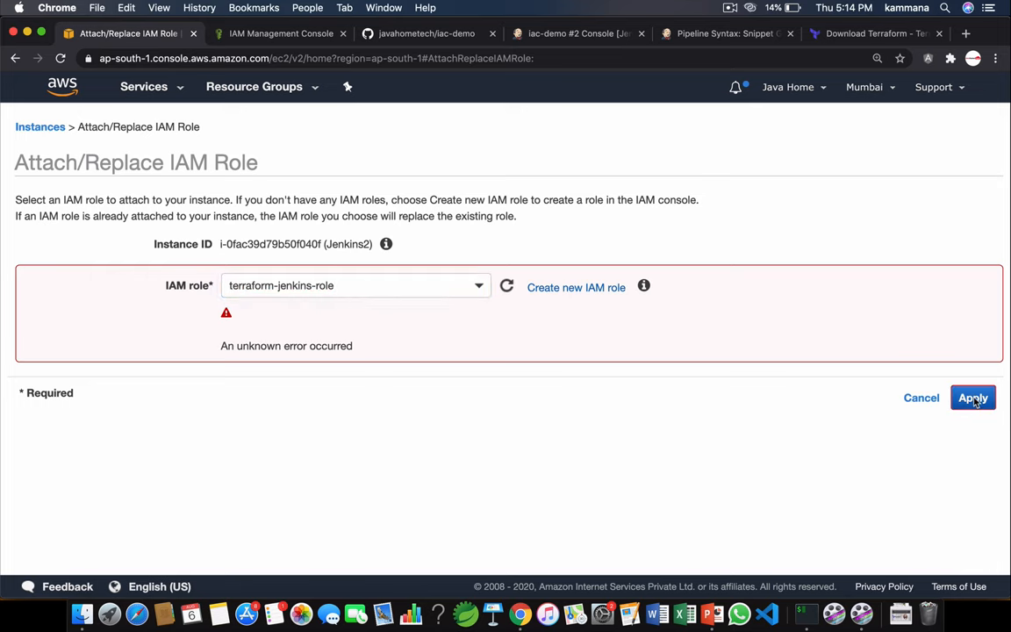
{"action": "left_click", "coordinate": [972, 398]}
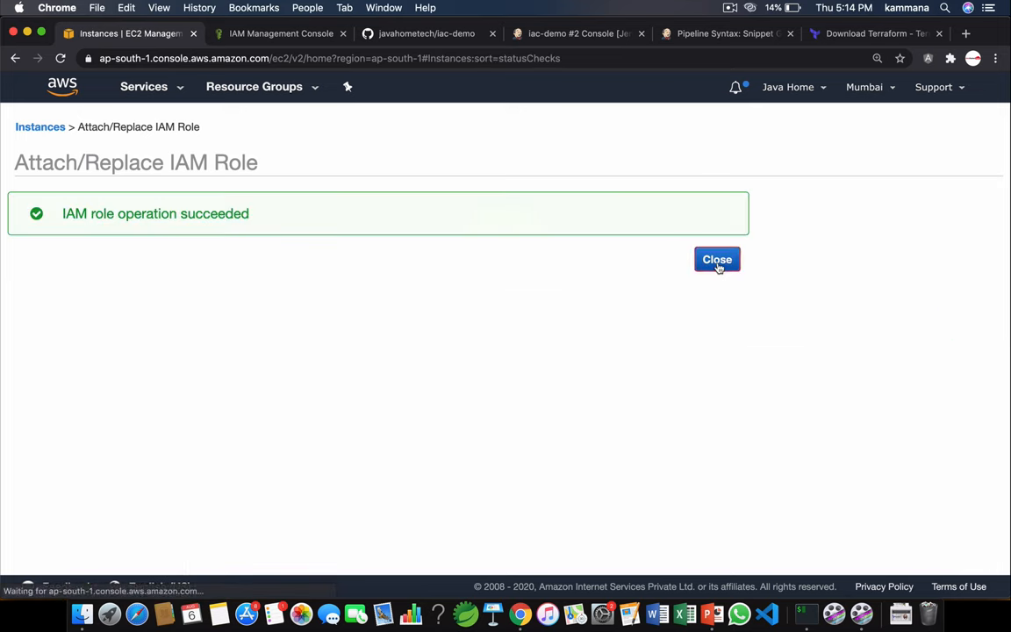
Dismiss the success message and start build #3 of iac-demo in Jenkins.
{"action": "left_click", "coordinate": [578, 34]}
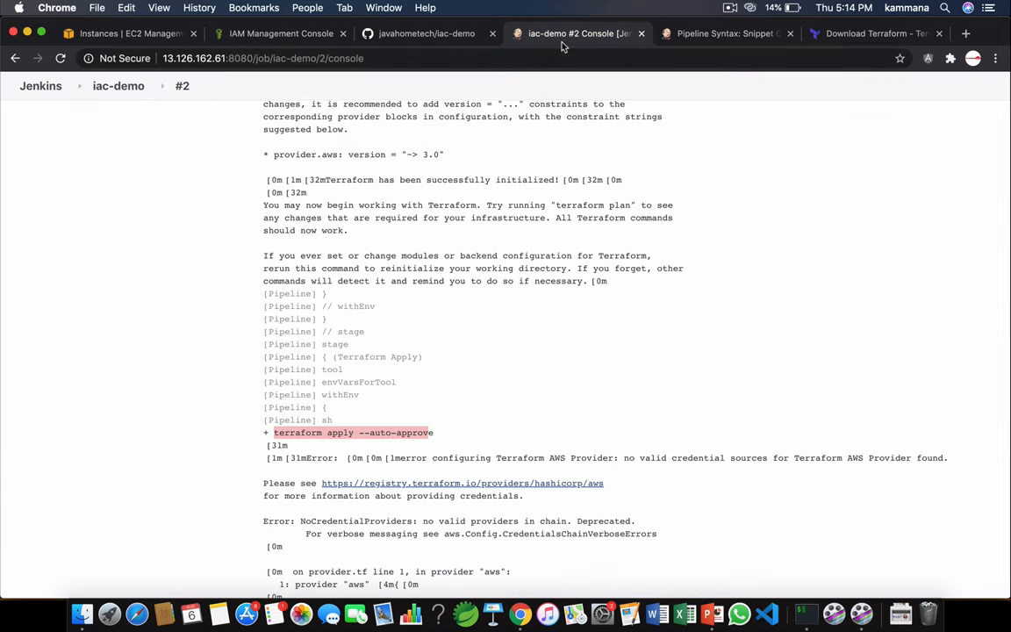
{"action": "left_click", "coordinate": [119, 85]}
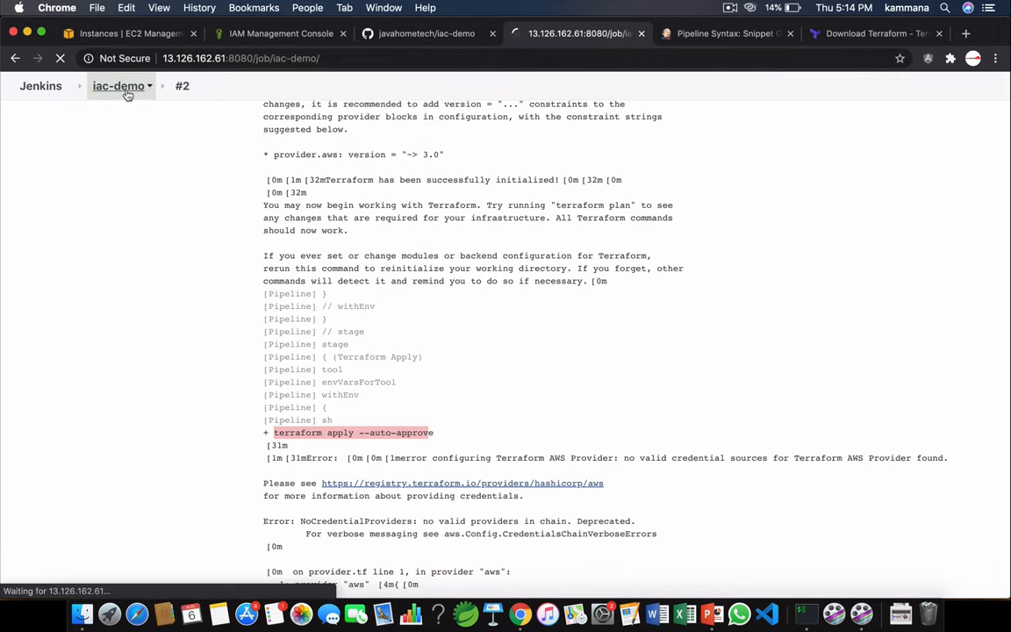
{"action": "left_click", "coordinate": [118, 85]}
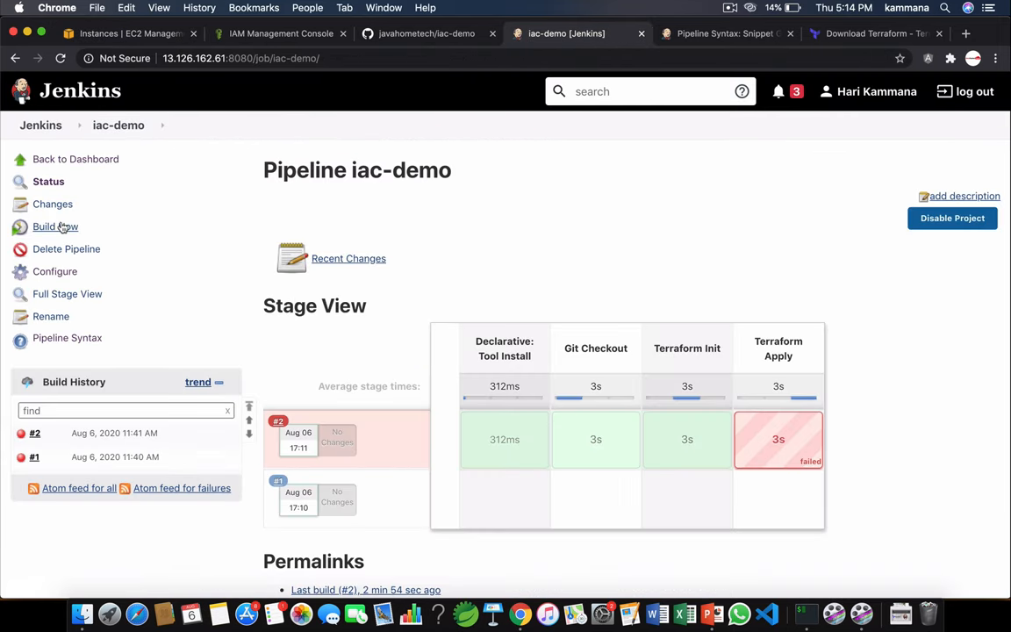
{"action": "left_click", "coordinate": [55, 226]}
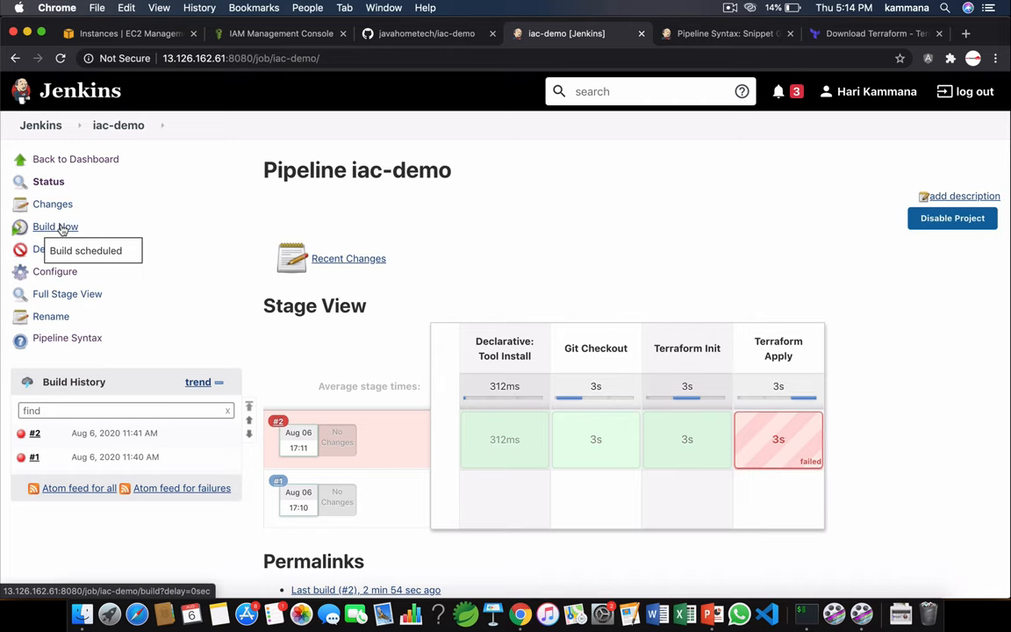
{"action": "left_click", "coordinate": [55, 226]}
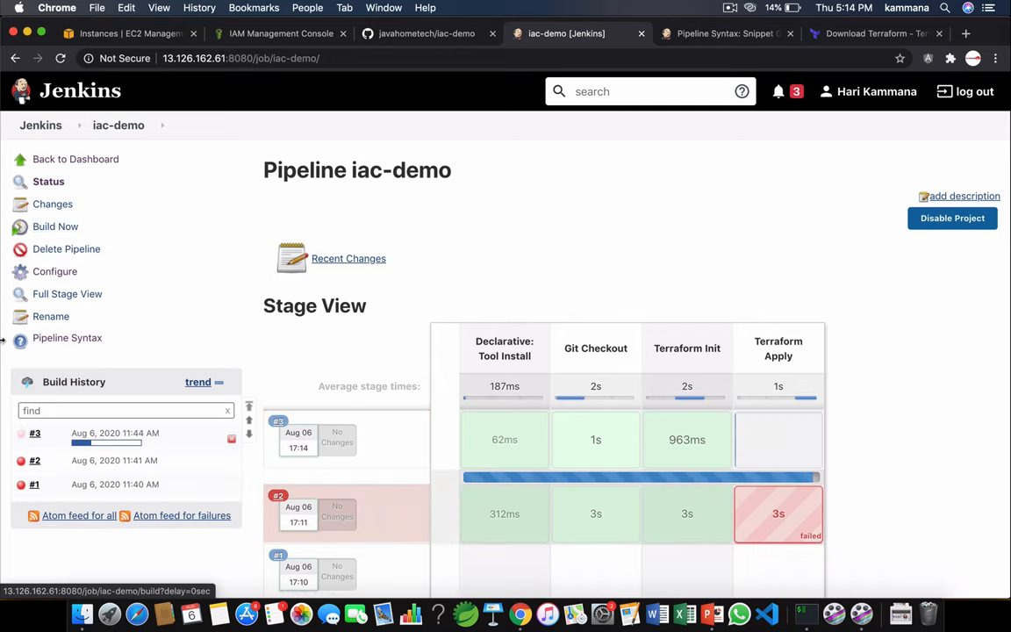
Review build #3's successful console output, then open vpc.tf on GitHub.
{"action": "left_click", "coordinate": [35, 433]}
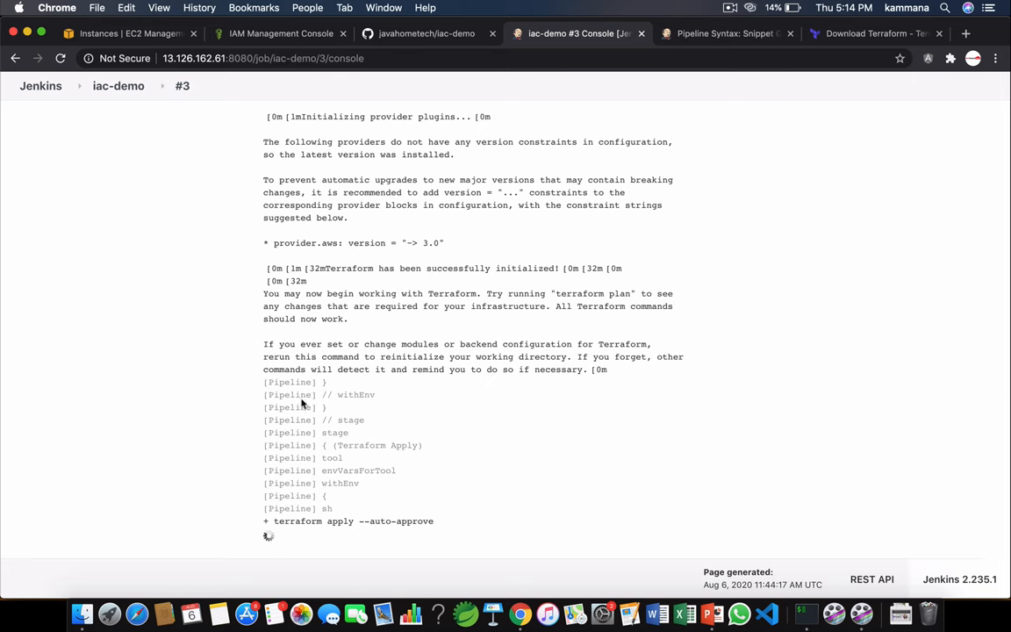
{"action": "scroll", "scroll_direction": "down", "scroll_amount": 3}
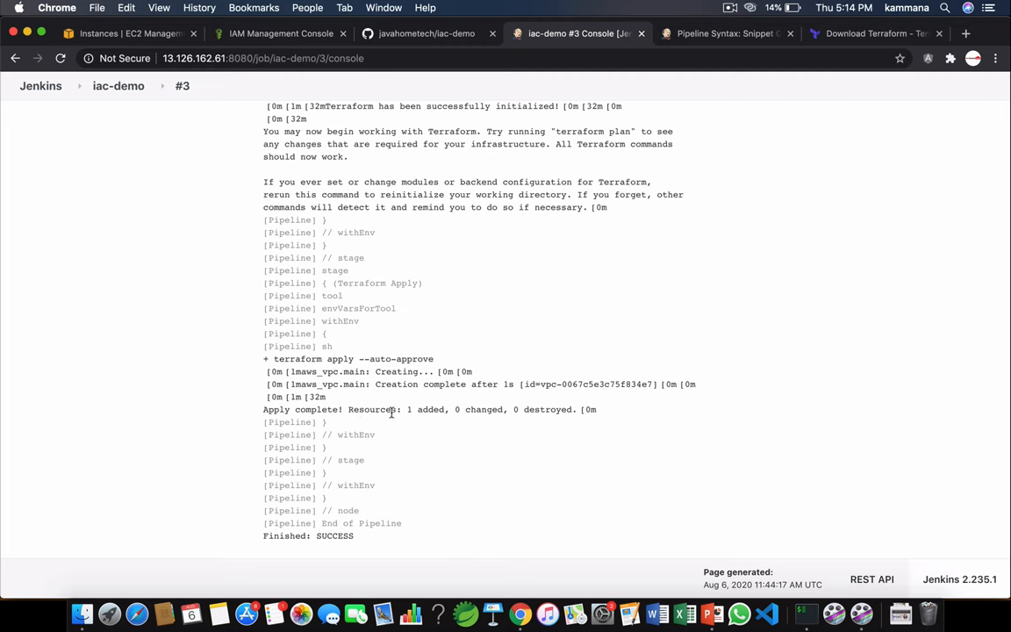
{"action": "double_click", "coordinate": [426, 409]}
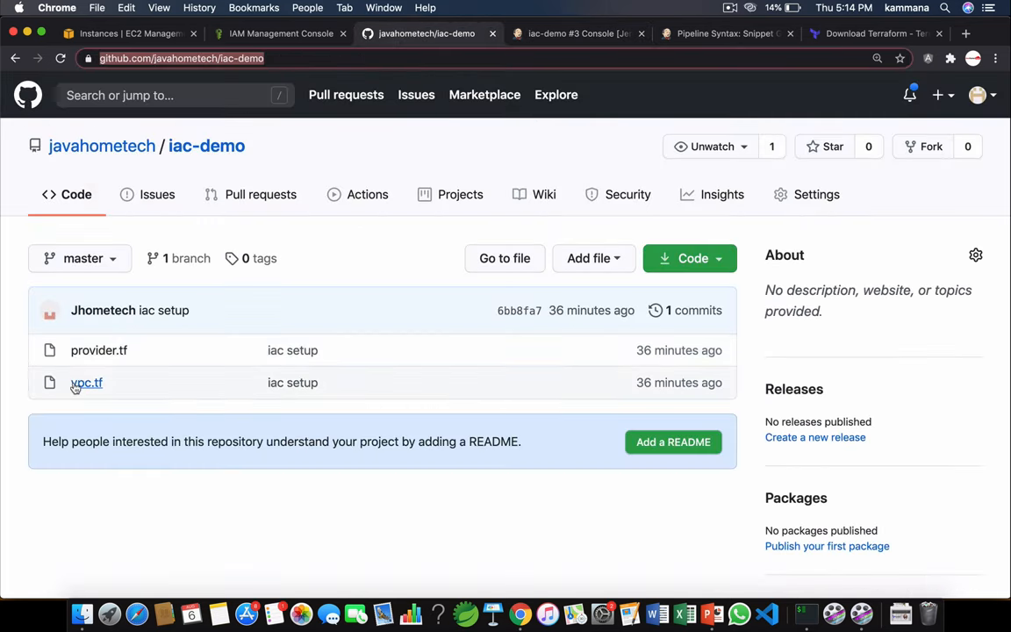
{"action": "left_click", "coordinate": [86, 382]}
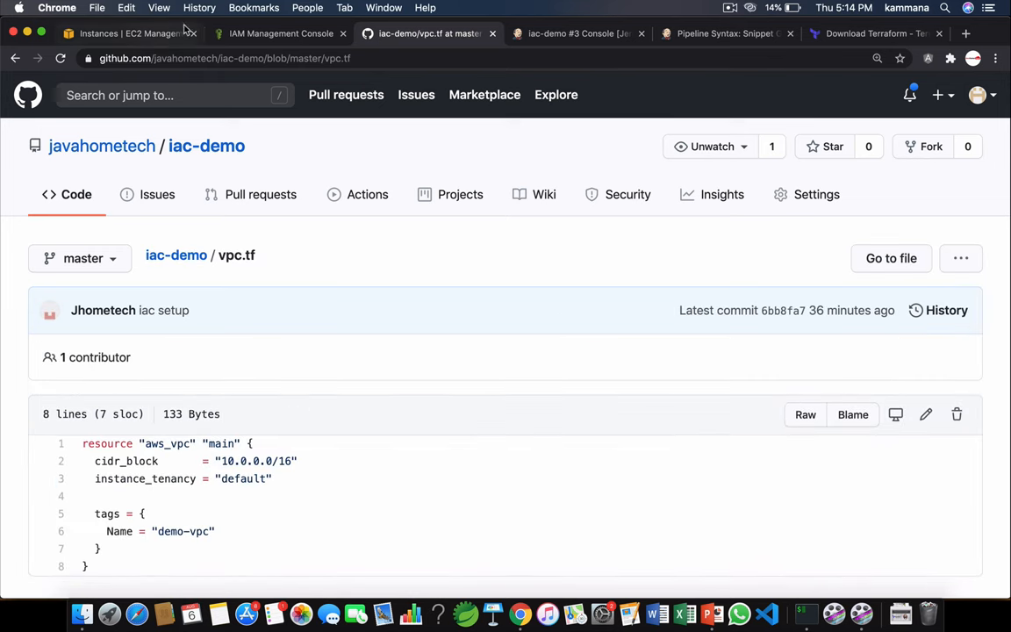
Bring up the VPC service's list of VPCs in the AWS console.
{"action": "left_click", "coordinate": [279, 34]}
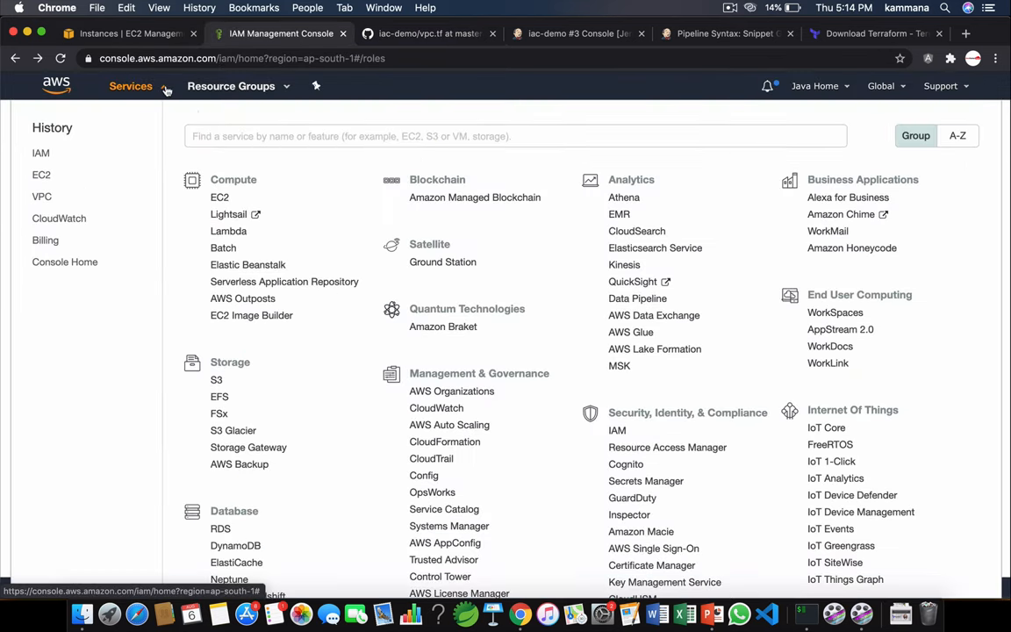
{"action": "left_click", "coordinate": [42, 197]}
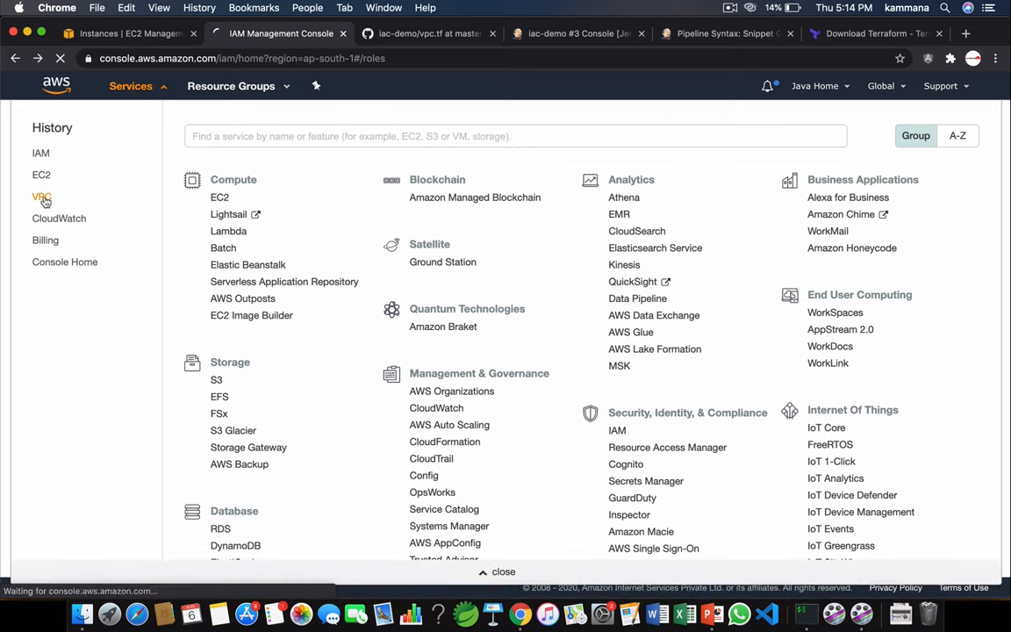
{"action": "left_click", "coordinate": [41, 197]}
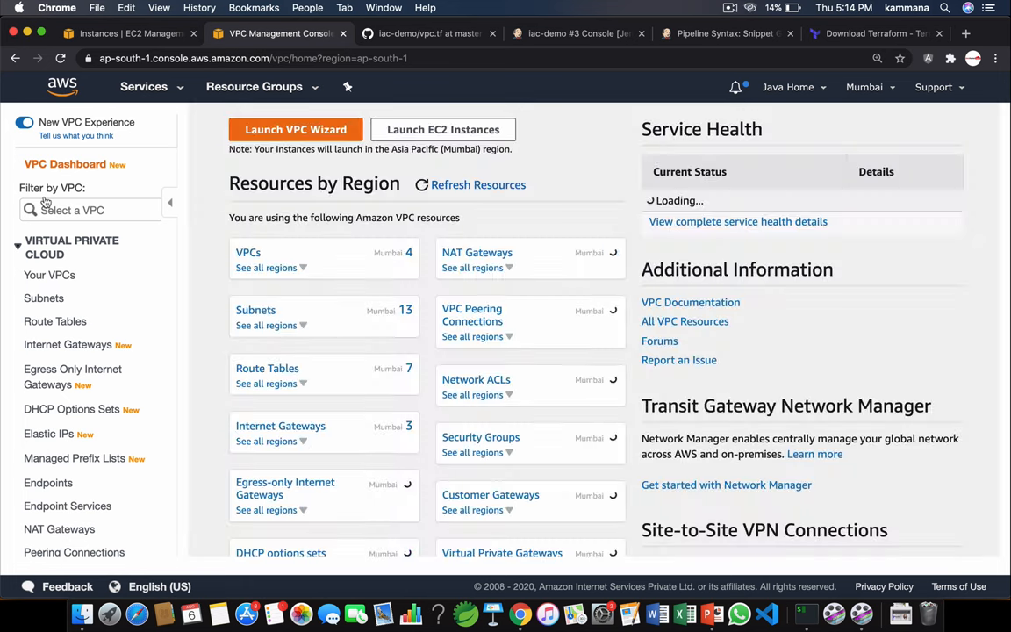
{"action": "left_click", "coordinate": [51, 276]}
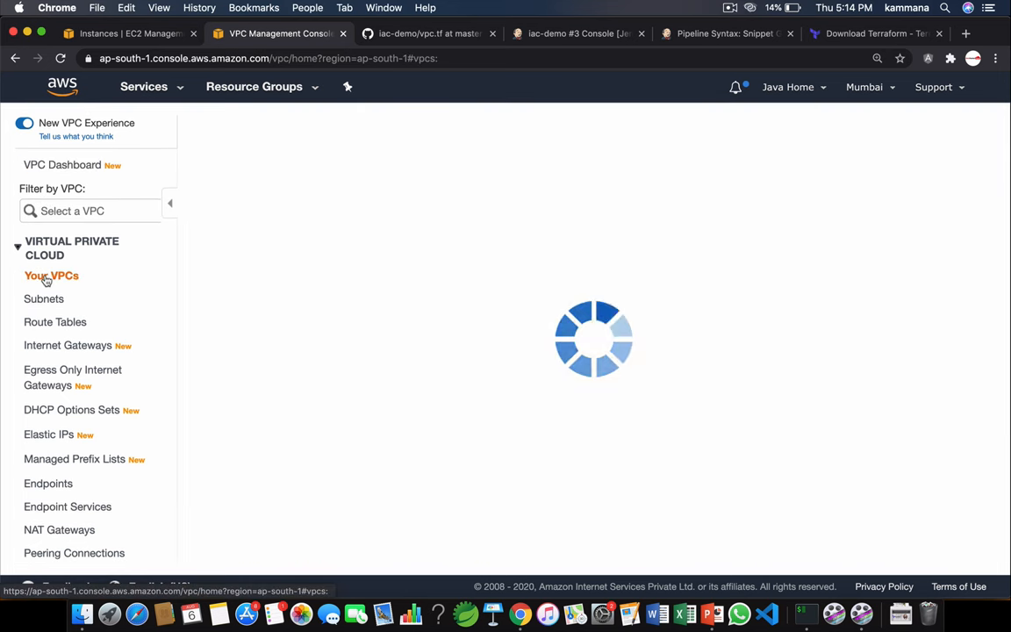
{"action": "left_click", "coordinate": [51, 275]}
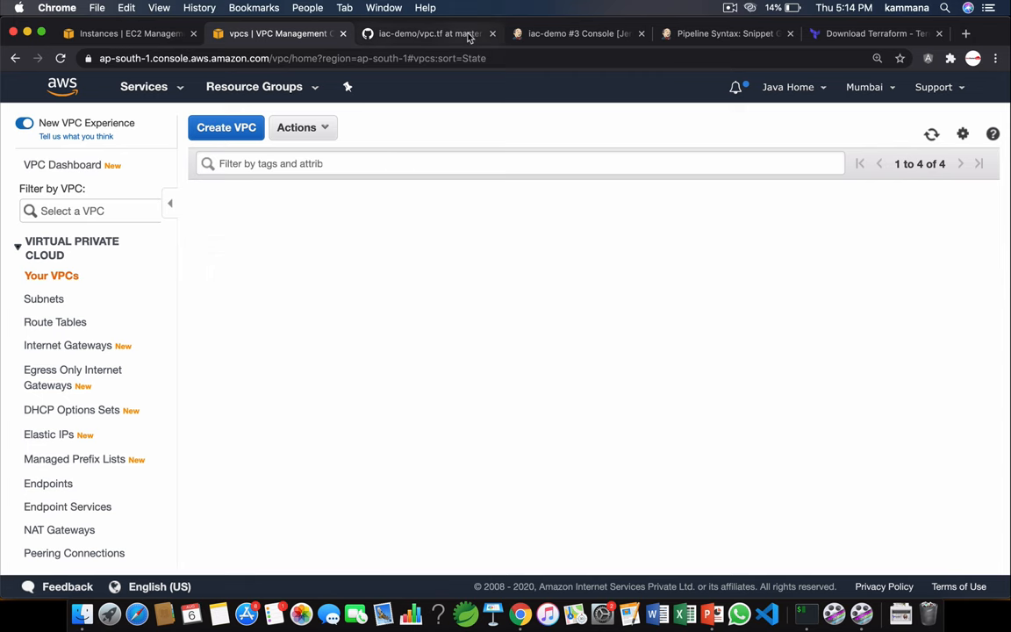
Match the demo-vpc name from vpc.tf, then show demo-vpc's tags (only Name demo-vpc).
{"action": "left_click", "coordinate": [429, 33]}
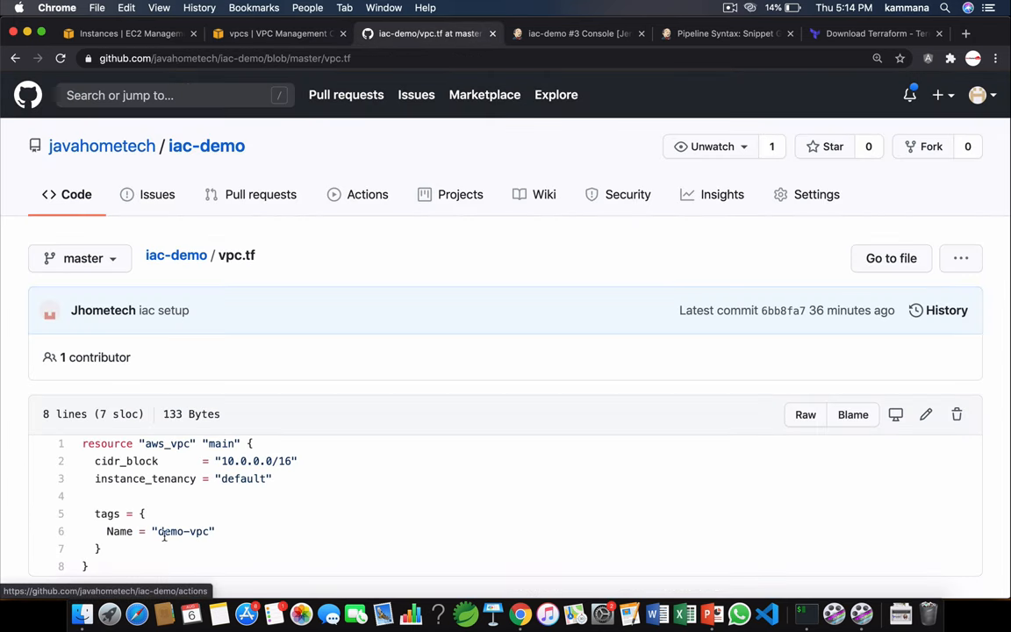
{"action": "double_click", "coordinate": [182, 530]}
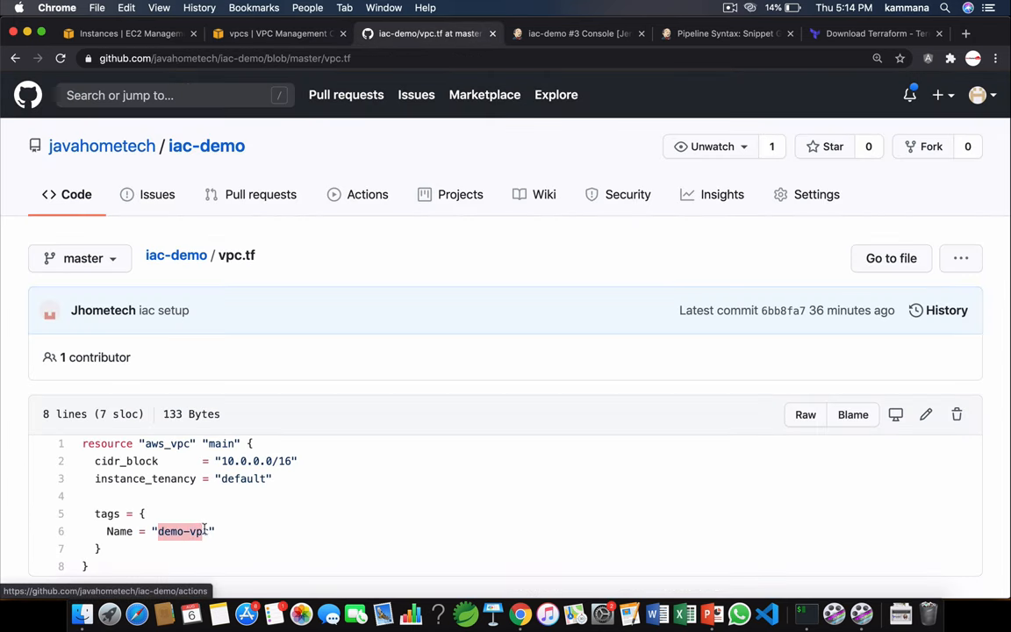
{"action": "left_click", "coordinate": [277, 33]}
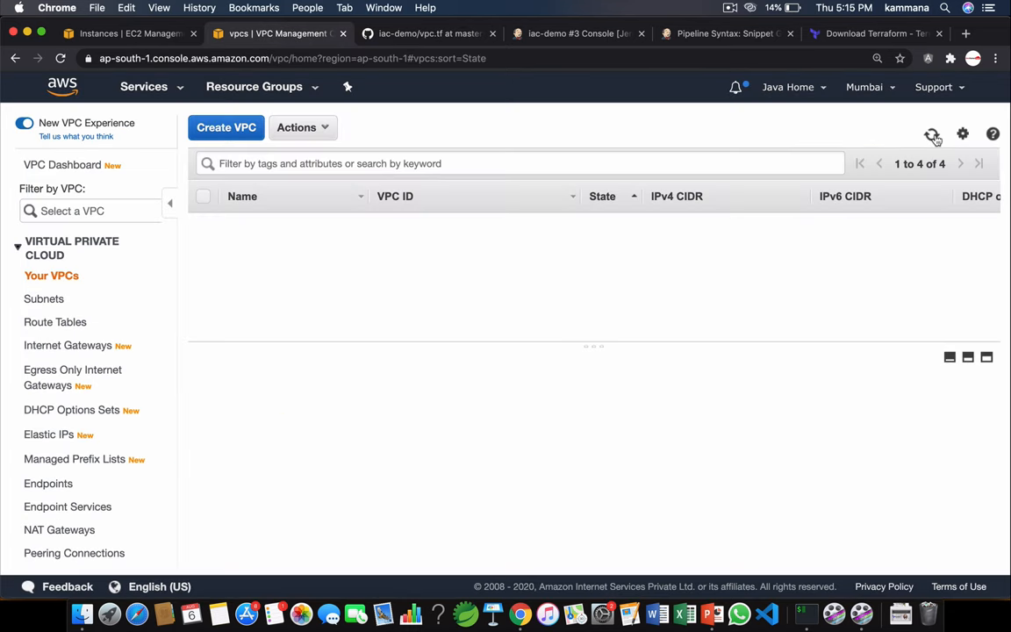
{"action": "left_click", "coordinate": [931, 134]}
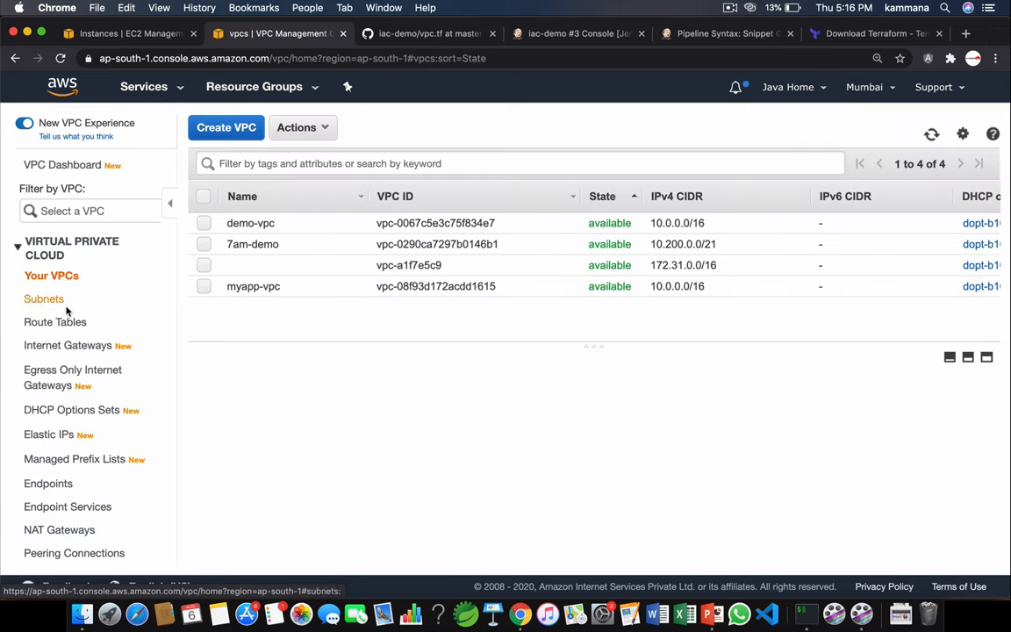
{"action": "left_click", "coordinate": [251, 222]}
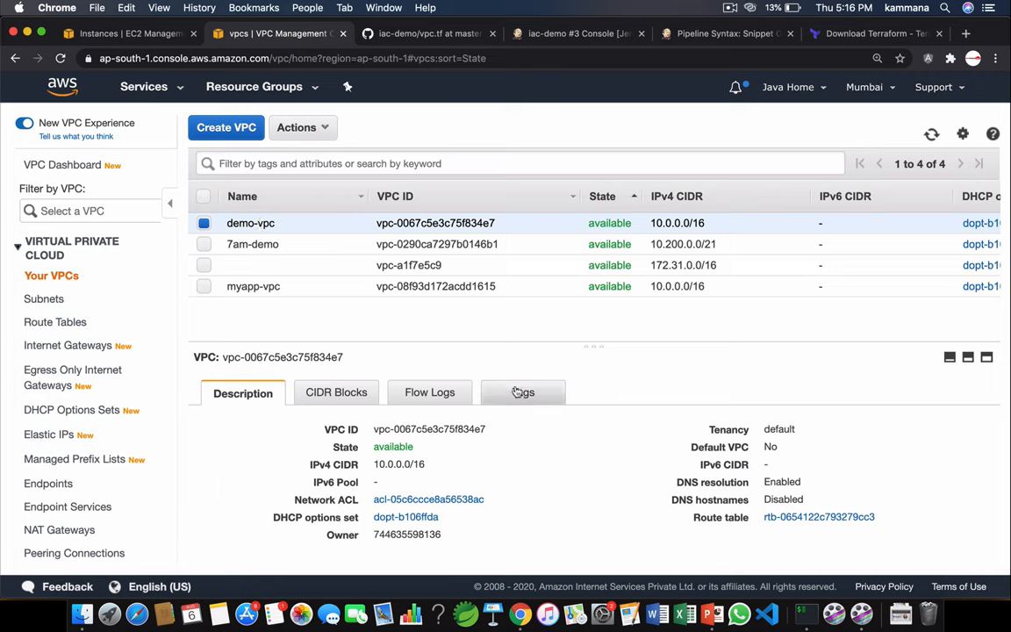
{"action": "left_click", "coordinate": [523, 393]}
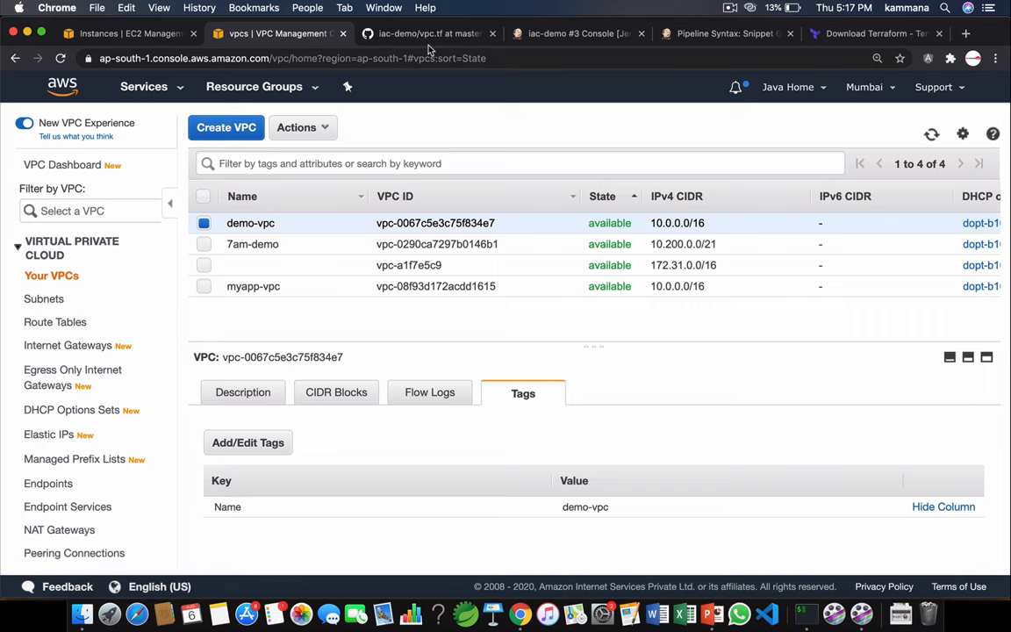
Add the tag Purpose = "Jenkins Demo" to vpc.tf and commit it directly to master.
{"action": "left_click", "coordinate": [428, 34]}
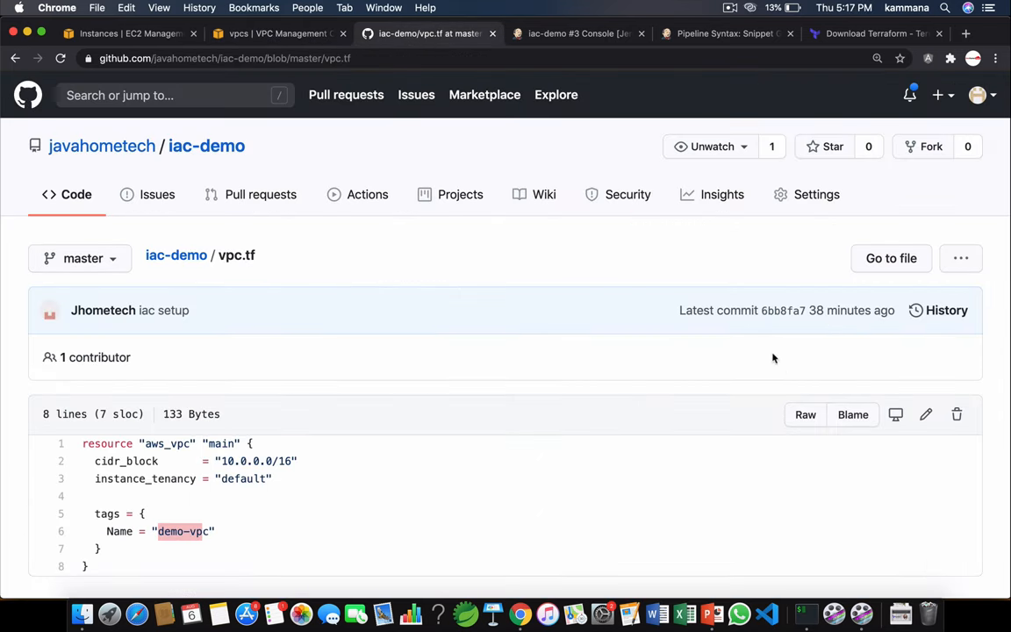
{"action": "left_click", "coordinate": [927, 414]}
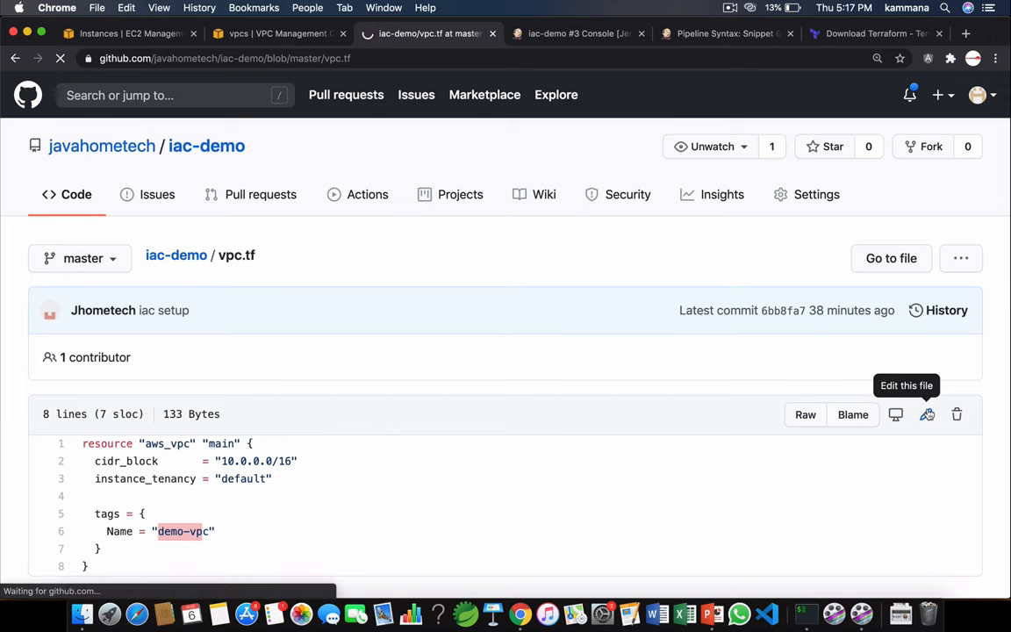
{"action": "left_click", "coordinate": [927, 414]}
{"action": "type", "text": "Pu"}
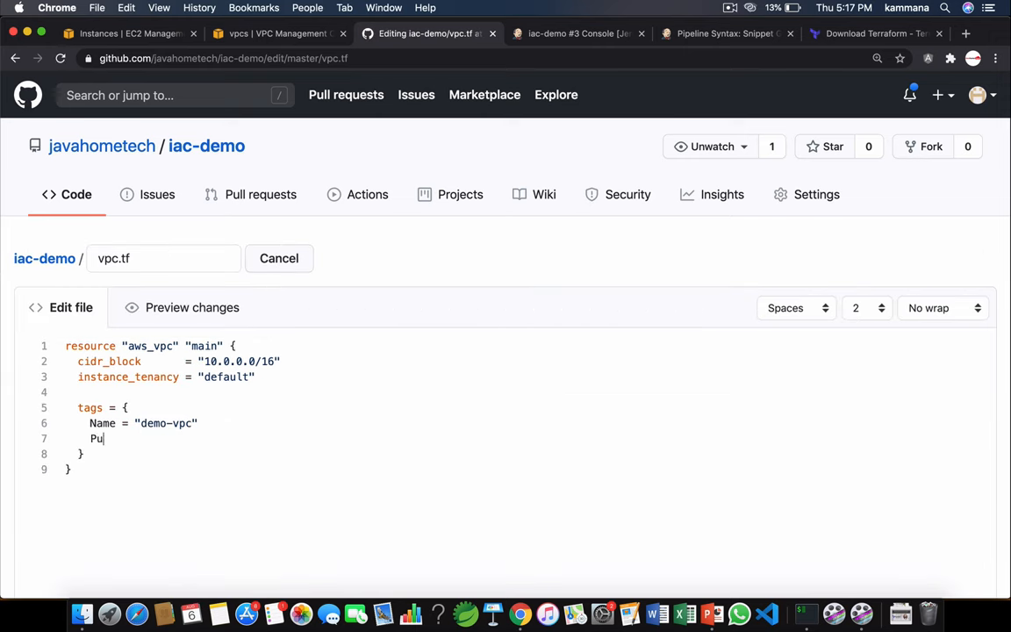
{"action": "type", "text": "rpose"}
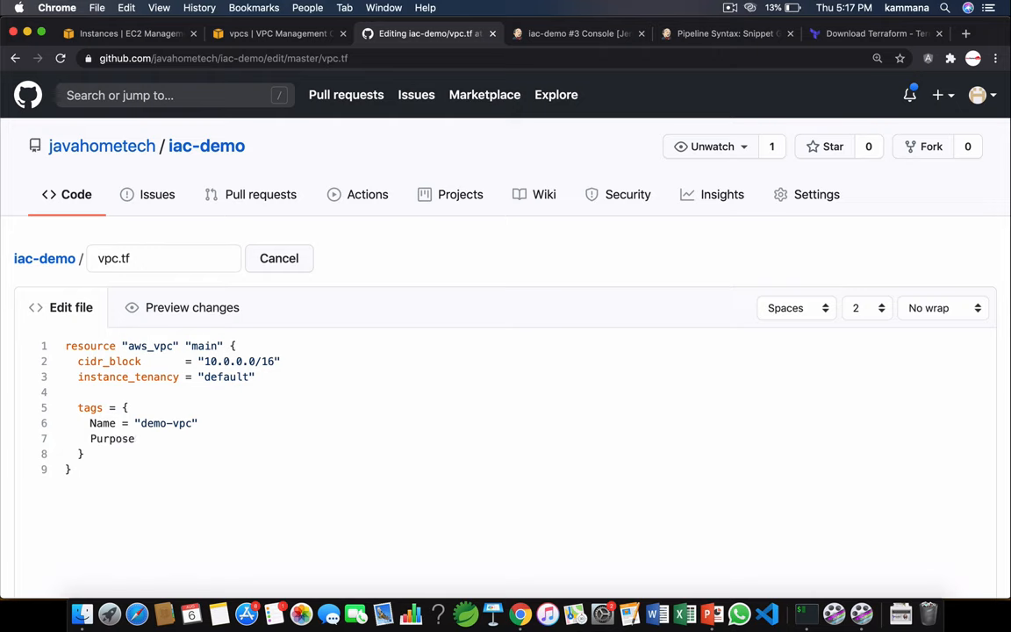
{"action": "left_click", "coordinate": [134, 438]}
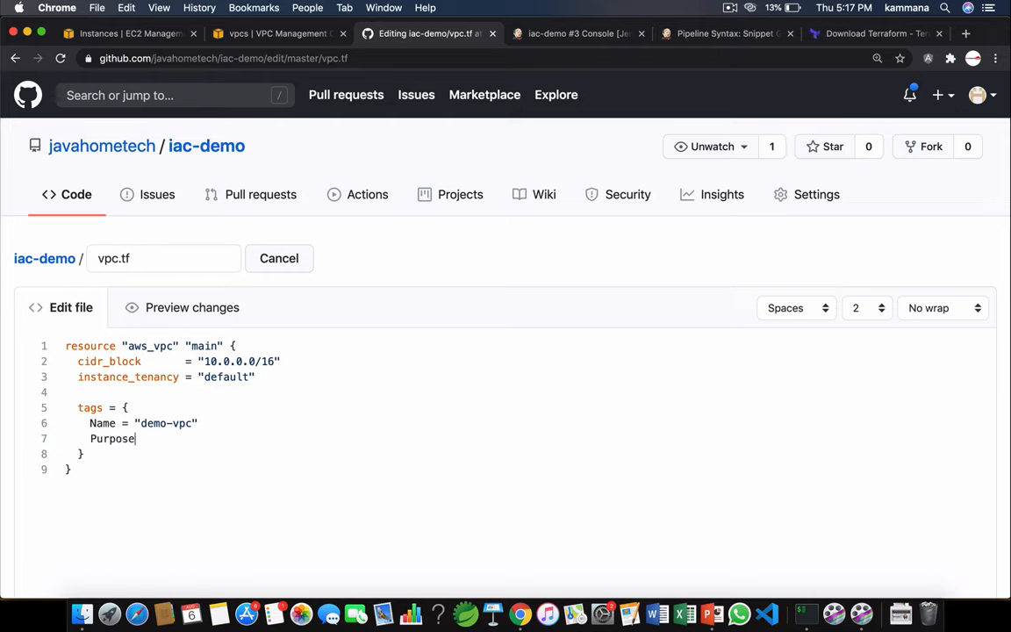
{"action": "type", "text": "= \"\""}
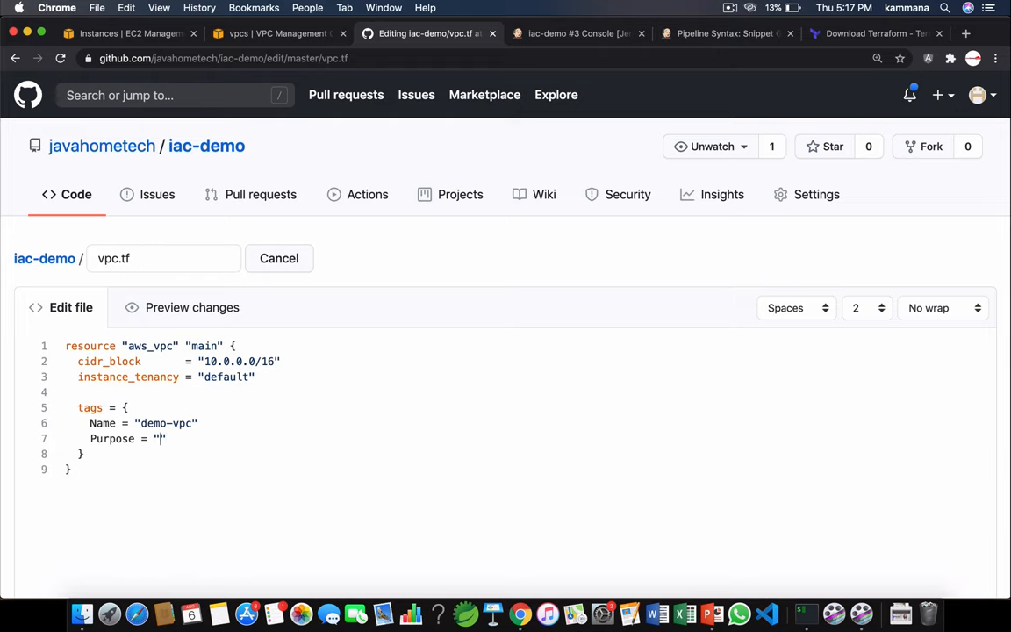
{"action": "type", "text": "Jenkins Dem"}
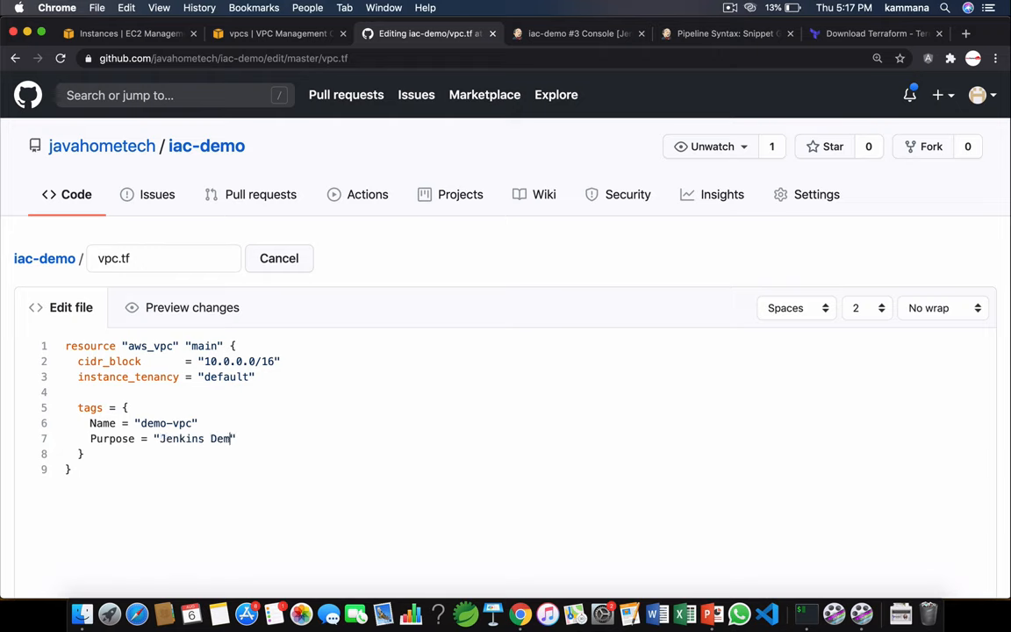
{"action": "scroll", "scroll_direction": "down", "scroll_amount": 3}
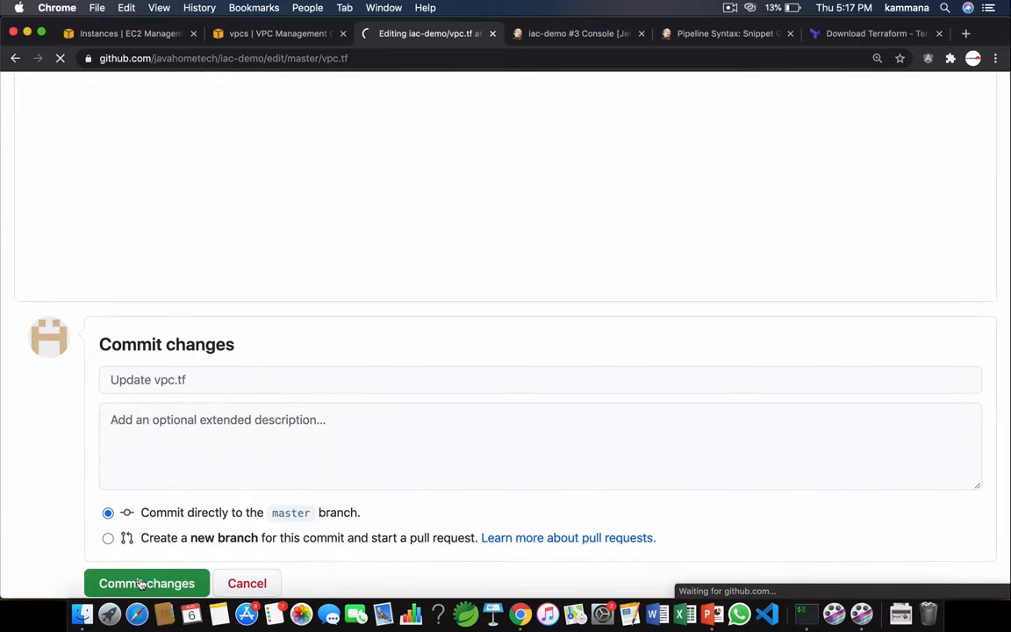
{"action": "left_click", "coordinate": [147, 583]}
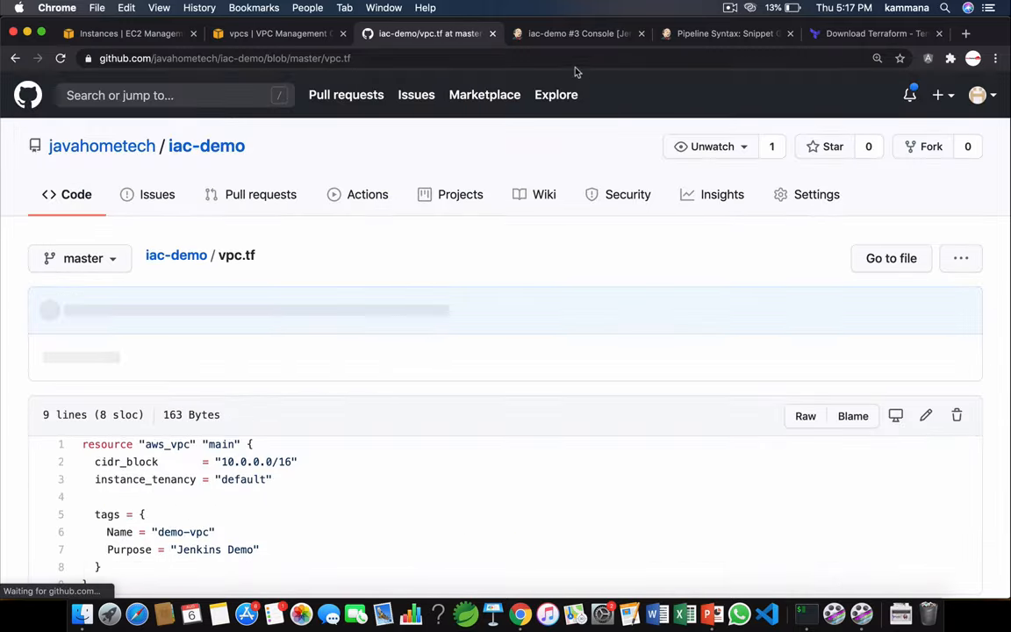
Start build #4 of the iac-demo pipeline to pick up the new commit.
{"action": "left_click", "coordinate": [575, 33]}
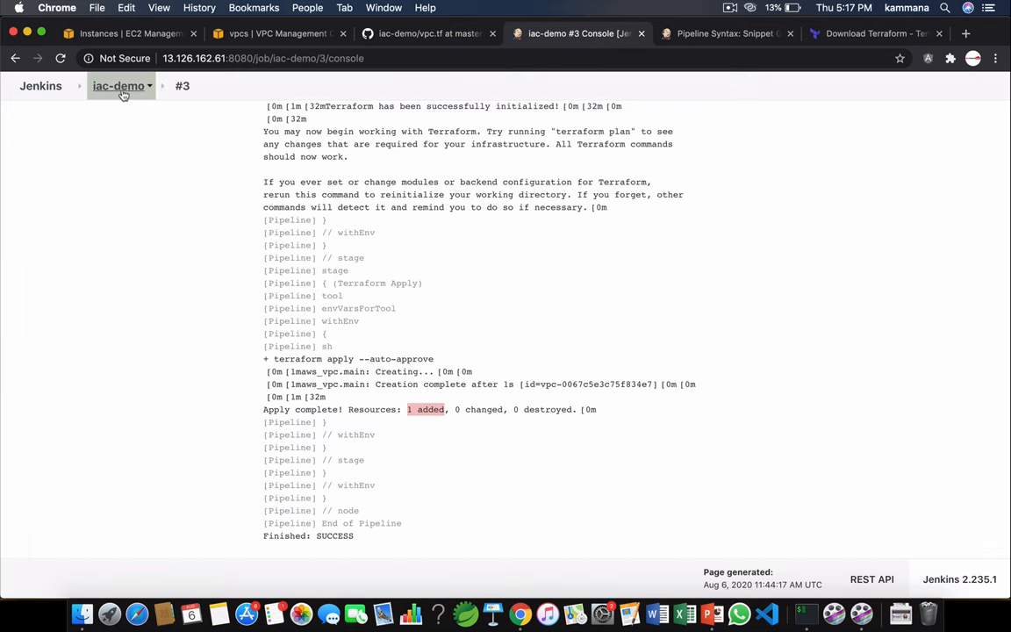
{"action": "left_click", "coordinate": [118, 85]}
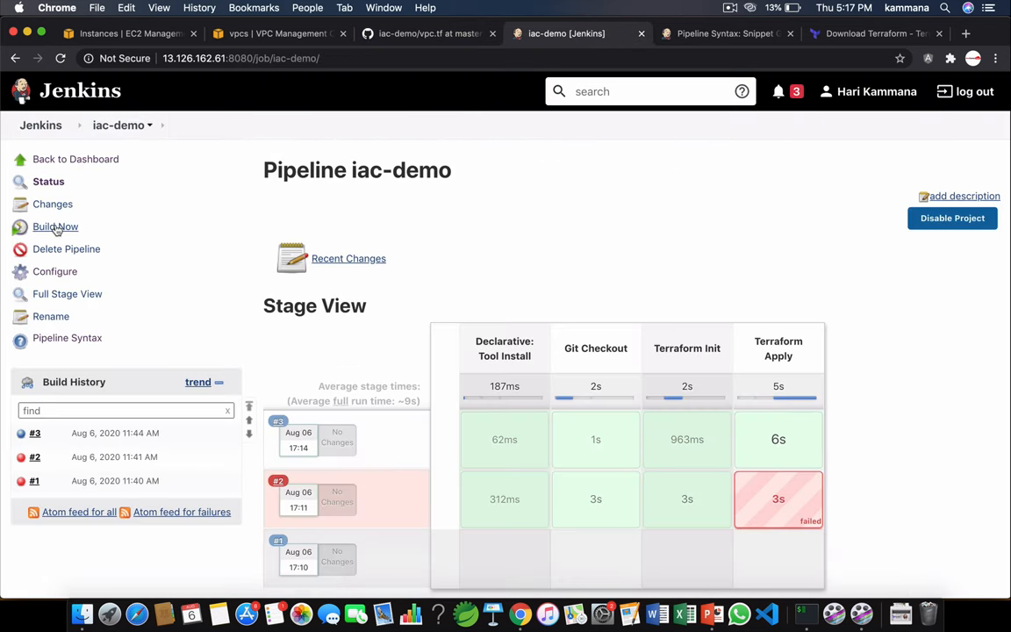
{"action": "left_click", "coordinate": [55, 226]}
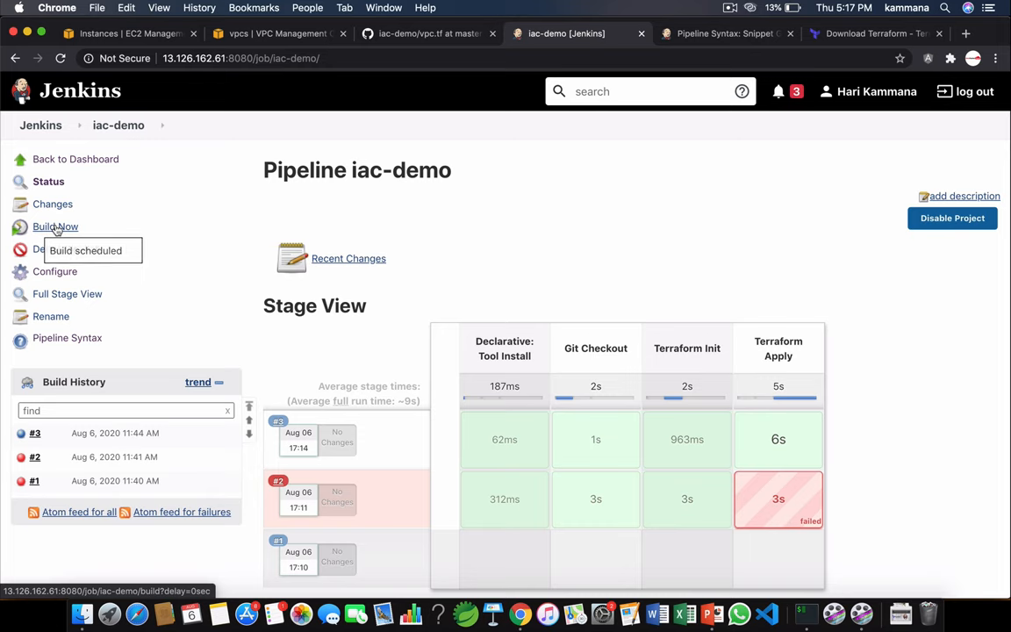
{"action": "left_click", "coordinate": [56, 227]}
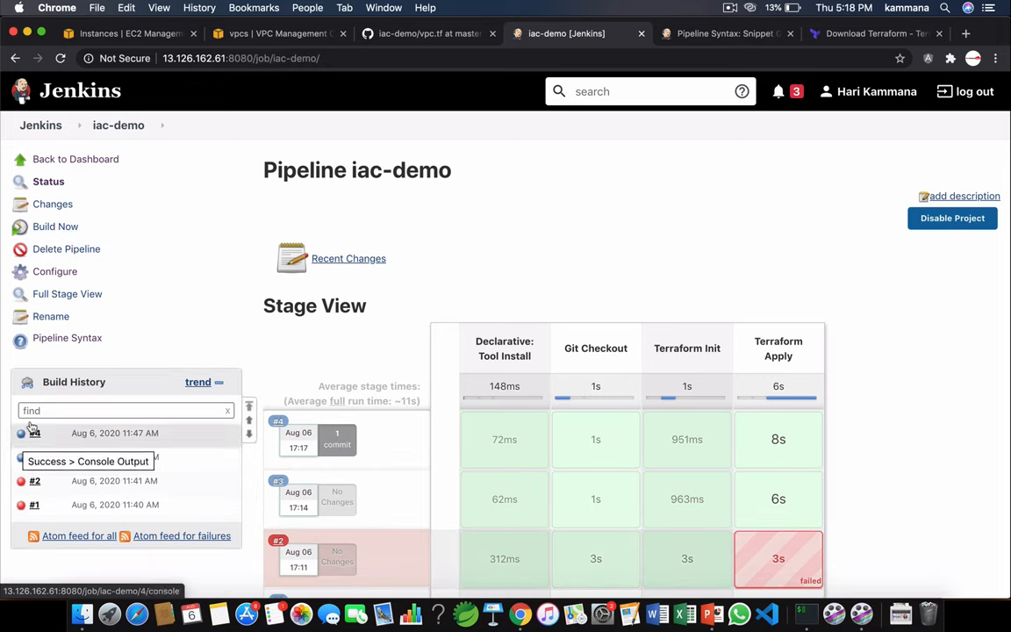
Refresh demo-vpc's tags and highlight the new Purpose value Jenkins Demo.
{"action": "left_click", "coordinate": [276, 33]}
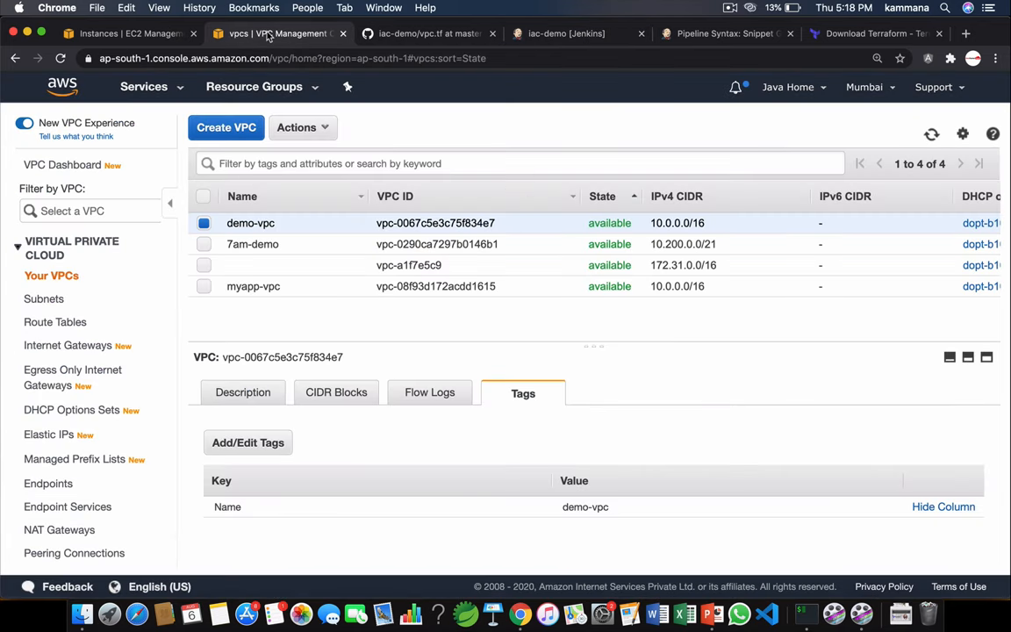
{"action": "left_click", "coordinate": [931, 133]}
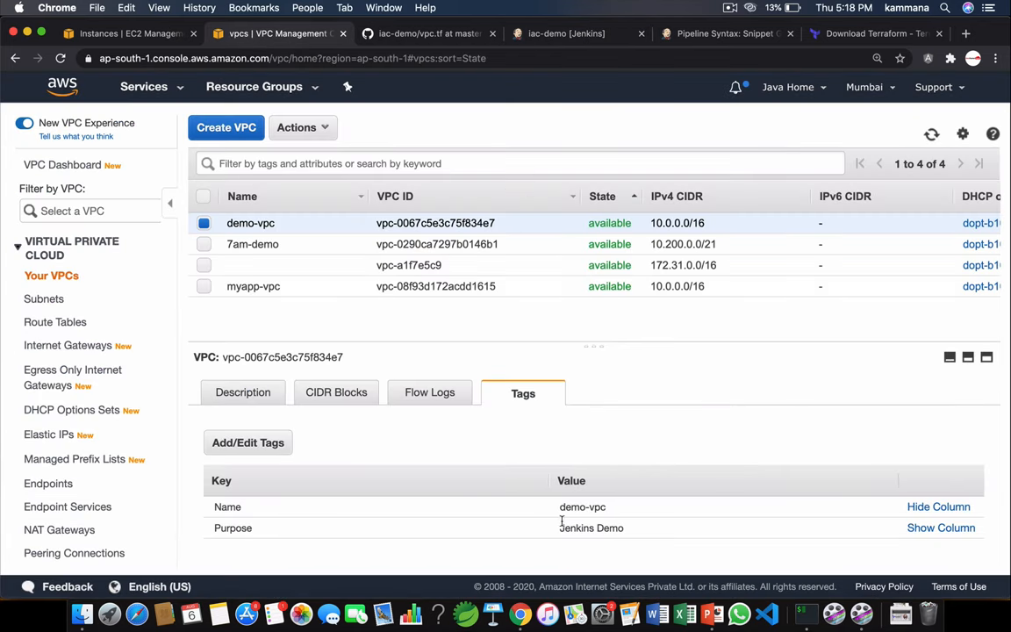
{"action": "double_click", "coordinate": [591, 527]}
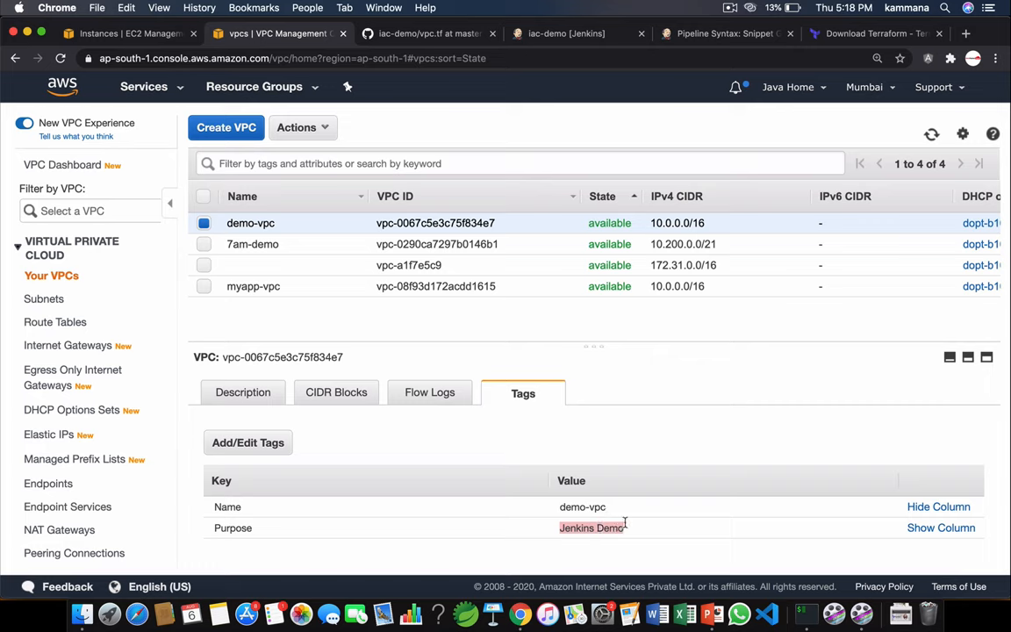